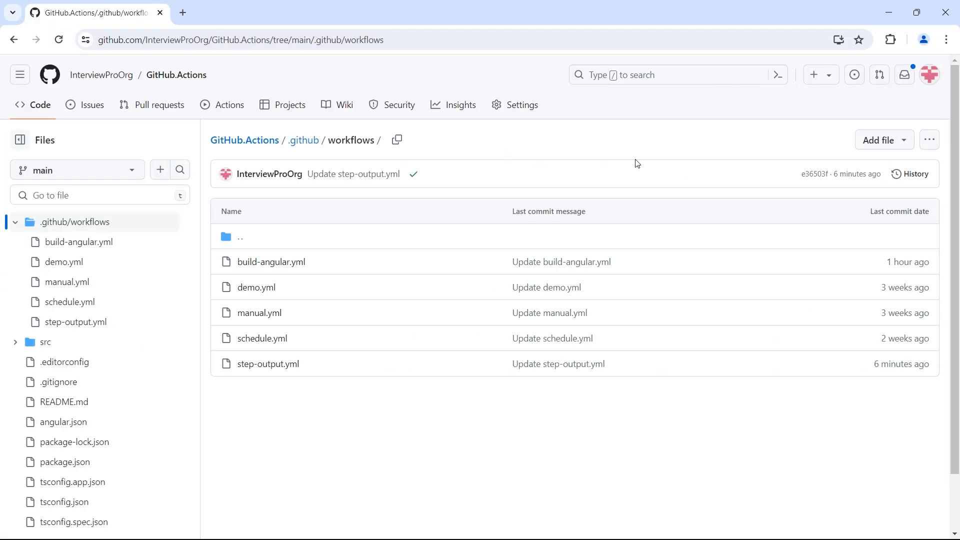
- Create a new file in .github/workflows and begin naming it 'job-output.'
click(883, 139)
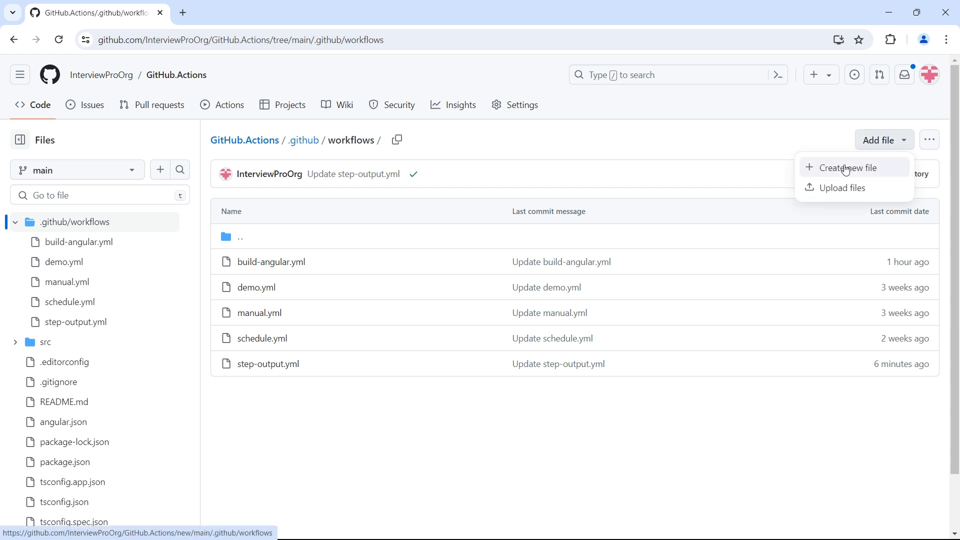
click(850, 168)
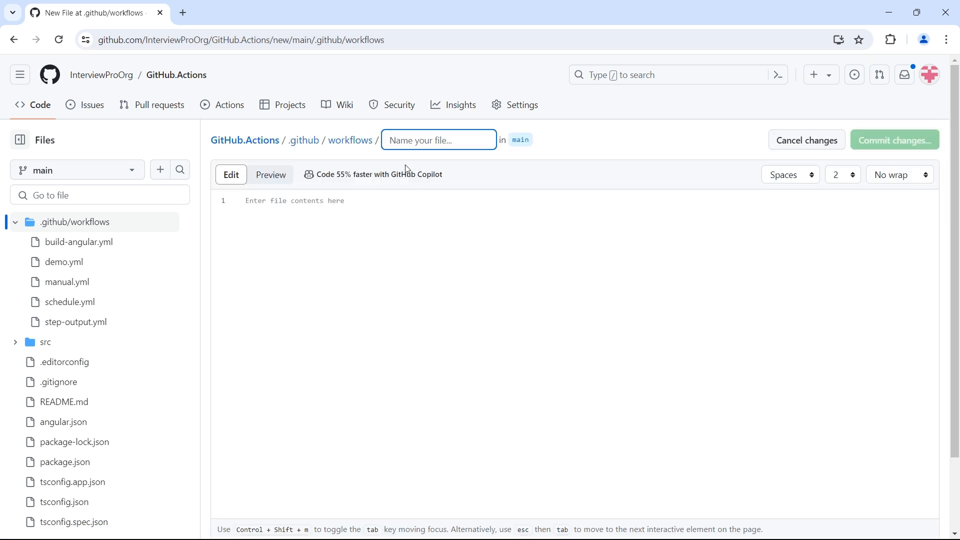
text(job-)
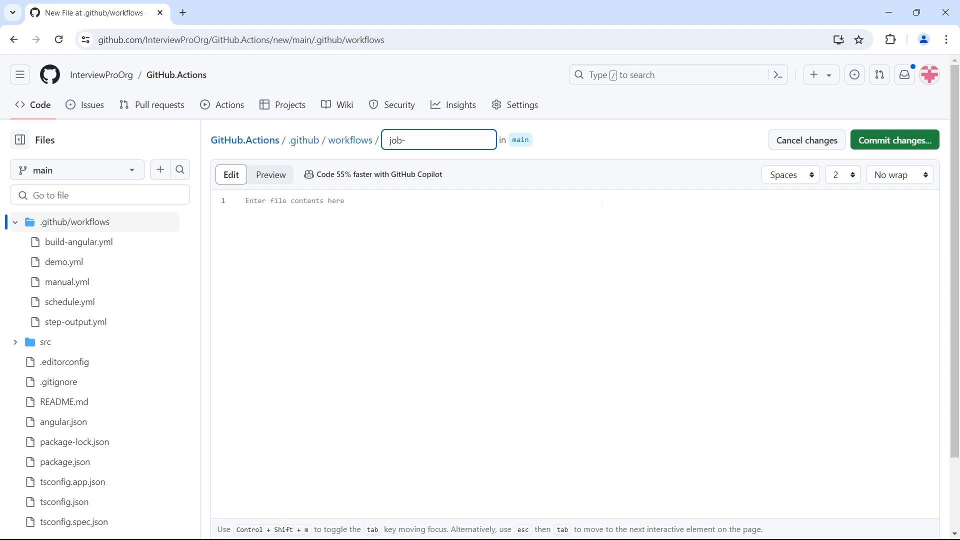
text(output.yml)
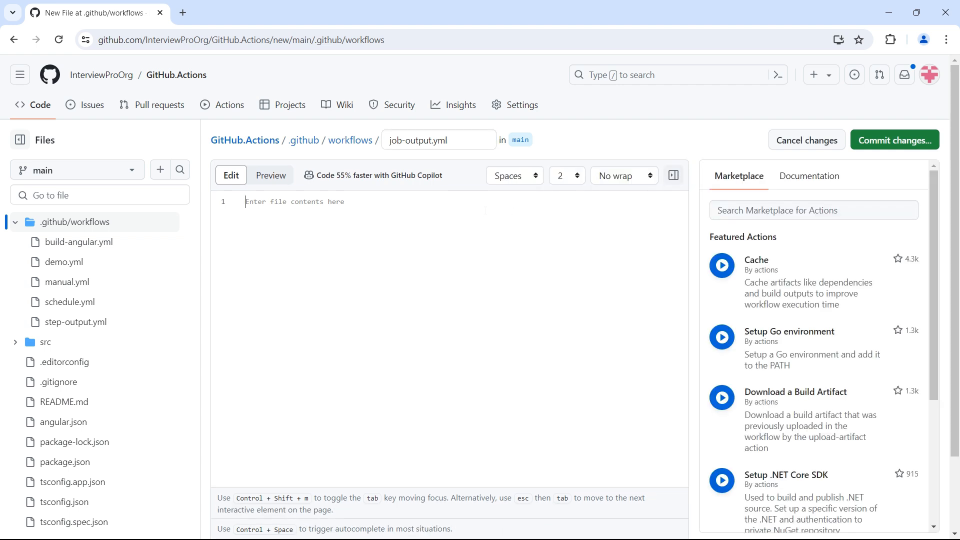
- Finish the job-output.yml name and write 'Job output', push-to-main trigger, and job1 on ubuntu-latest
text(name: Job output)
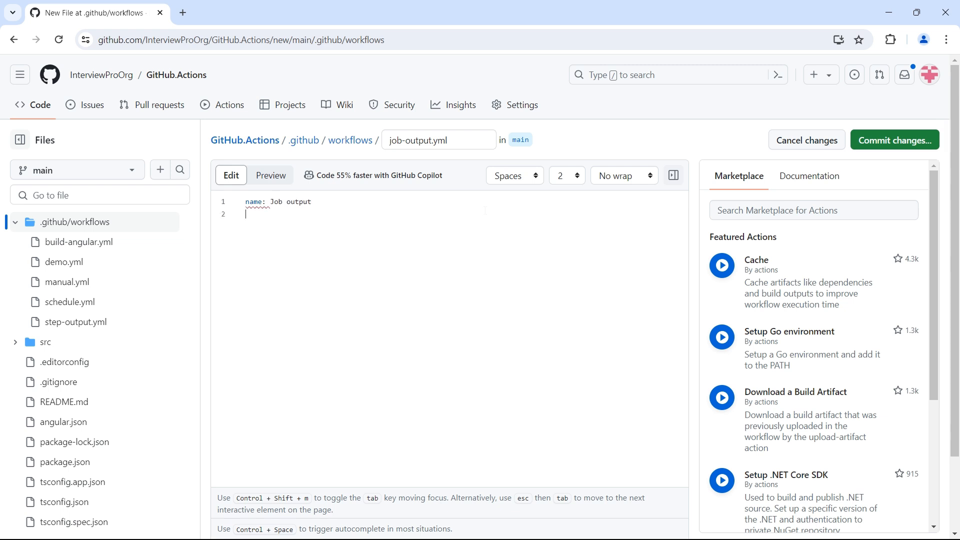
text(on:)
text(br)
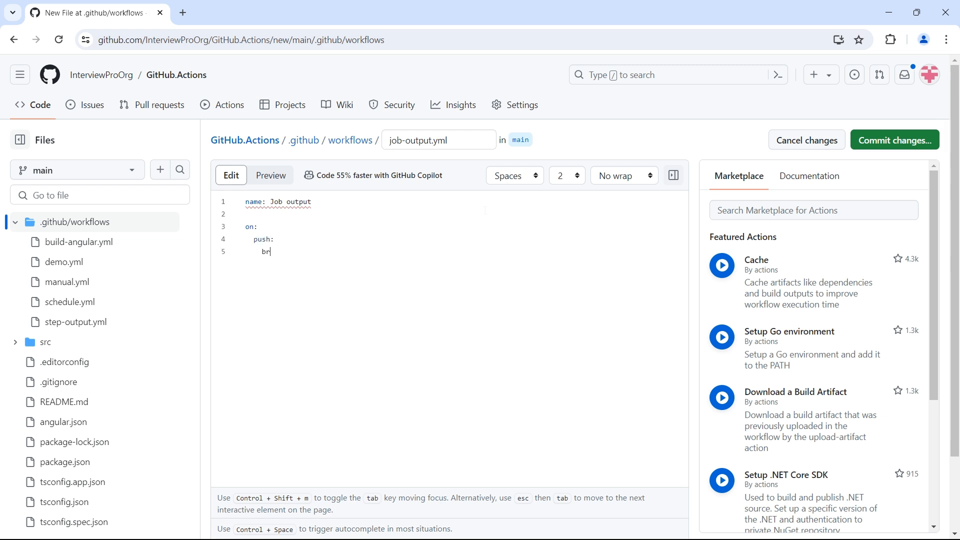
text(anches:)
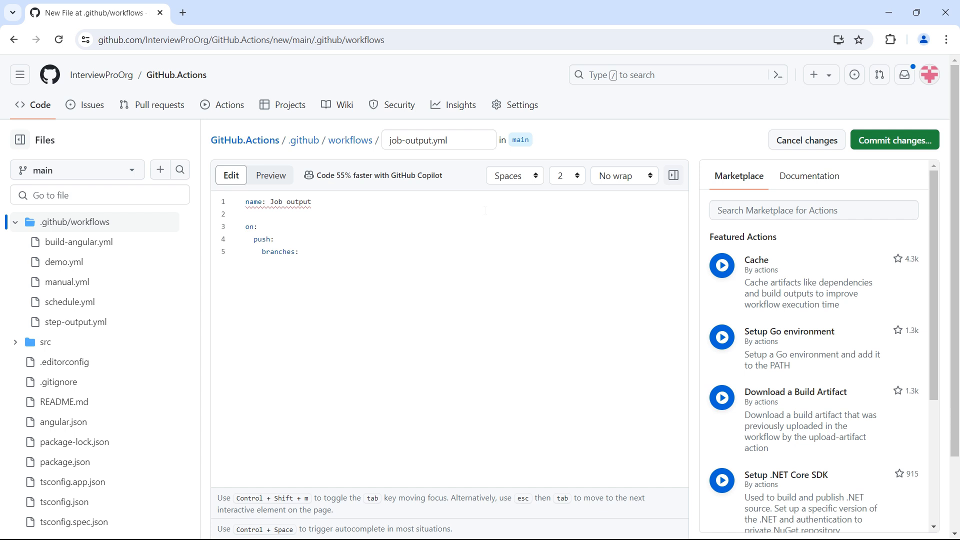
text([main])
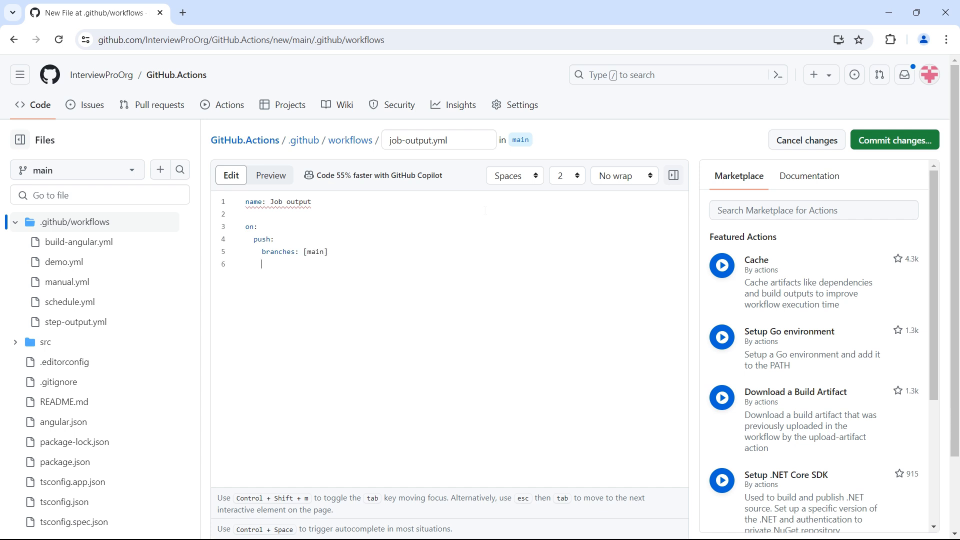
text(jobs:)
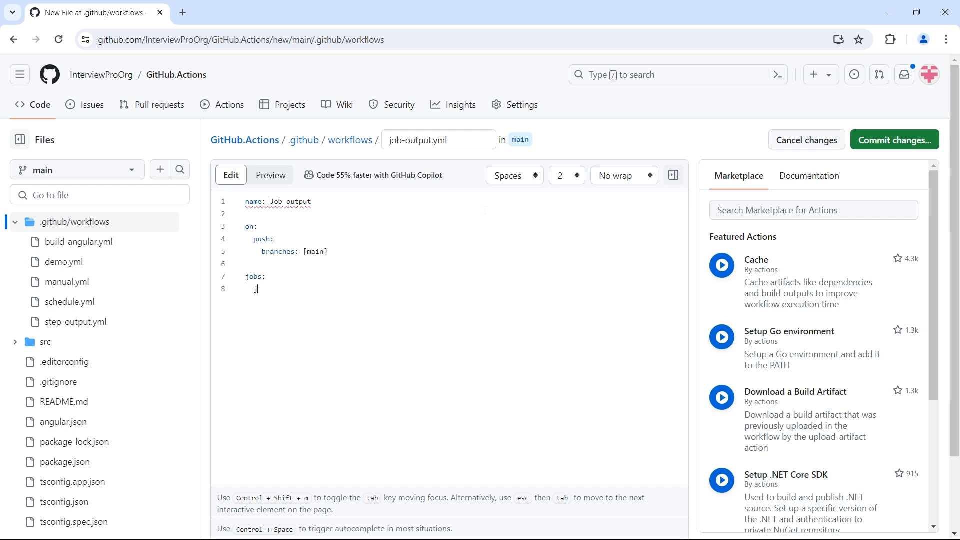
text(ob1:)
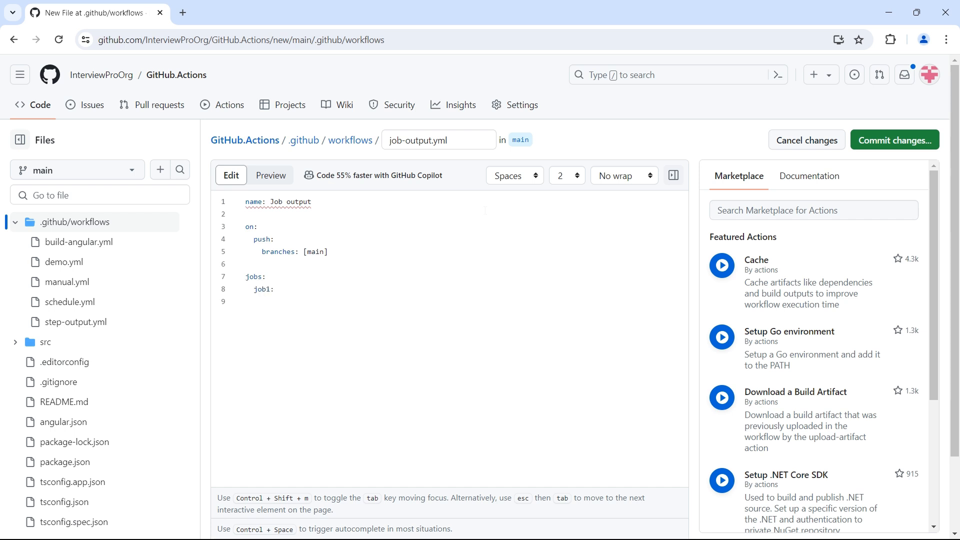
text(runs-on:)
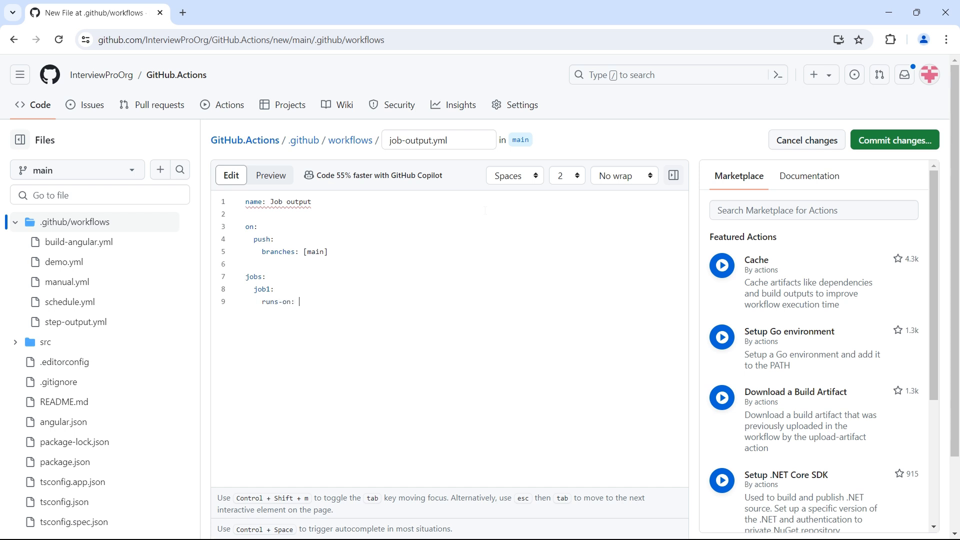
text(ubuntu-)
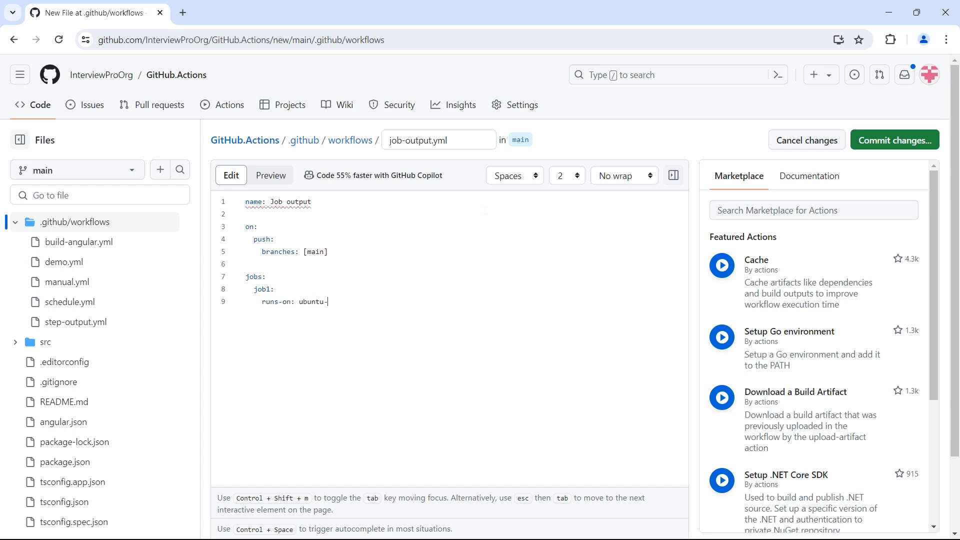
text(latest)
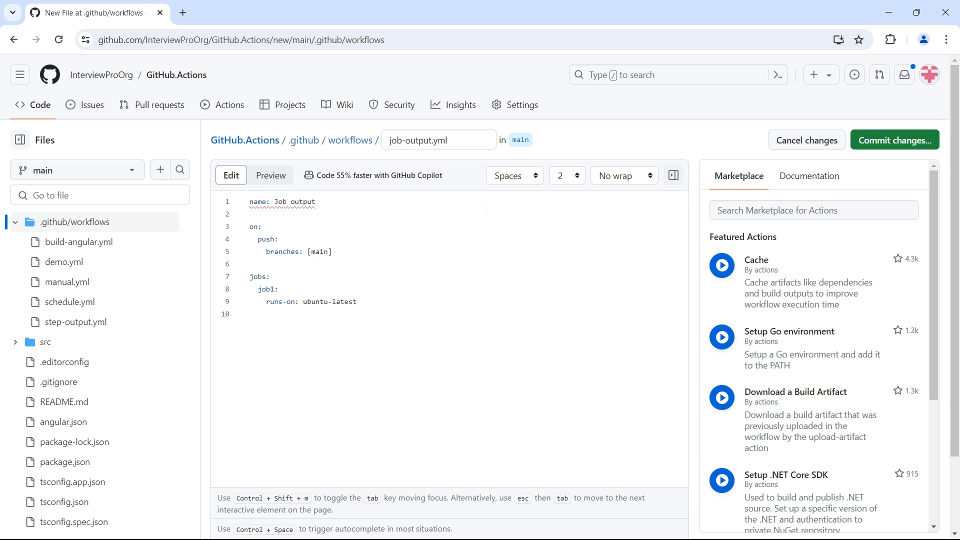
- Add a steps section to job1 with a 'set output' step and its run key
text(steps:)
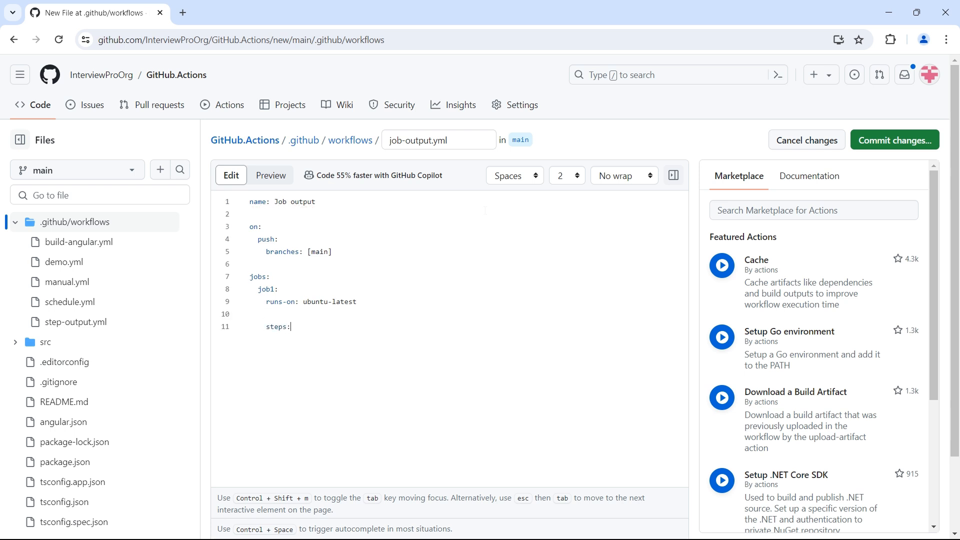
text(- name;)
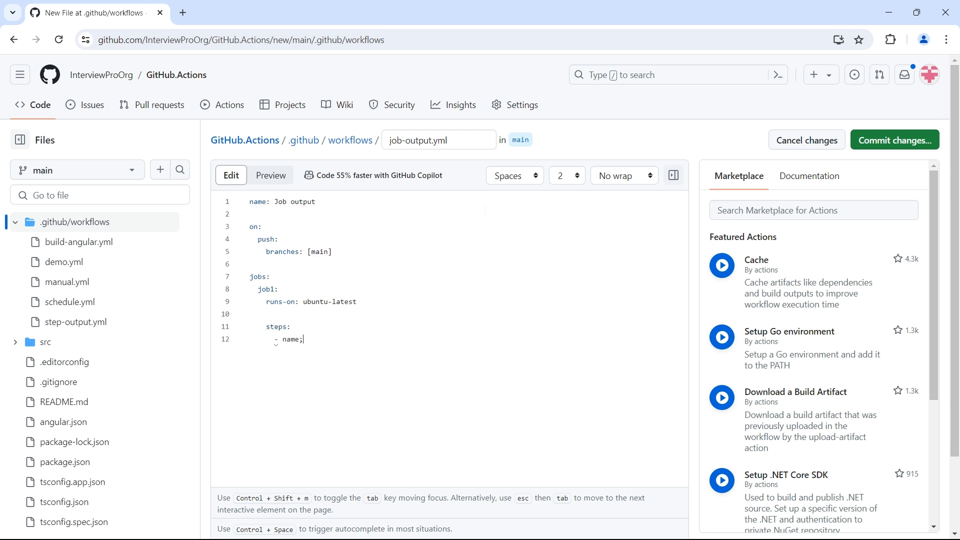
key(Backspace)
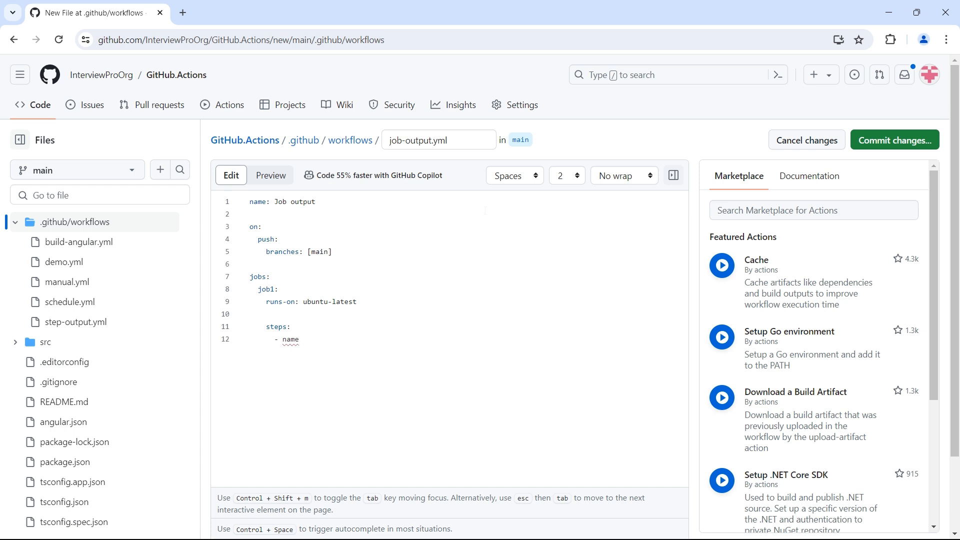
text(: set oupt)
text(r)
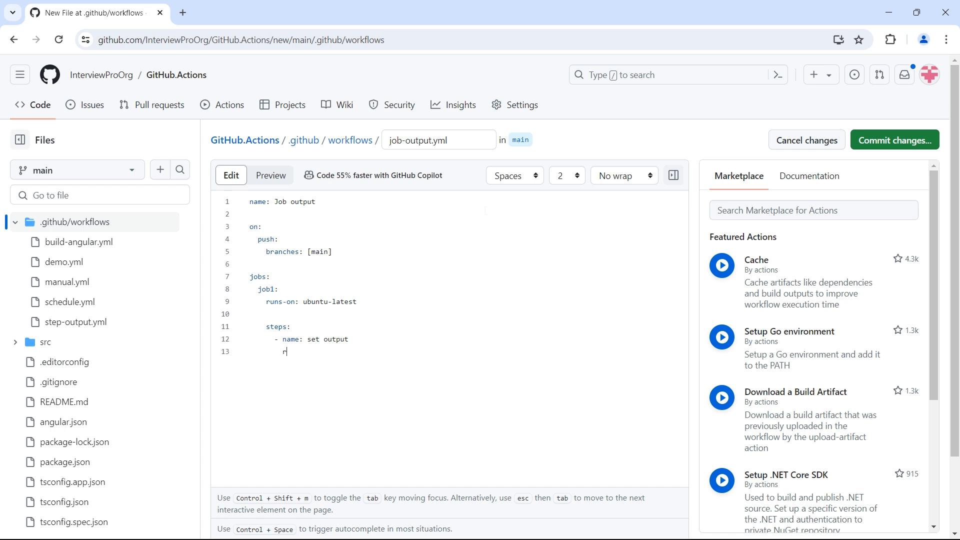
text(un:)
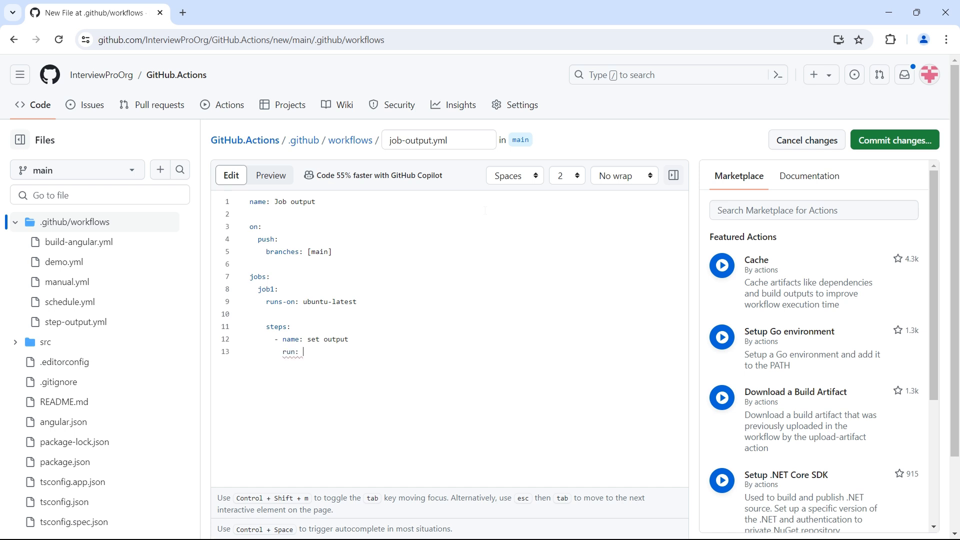
- Make the set output step echo name=InterviewPro into $GITHUB_OUTPUT
text(echo)
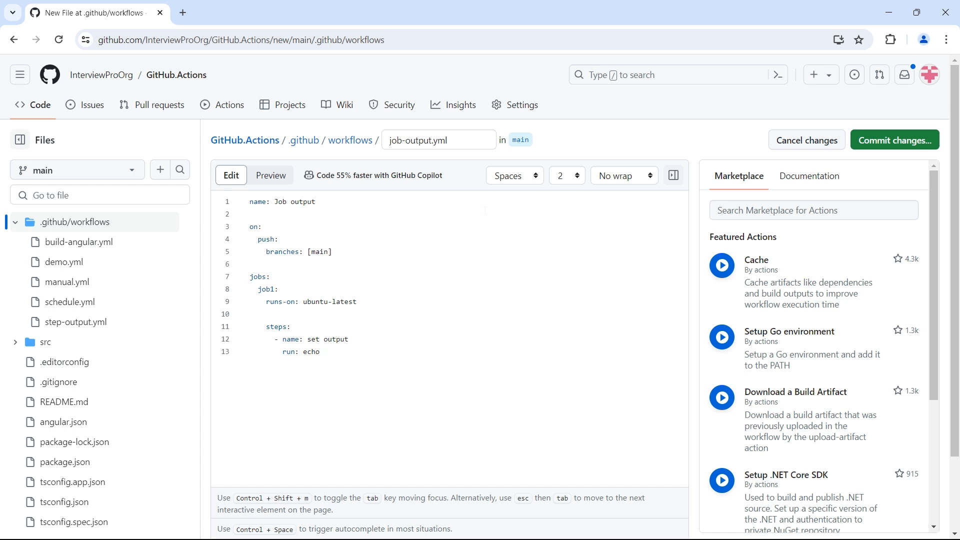
text("name)
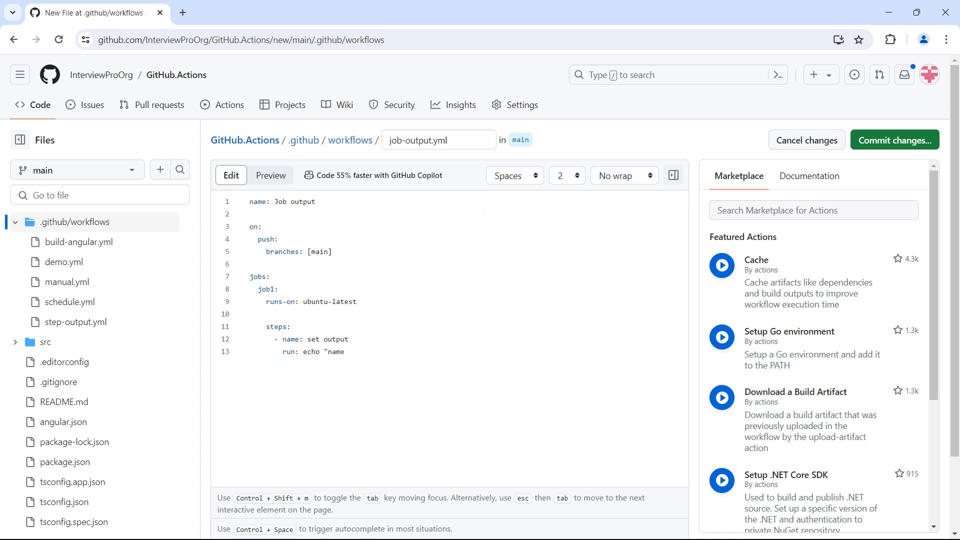
text(=Inte)
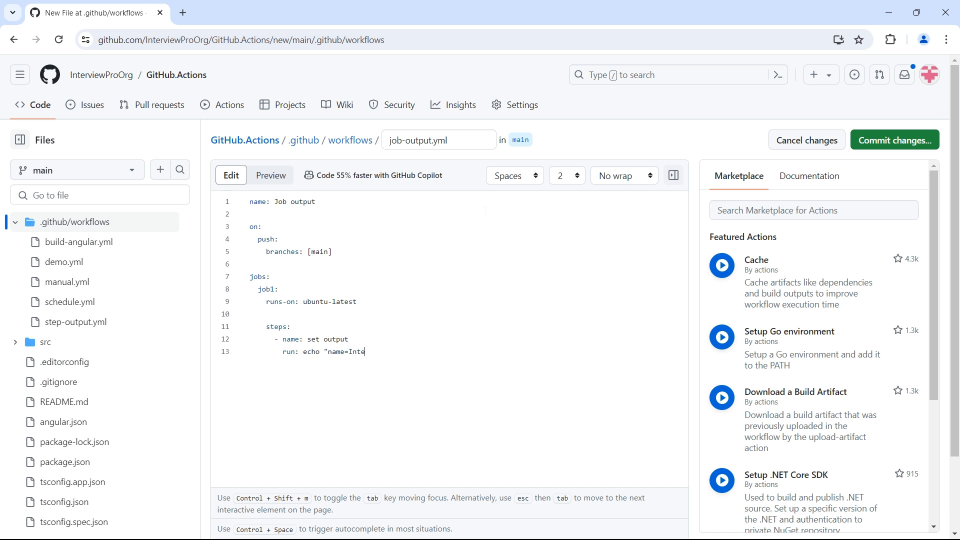
text(rviewPro)
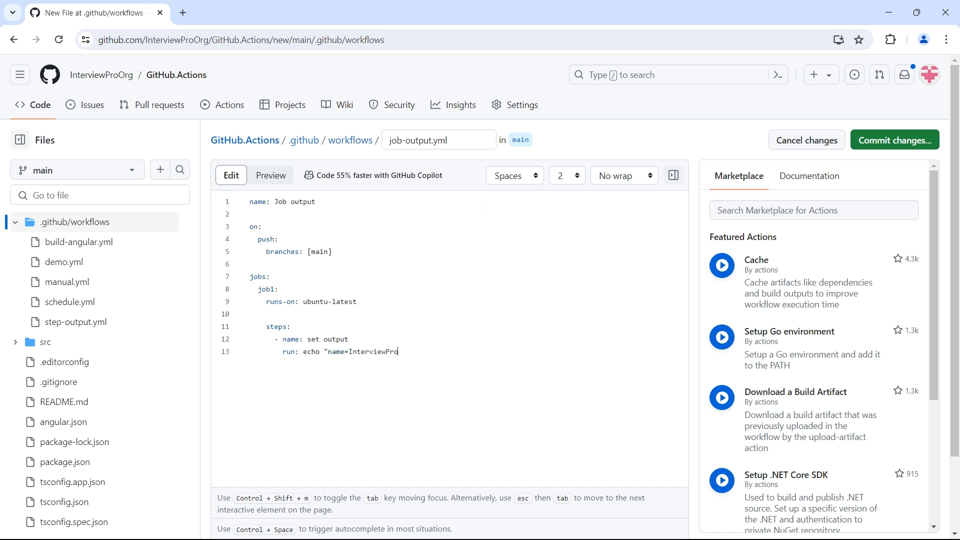
text(" >>)
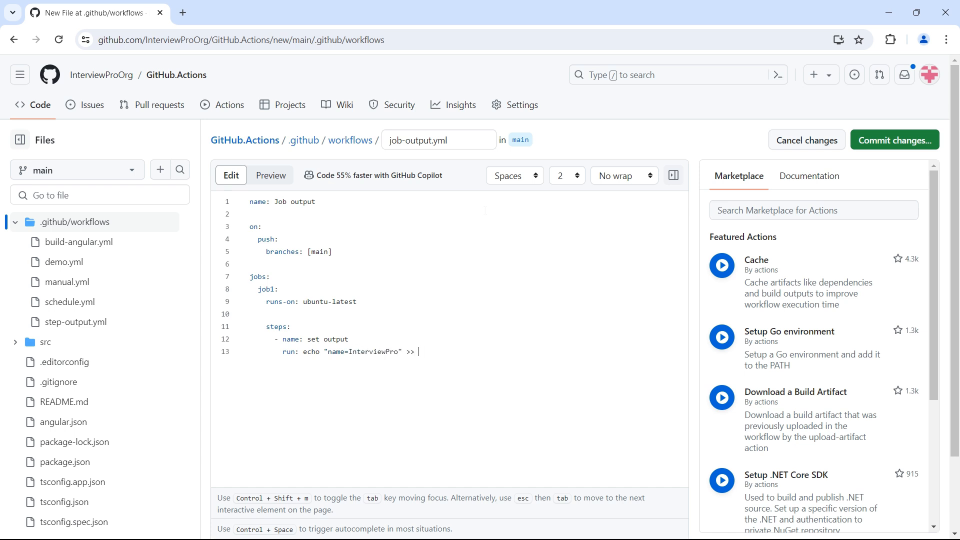
text($GI)
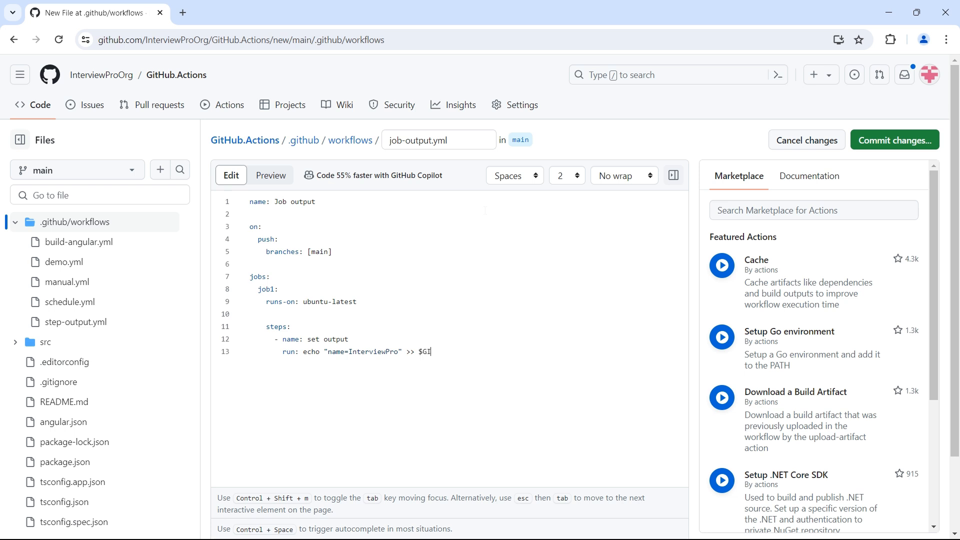
text(THUB_OUP)
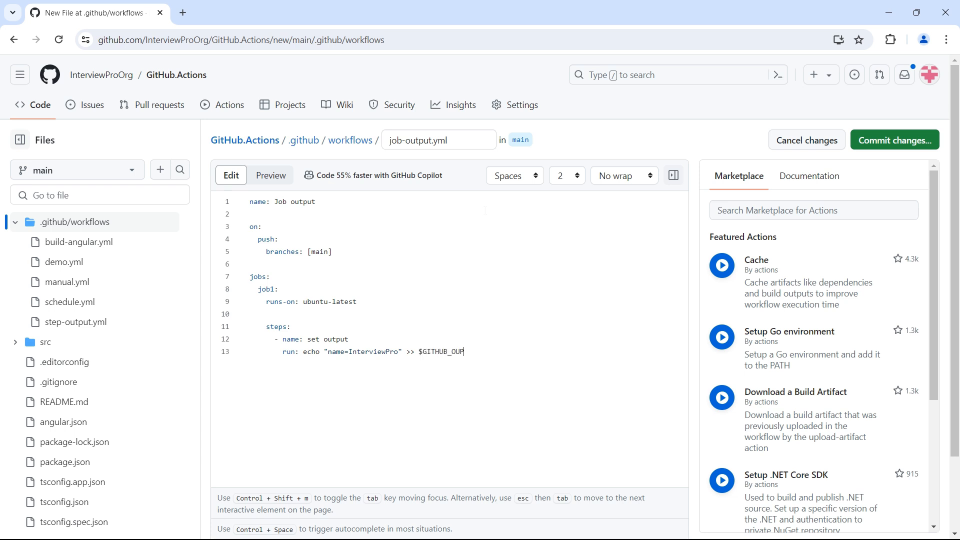
text(TPUT)
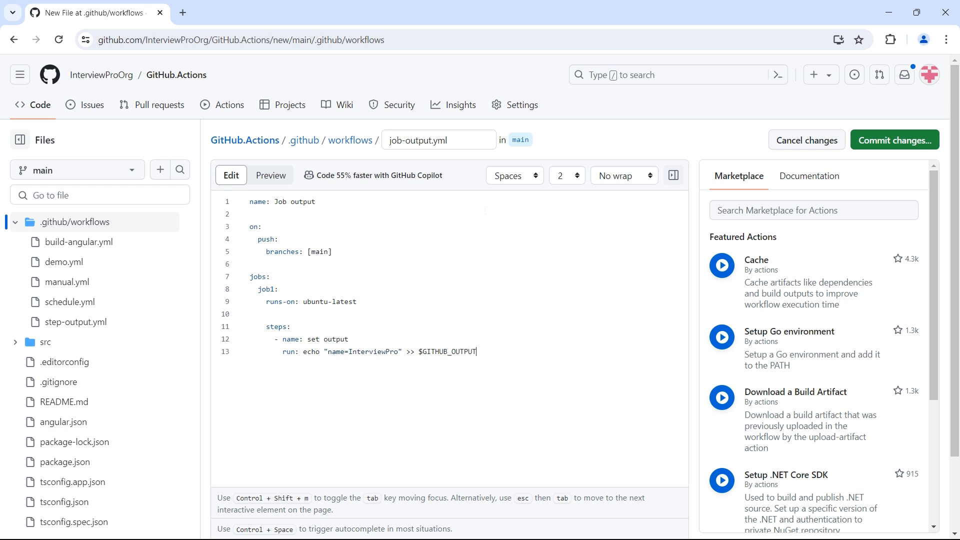
key(Enter)
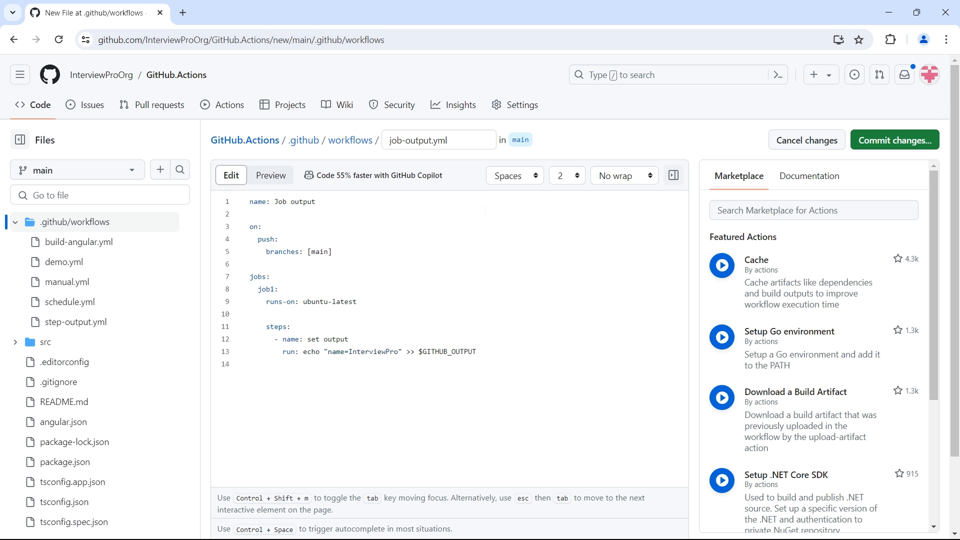
click(273, 363)
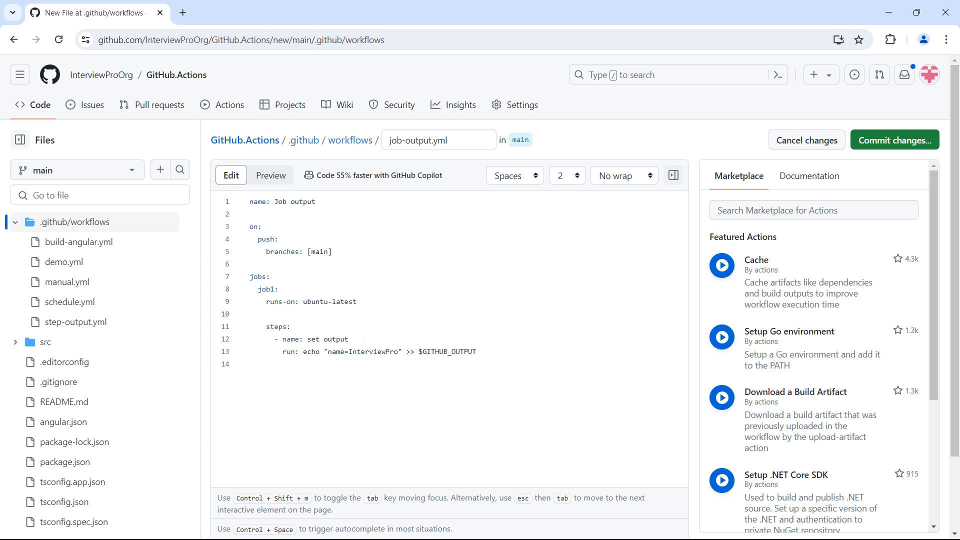
- Give the set output step id 'set-output' and add a step named 'access output'
text(id:)
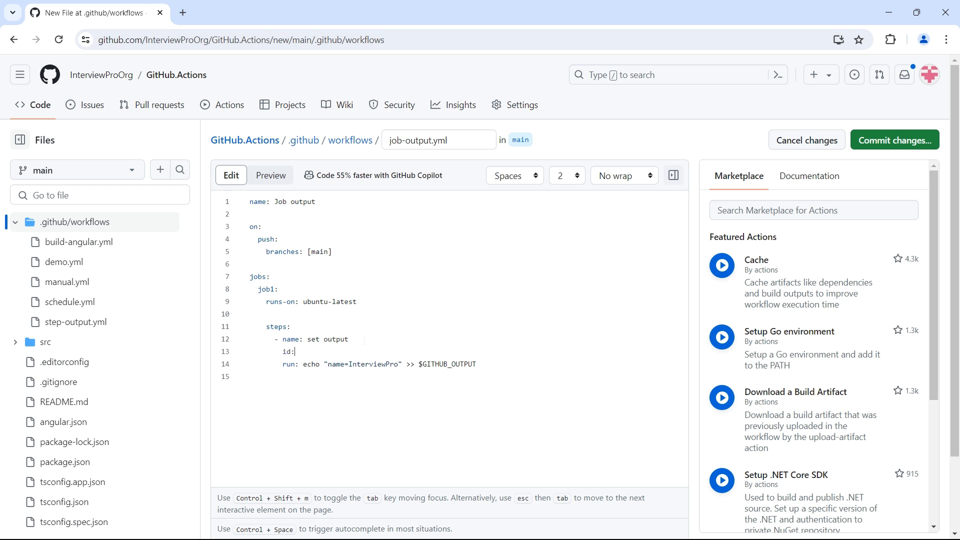
text(set-outp)
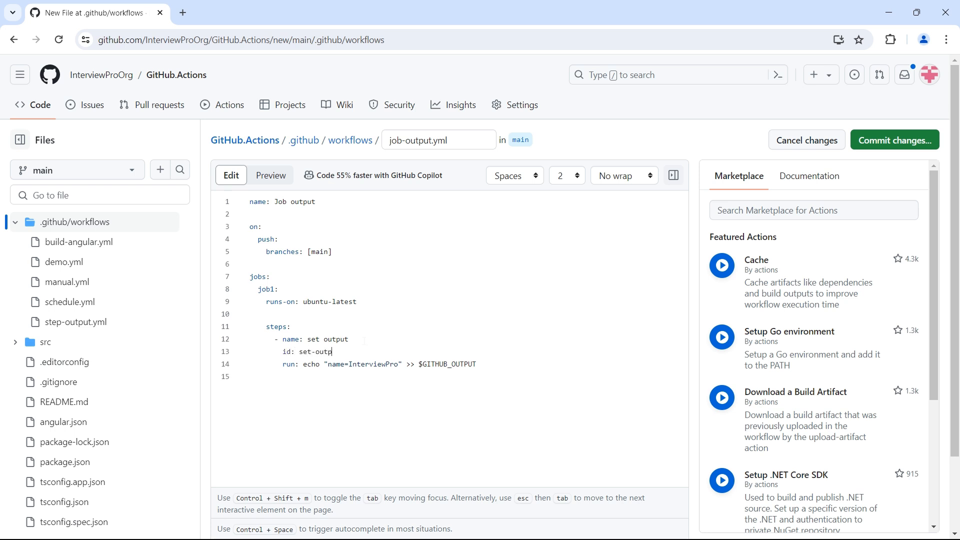
text(ut)
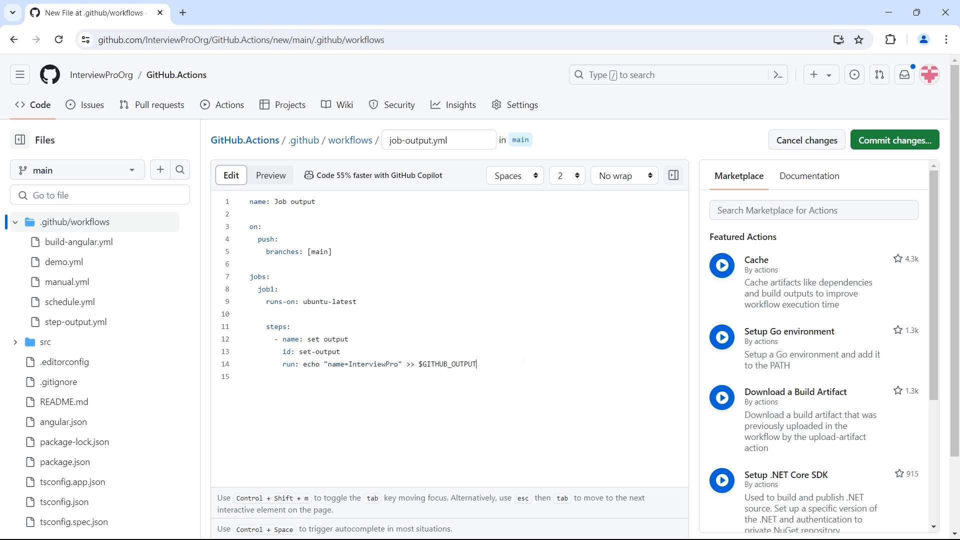
text(- n)
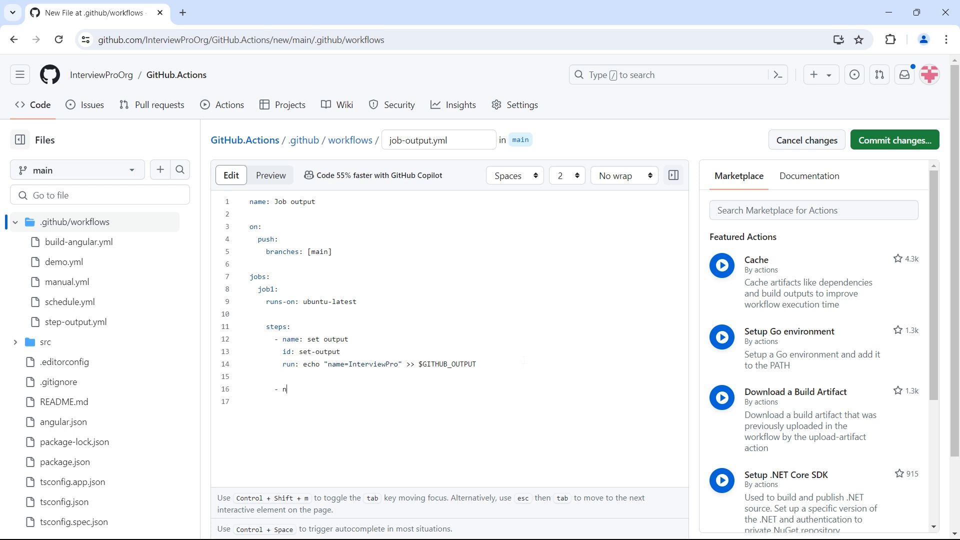
text(ame:)
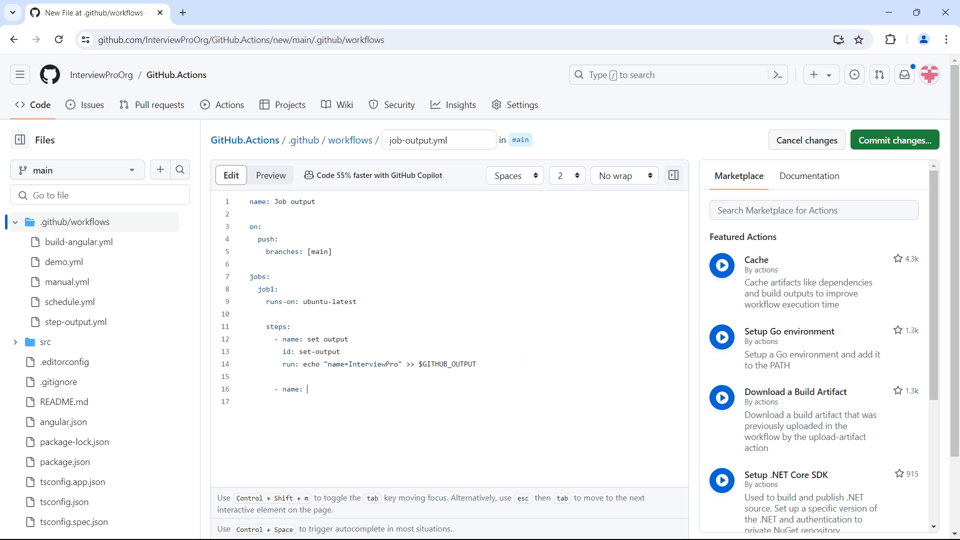
text(access ou)
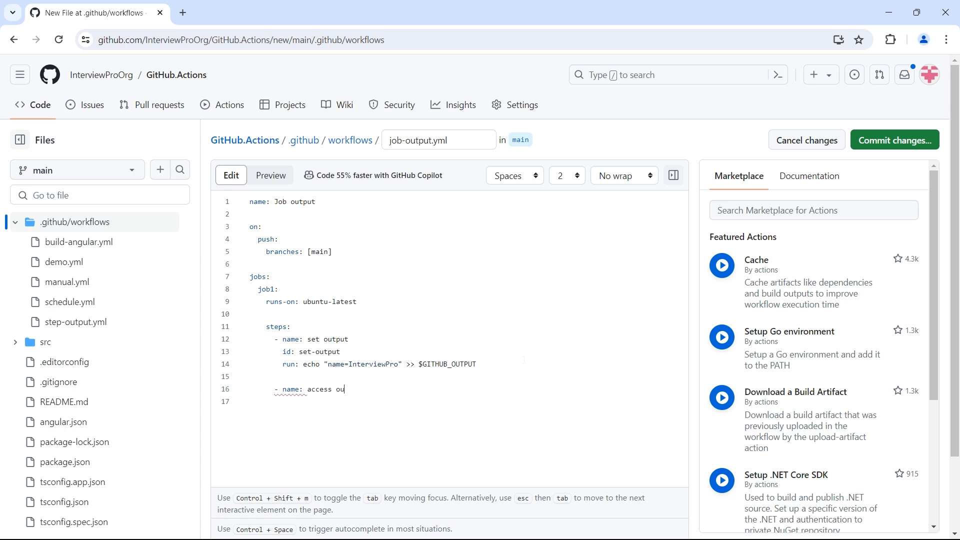
text(tput)
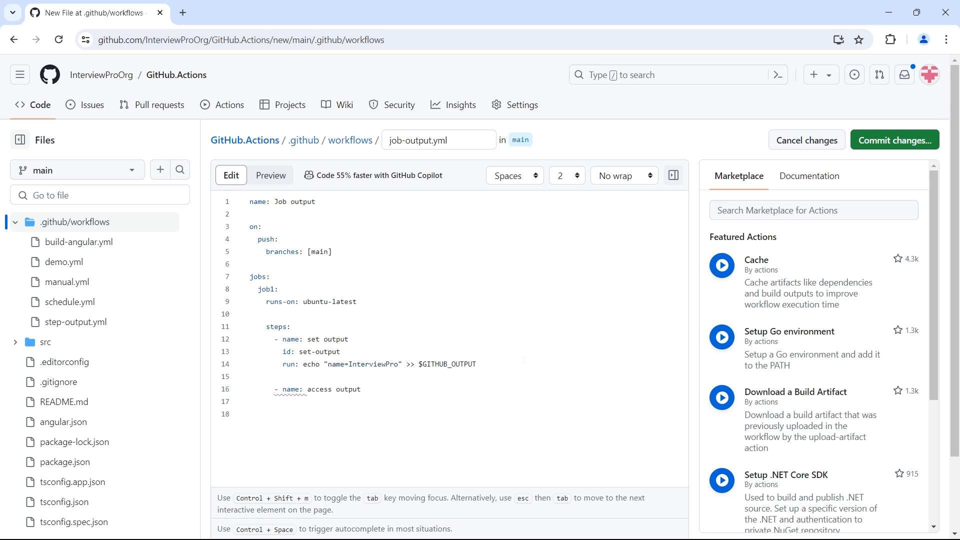
text(echo:)
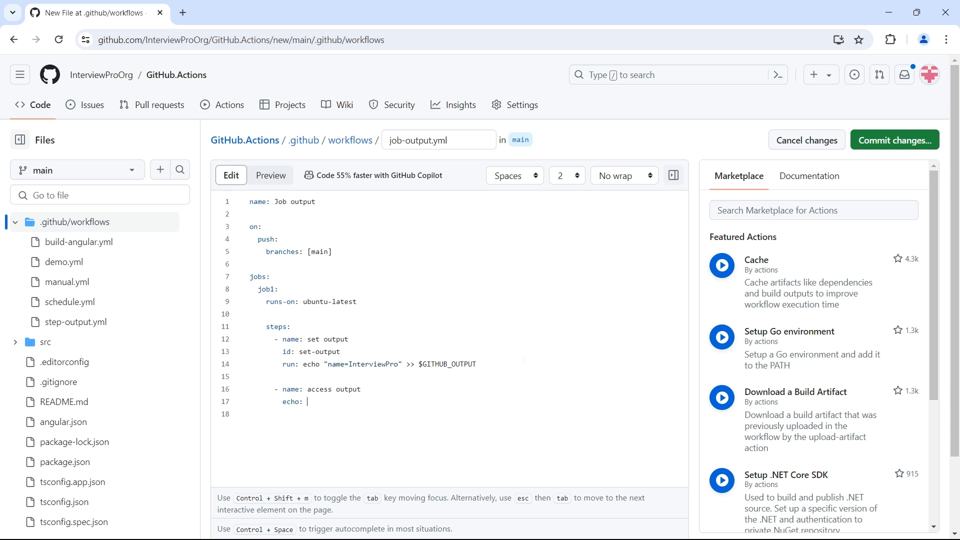
- Have access output echo 'value of name is ${{steps.set-output.outputs.name}}'
text(echo ")
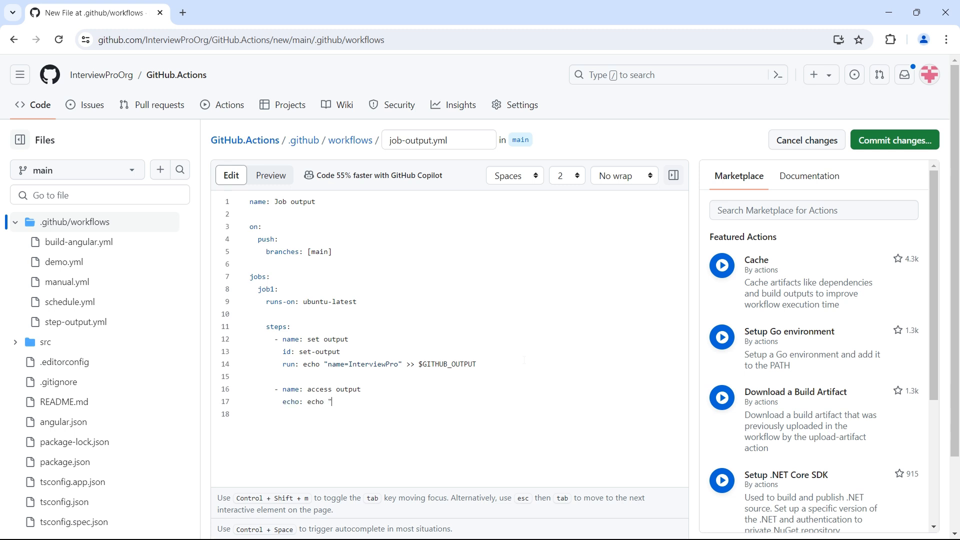
text(na)
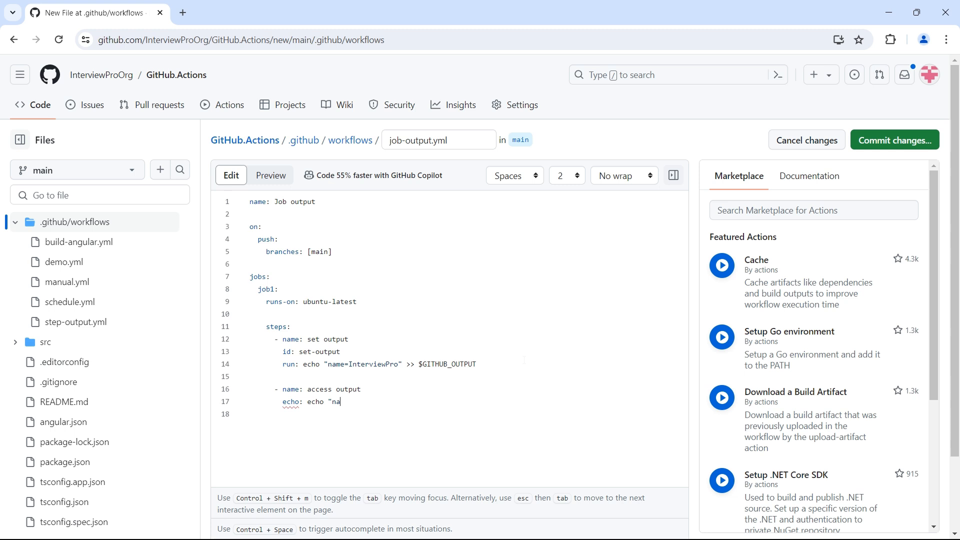
text(value)
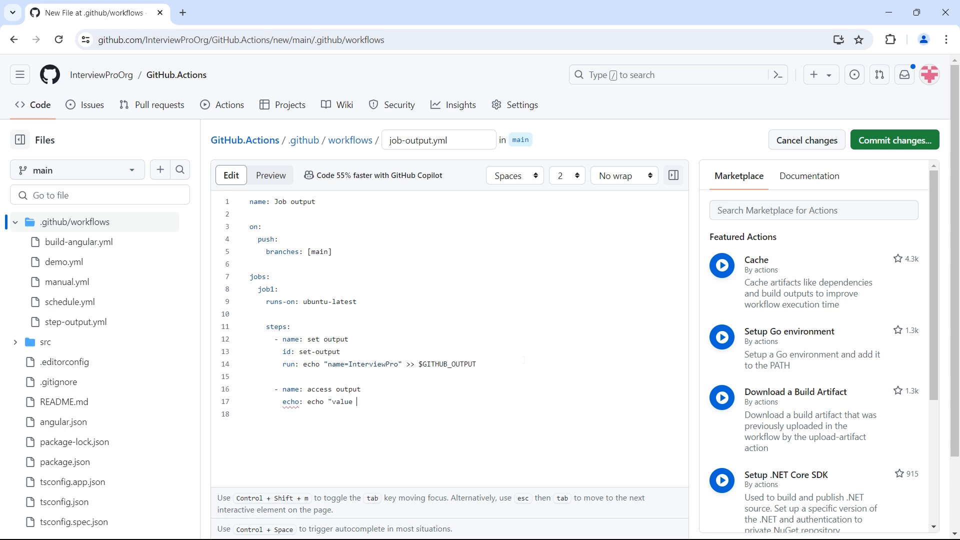
text(of name os)
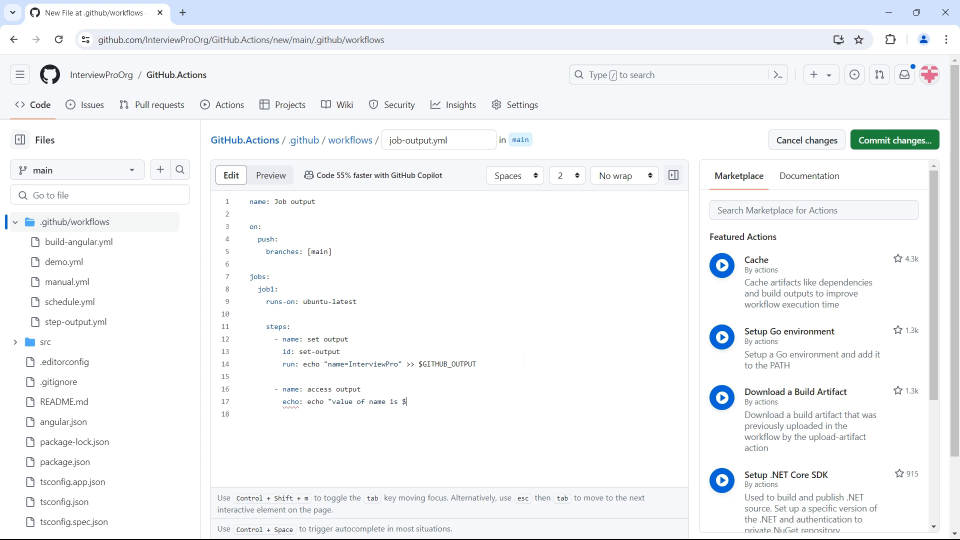
text({{steps)
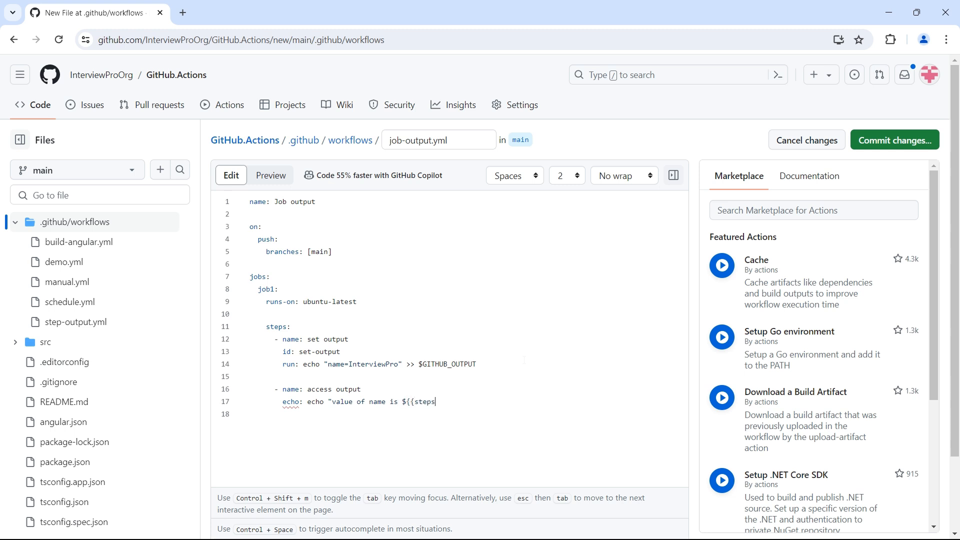
text(.set)
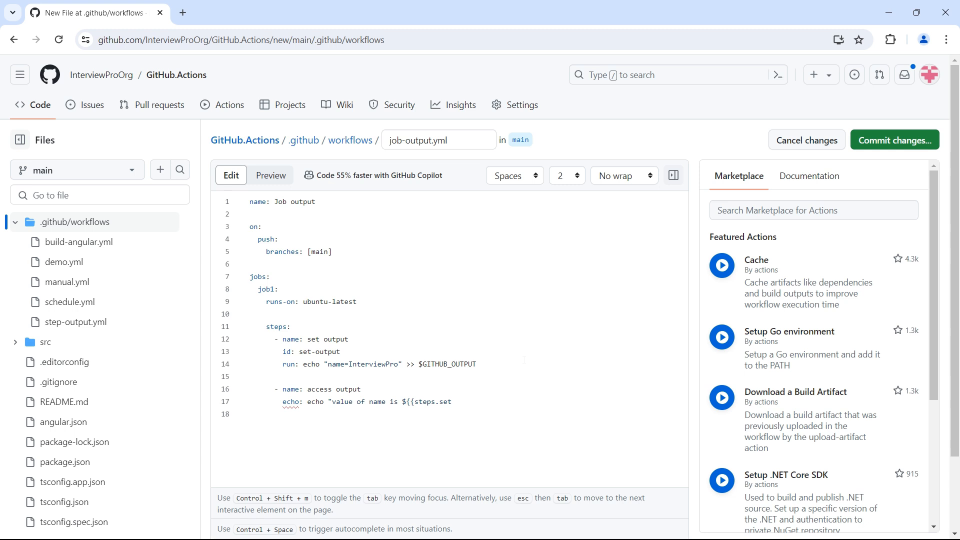
text(-output)
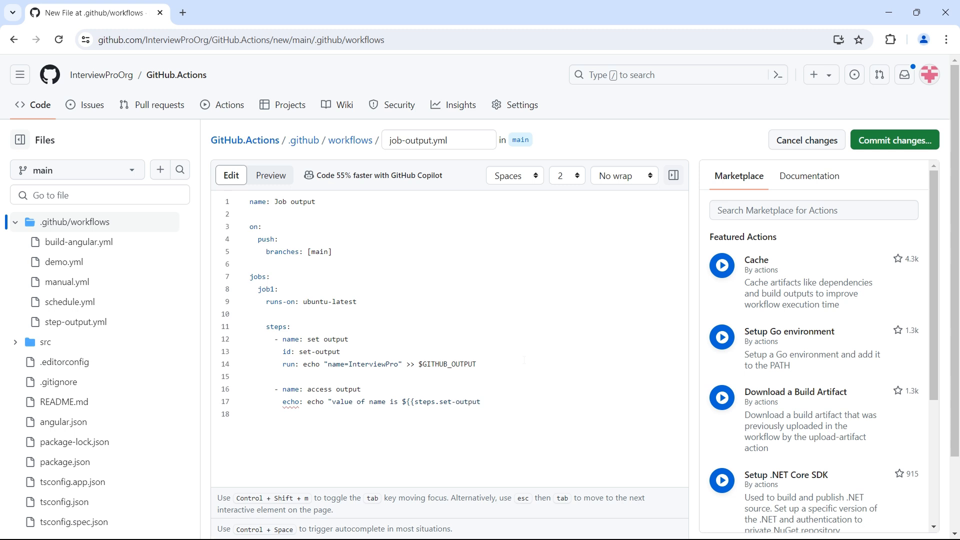
text(.outputs)
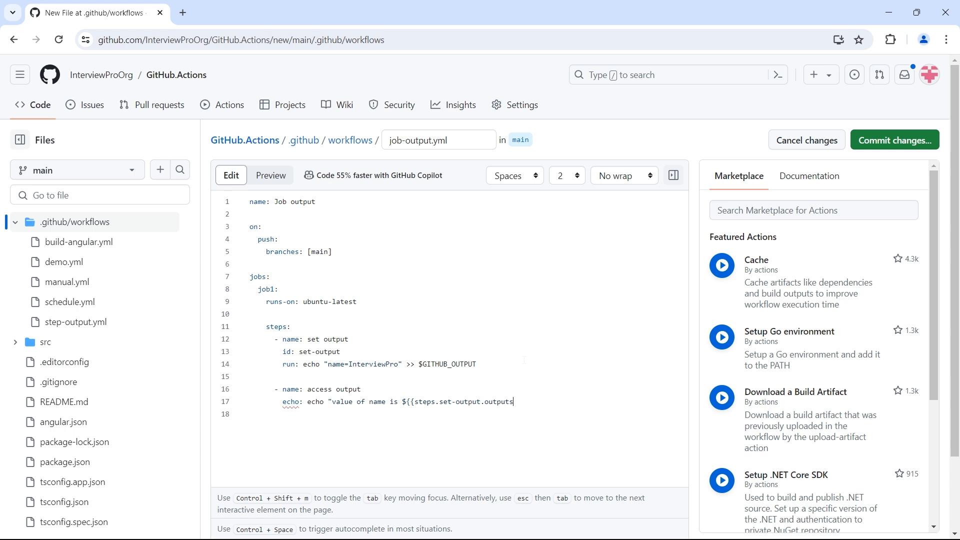
text(.name)
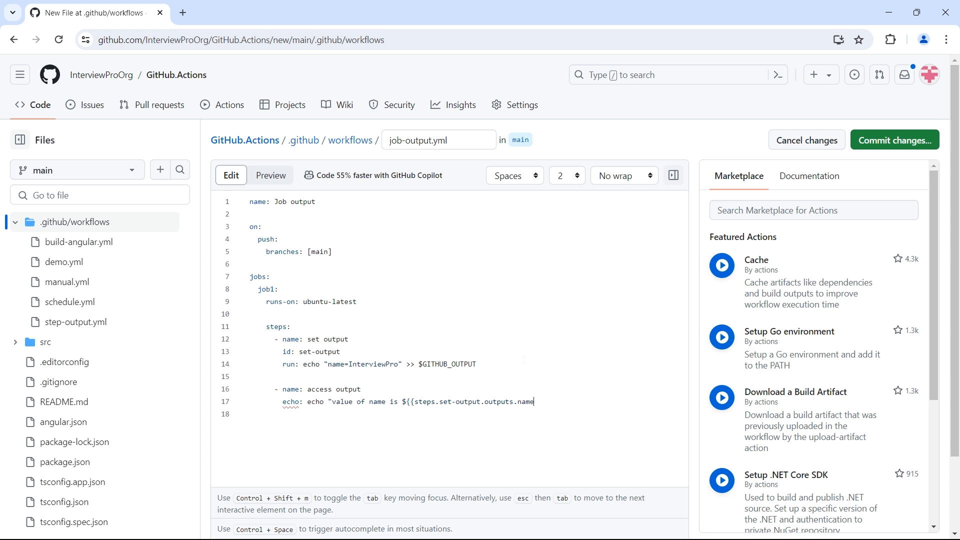
text(}})
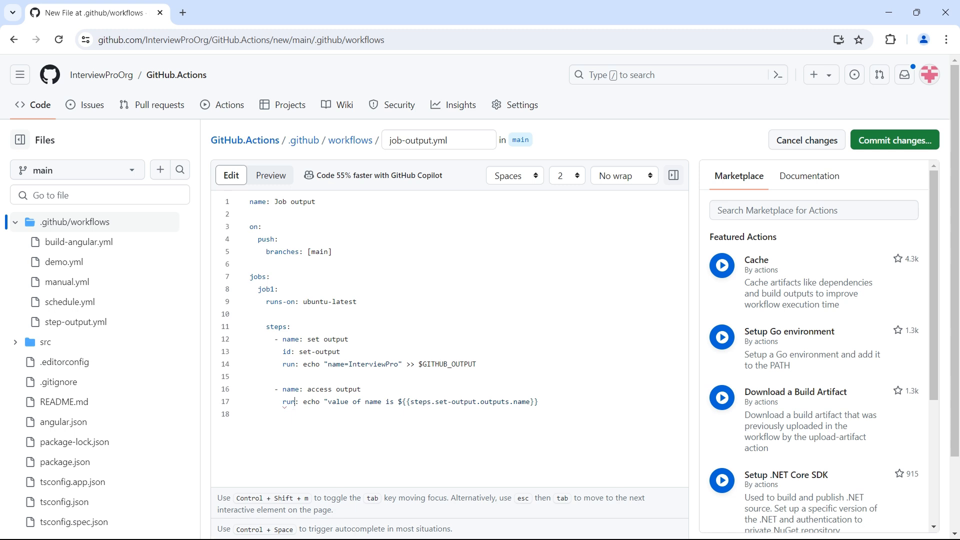
double_click(420, 402)
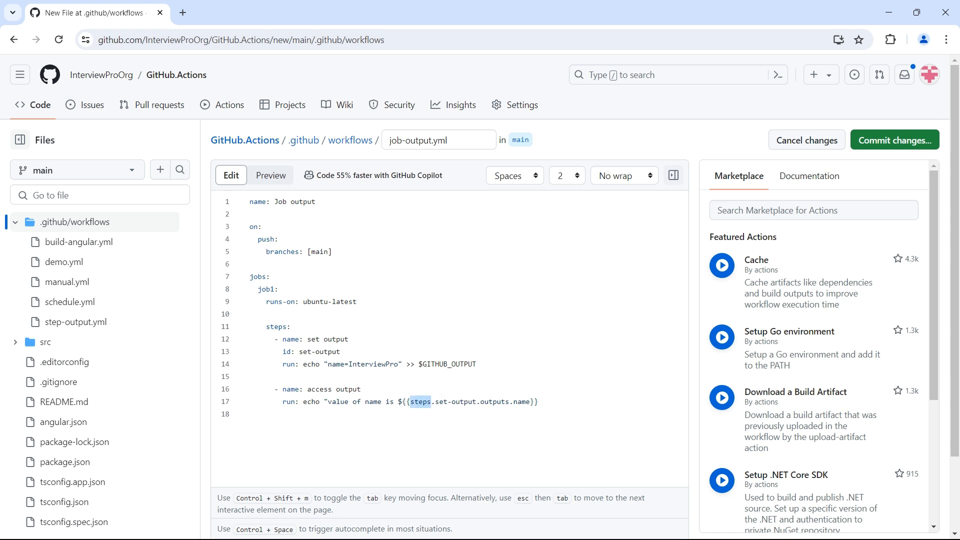
double_click(276, 326)
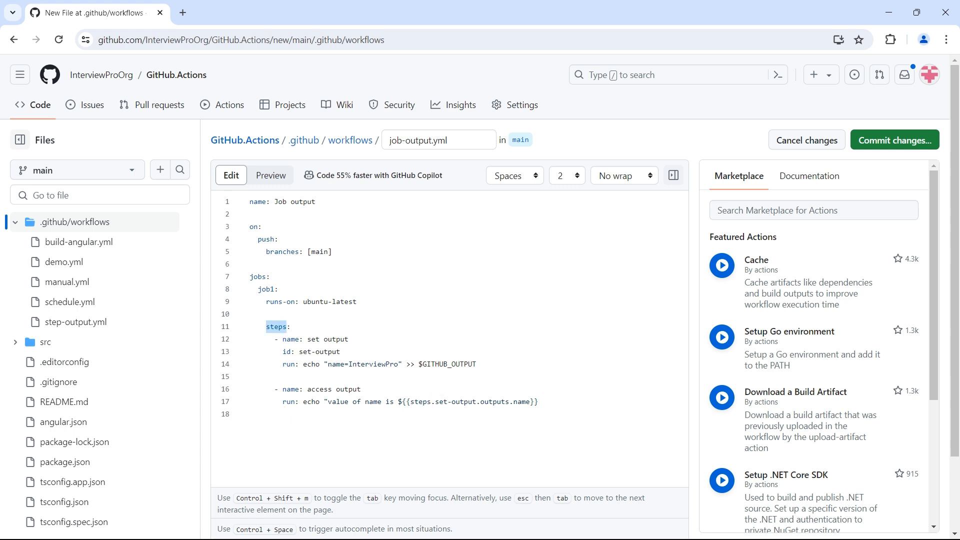
double_click(319, 352)
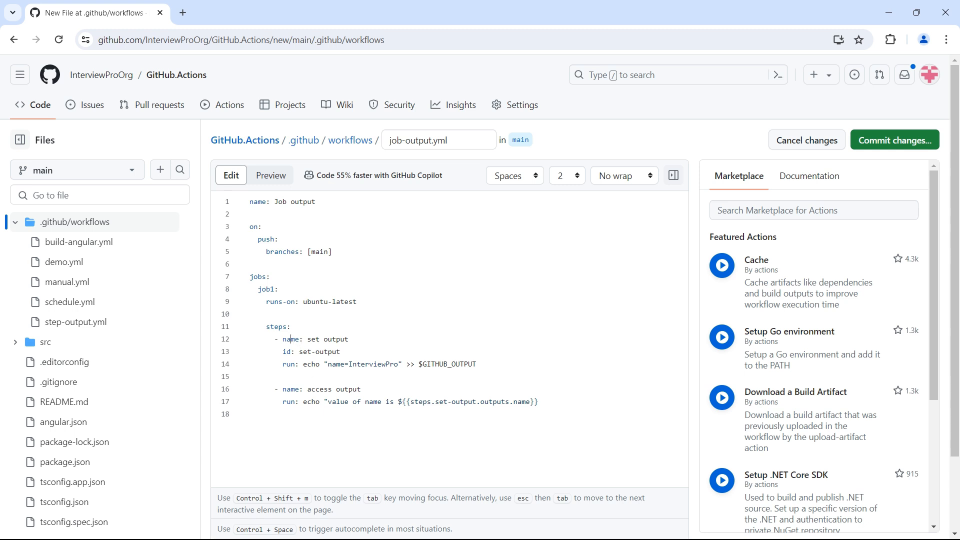
double_click(335, 364)
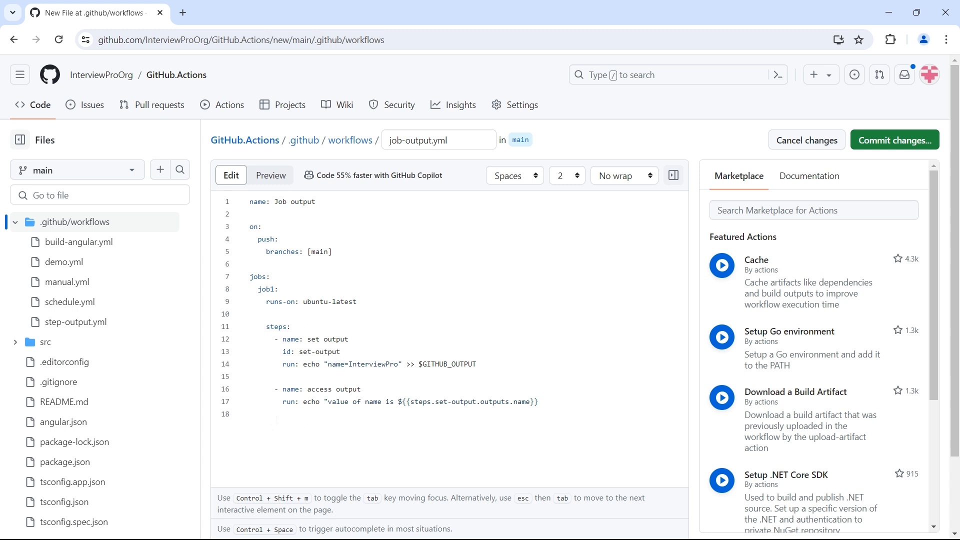
- Add job2 with runs-on ubuntu-latest and an empty steps list
key(enter)
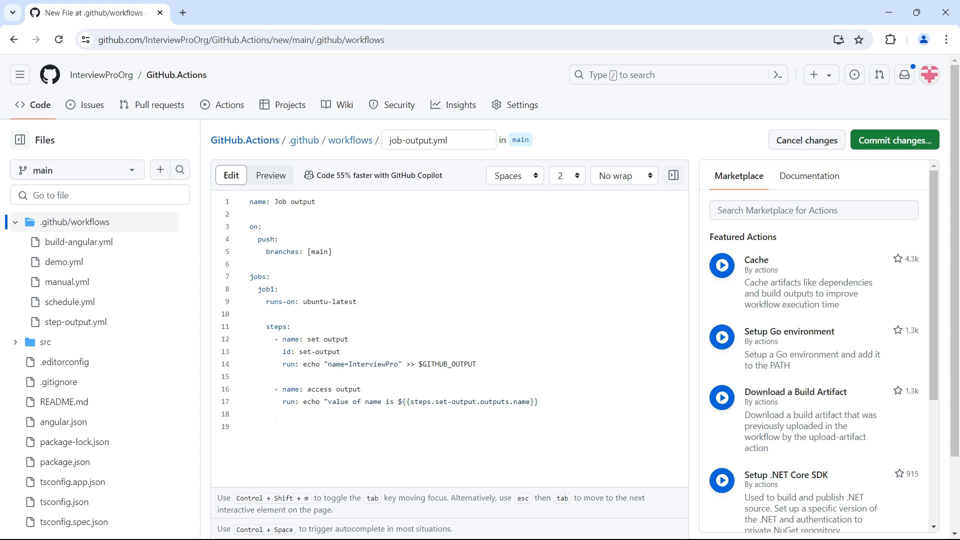
text(job2)
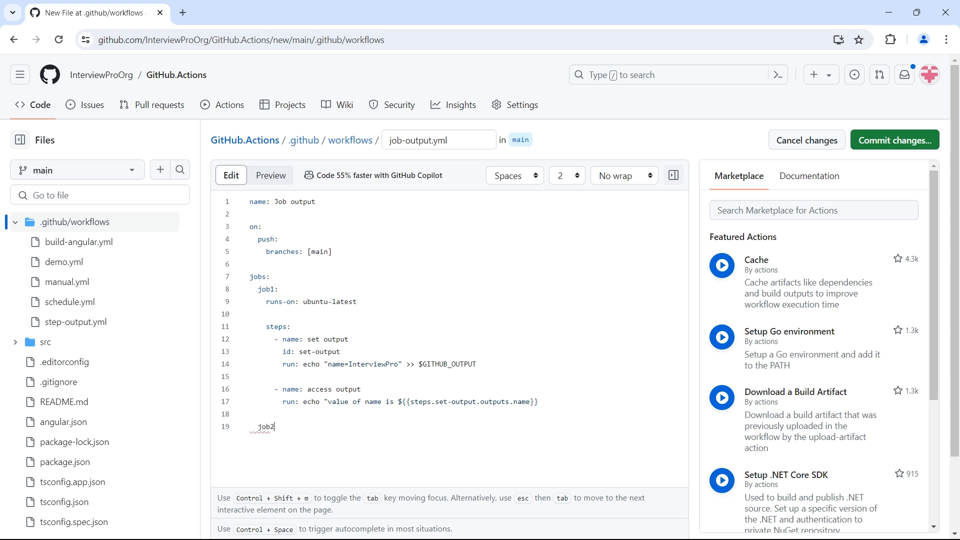
text(:)
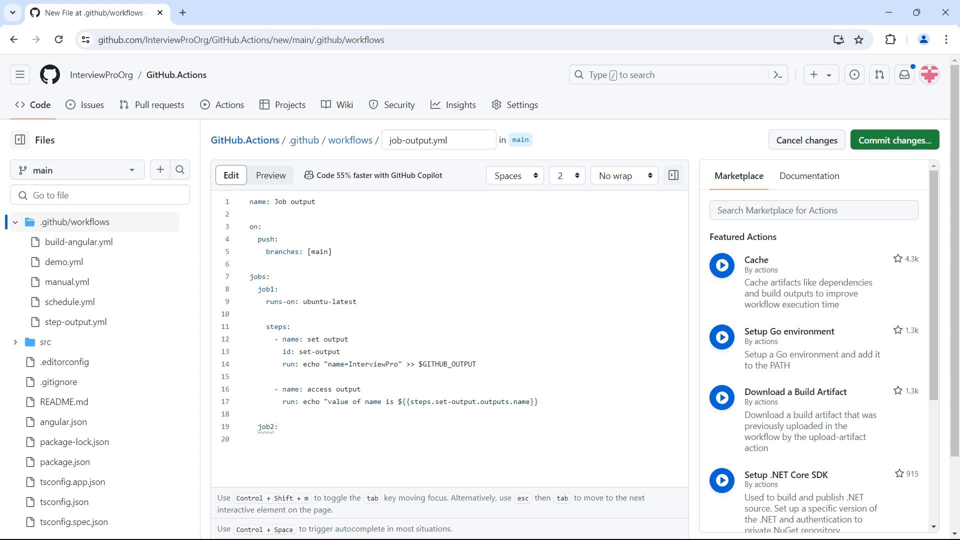
text(runs-on: ubuntu-)
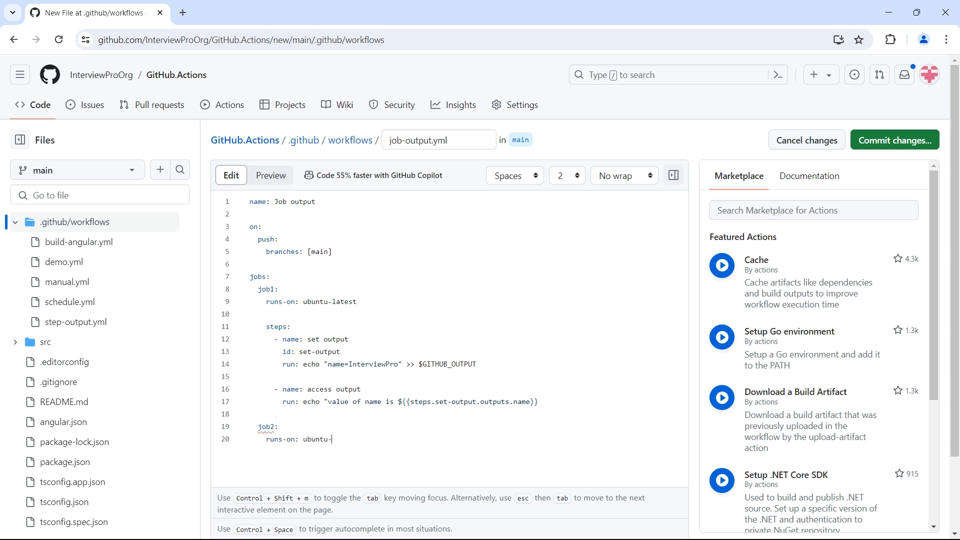
text(latest)
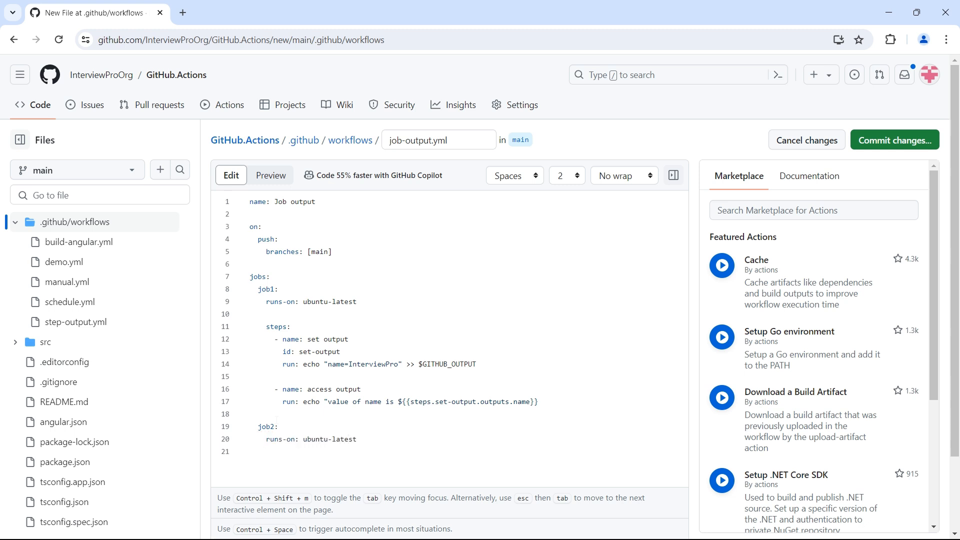
text(step)
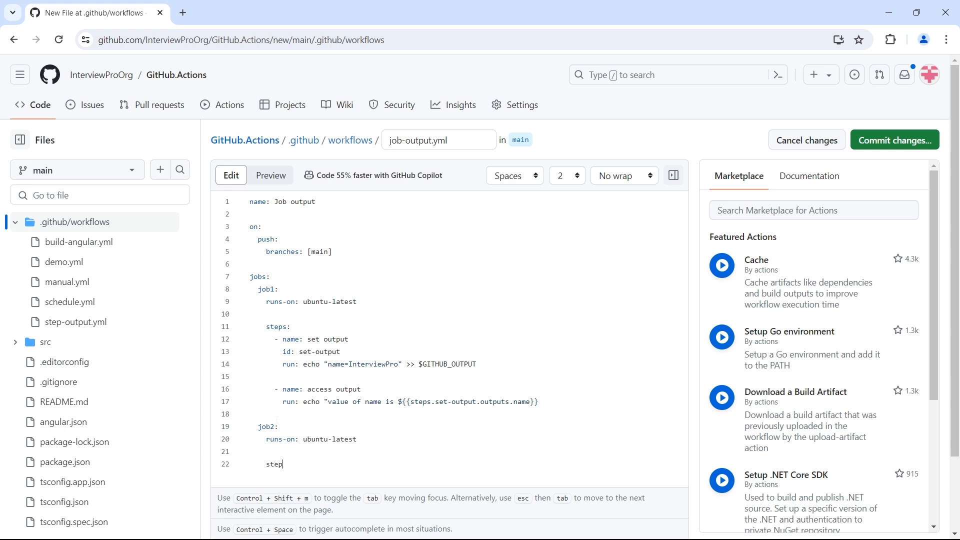
text(s:)
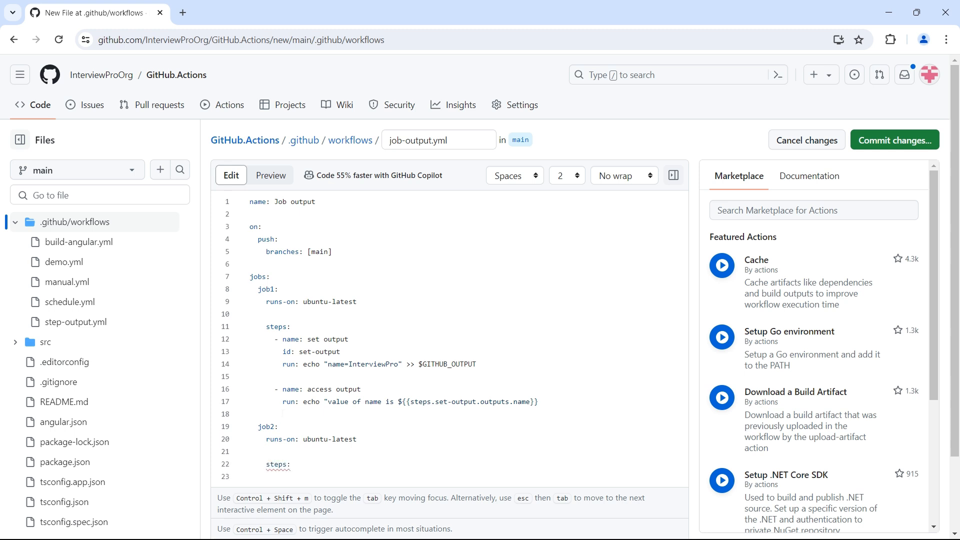
- Copy job1's access output step into job2's steps
drag(269, 389, 538, 401)
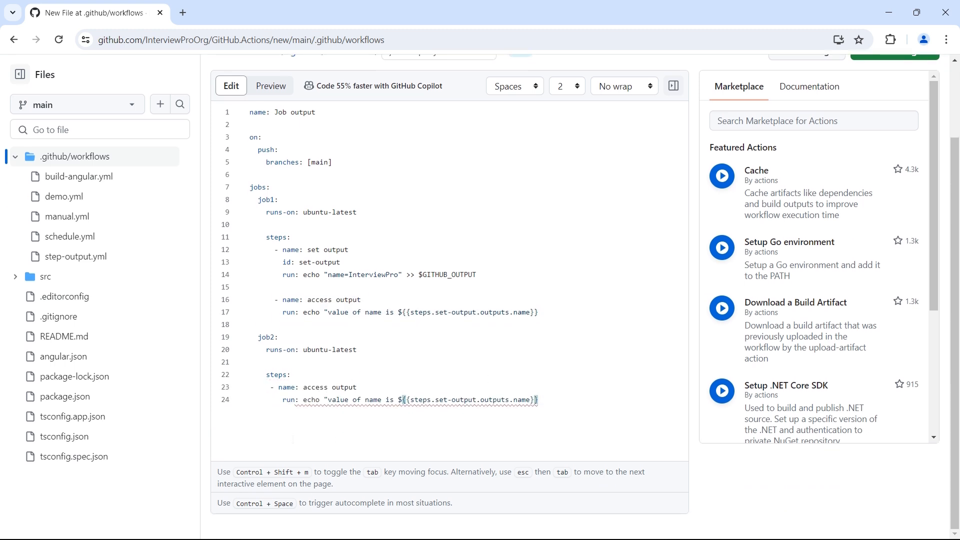
double_click(416, 400)
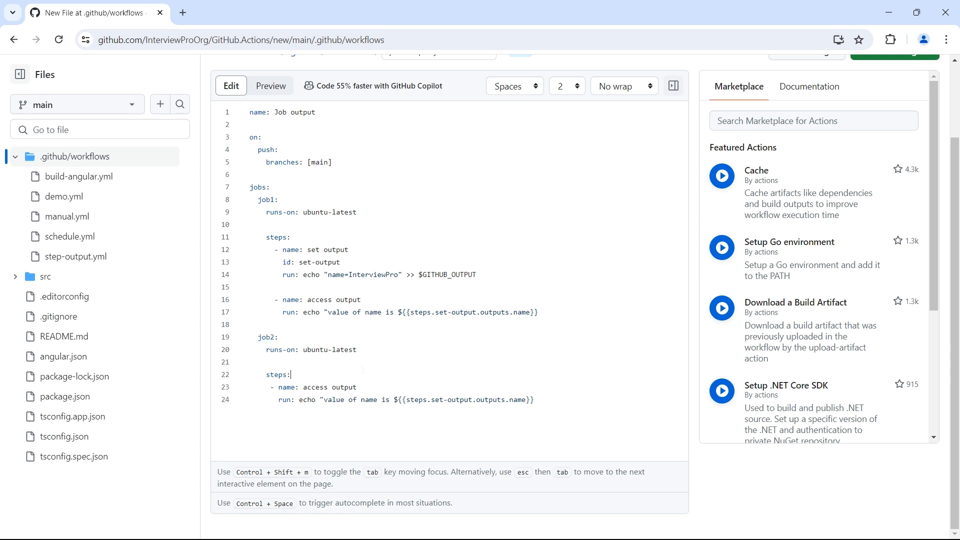
drag(269, 249, 538, 312)
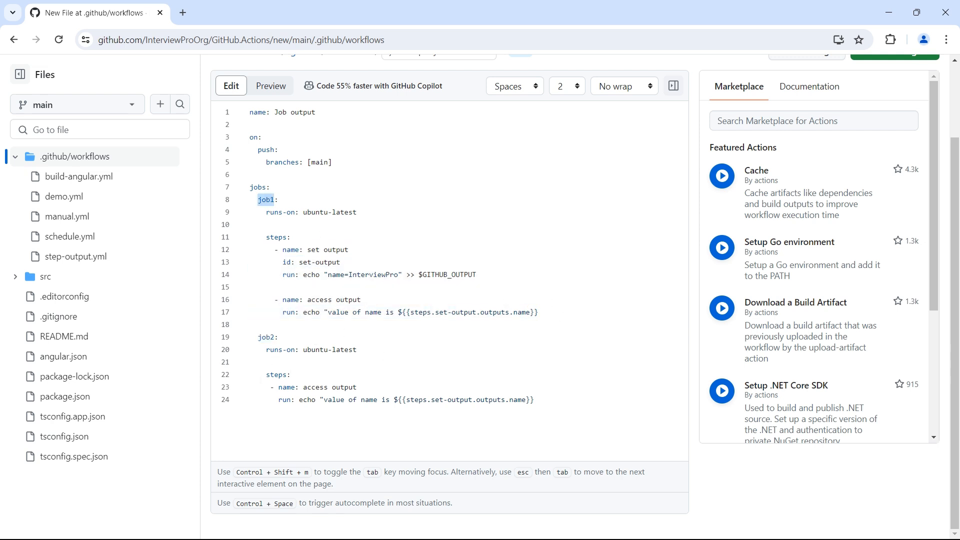
double_click(267, 337)
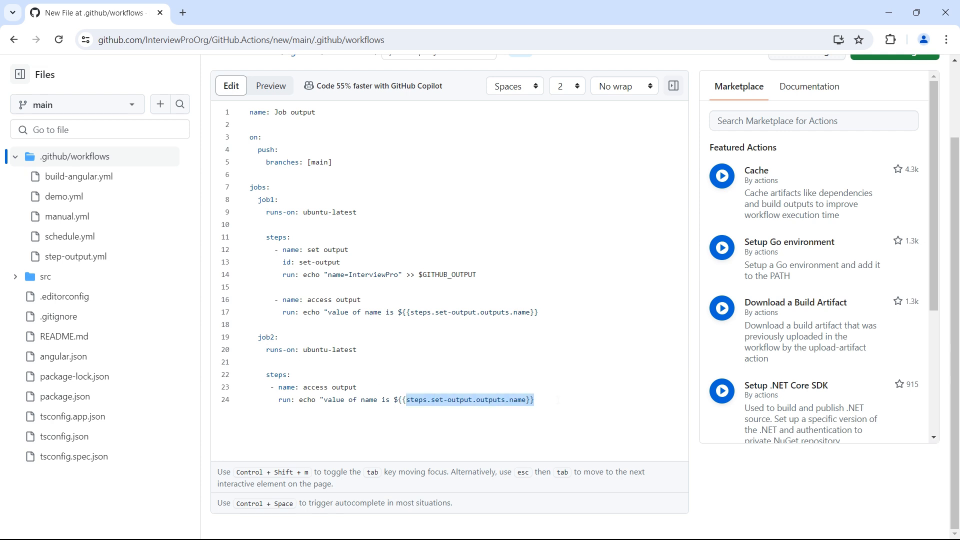
click(432, 399)
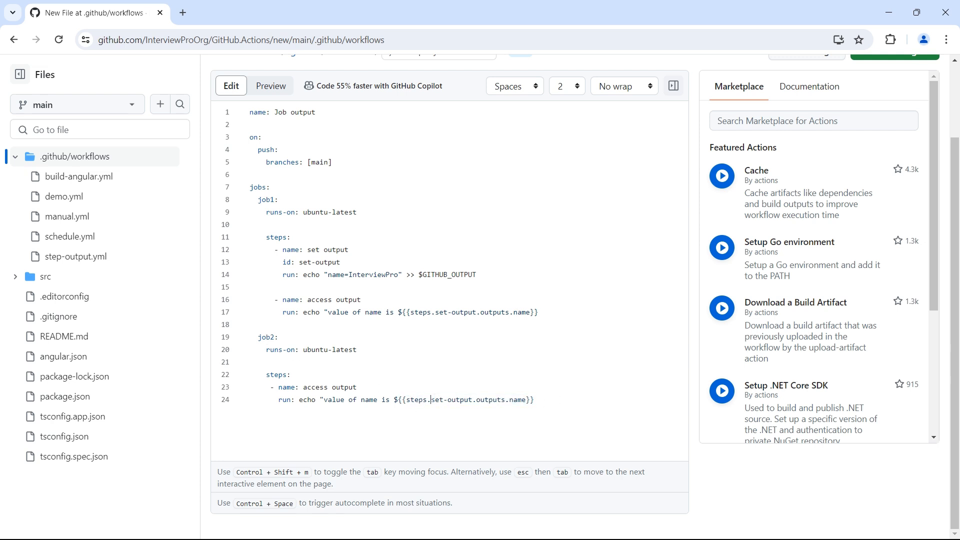
double_click(450, 400)
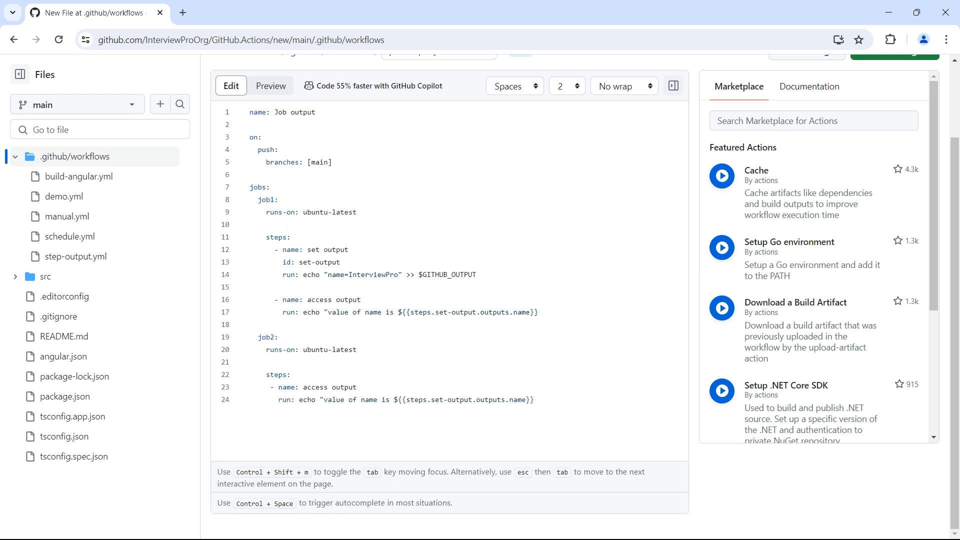
- Add a job1 outputs section mapping job1_name to steps.set-output.outputs.name
text(output)
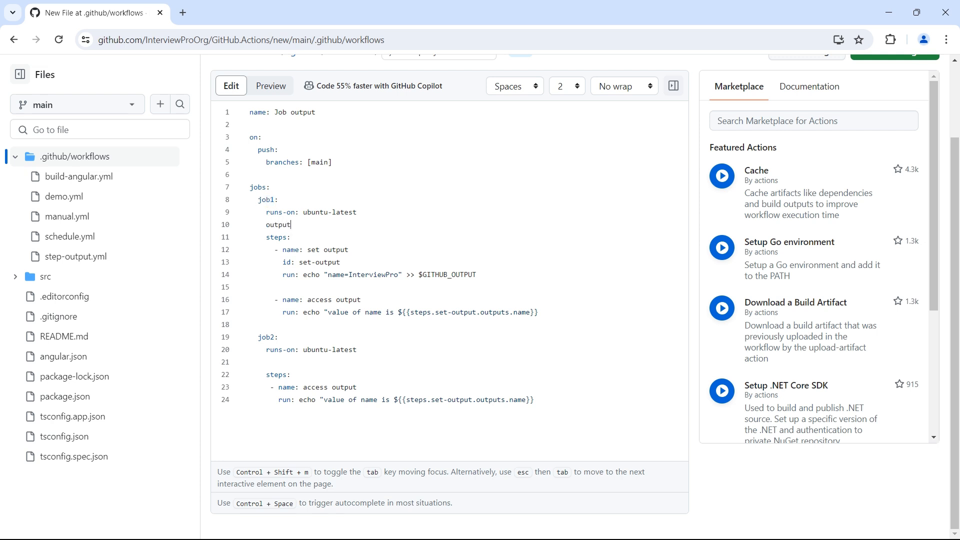
text(s:)
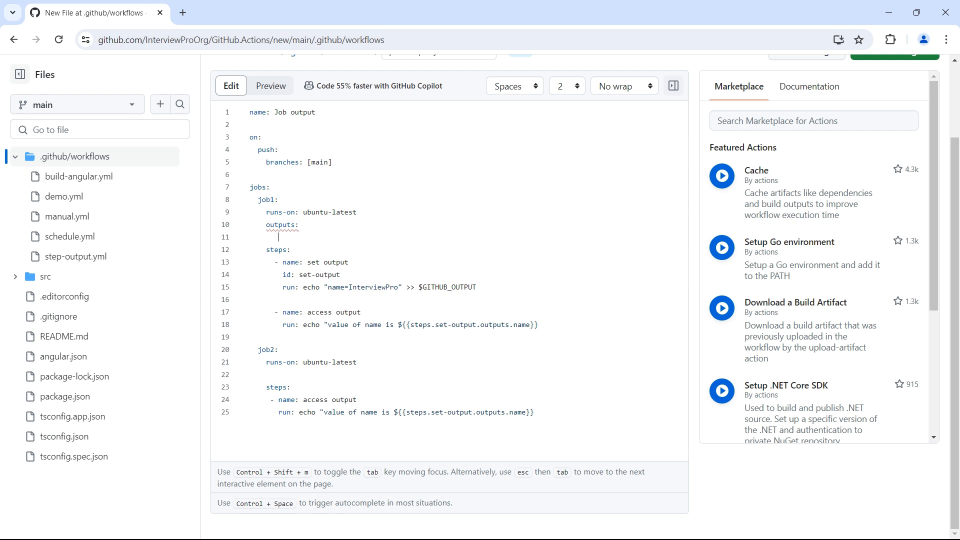
text(name:)
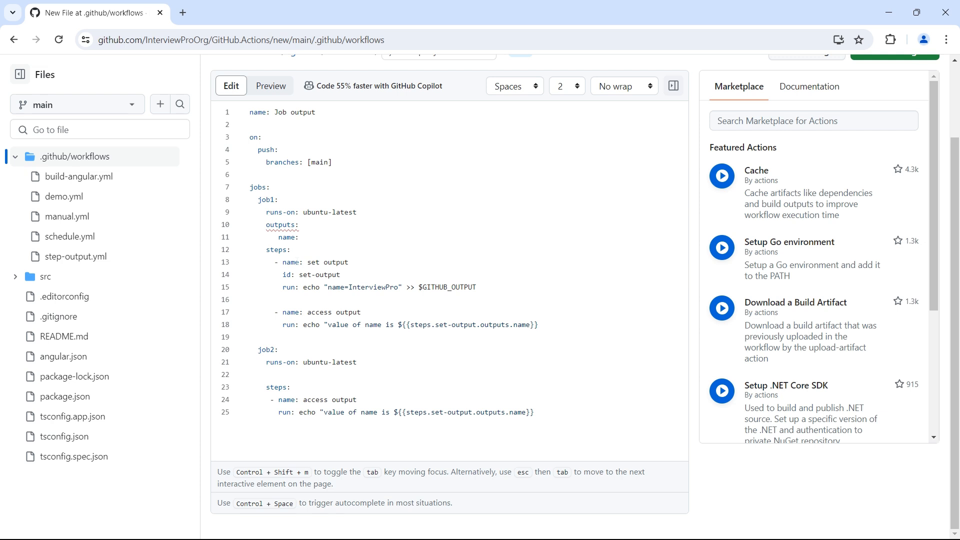
text(')
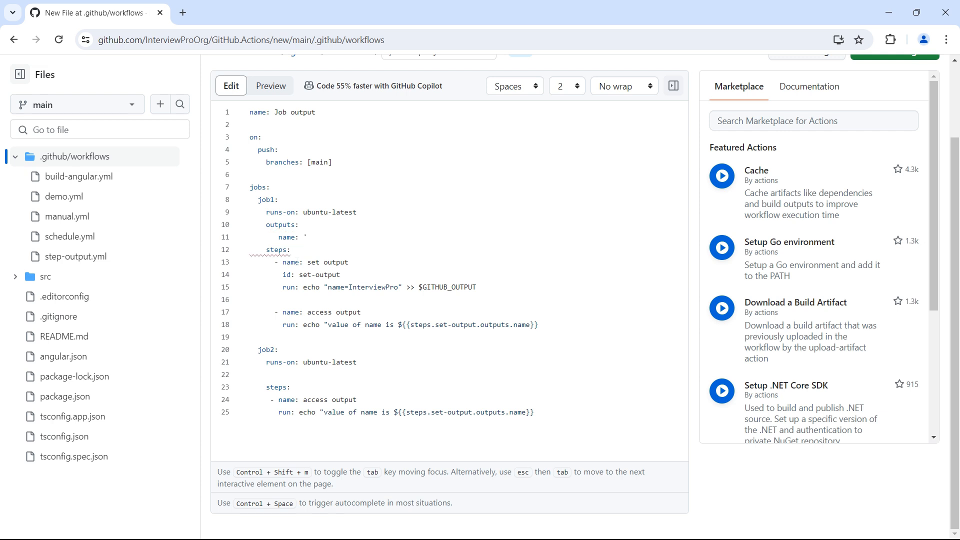
text(test)
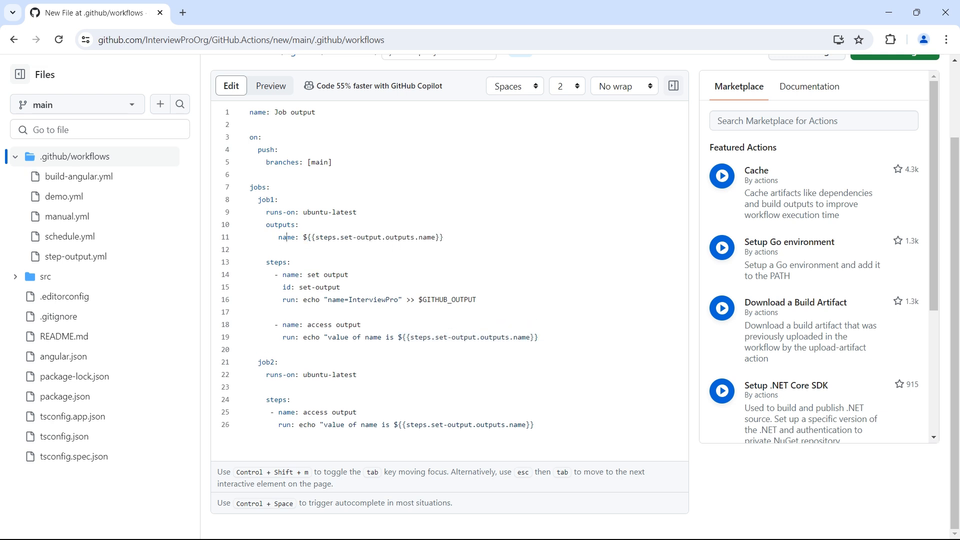
double_click(427, 237)
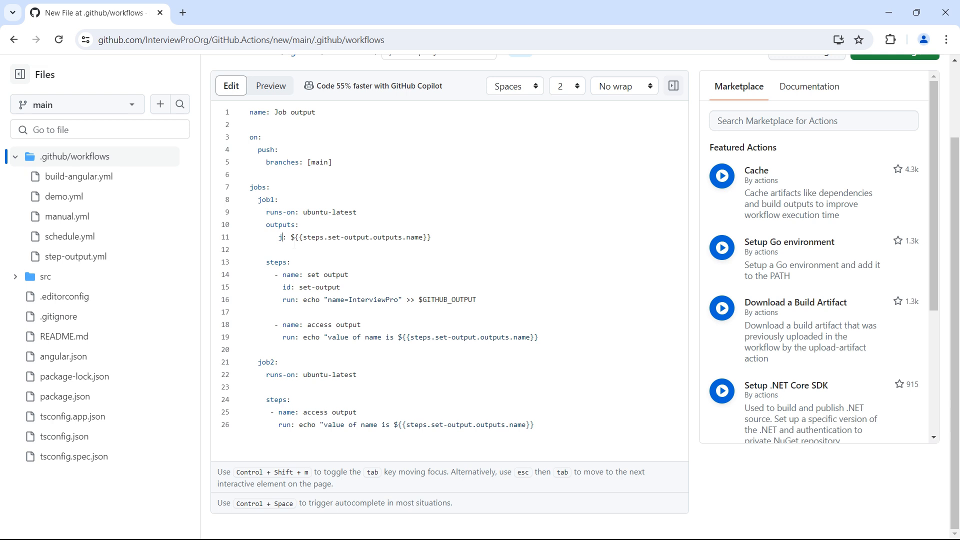
text(ob1_name)
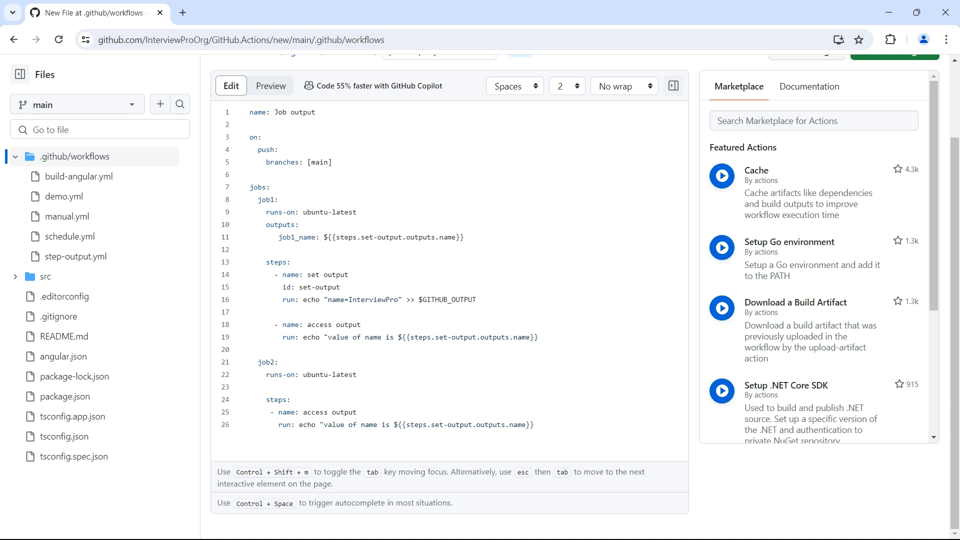
click(464, 237)
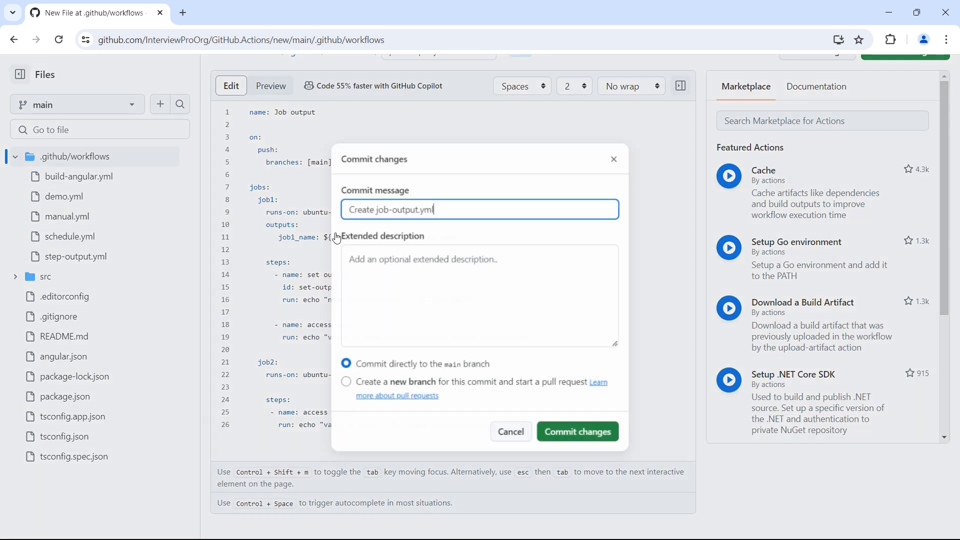
- Commit job-output.yml to main and inspect job1's failed access output step in the run
click(576, 431)
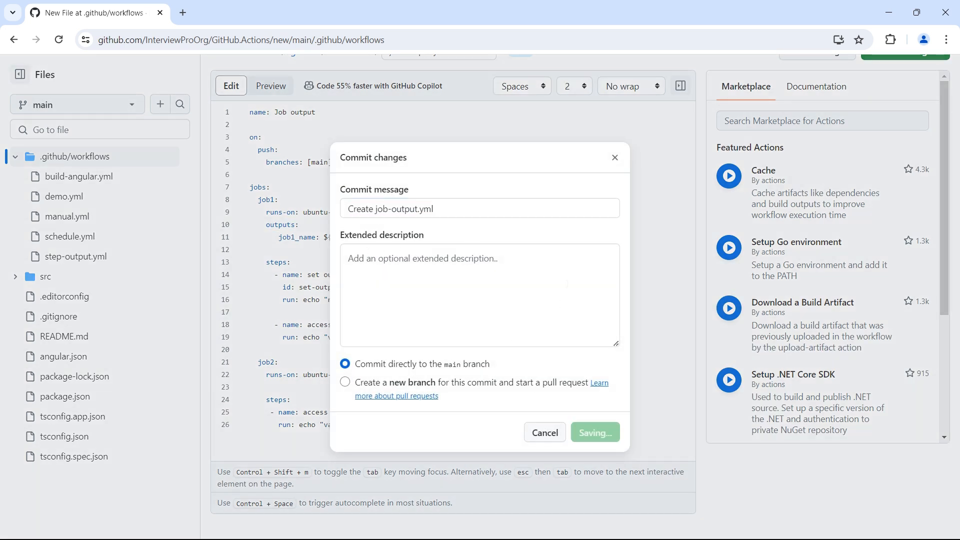
click(594, 432)
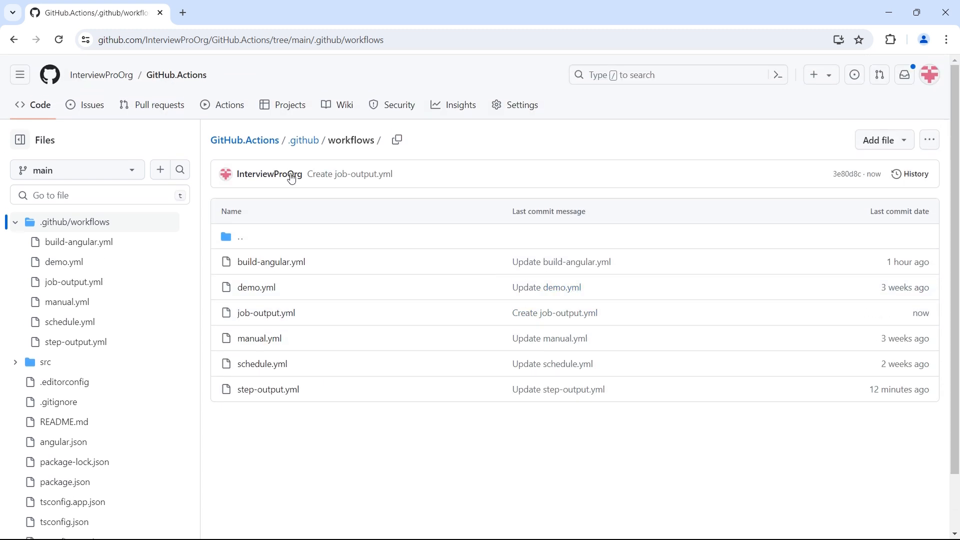
click(229, 104)
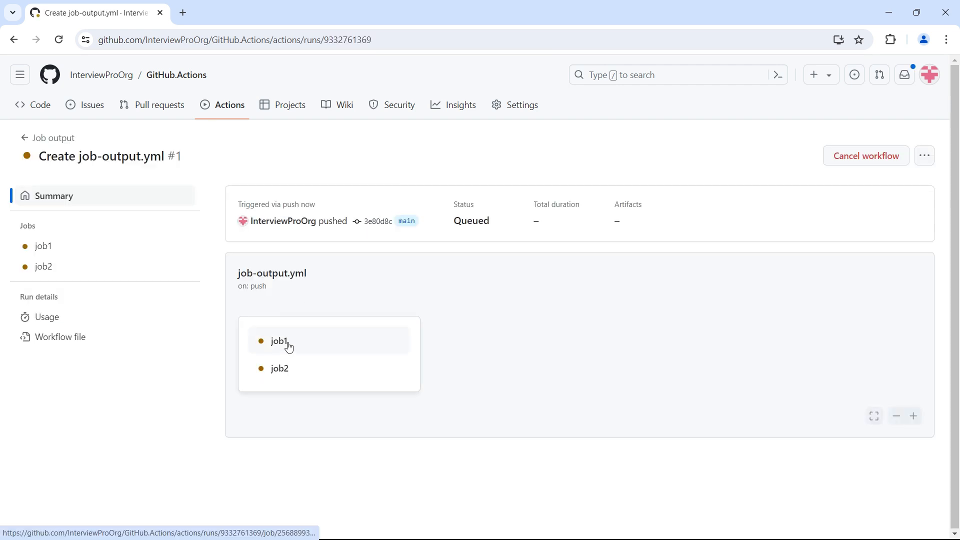
click(279, 341)
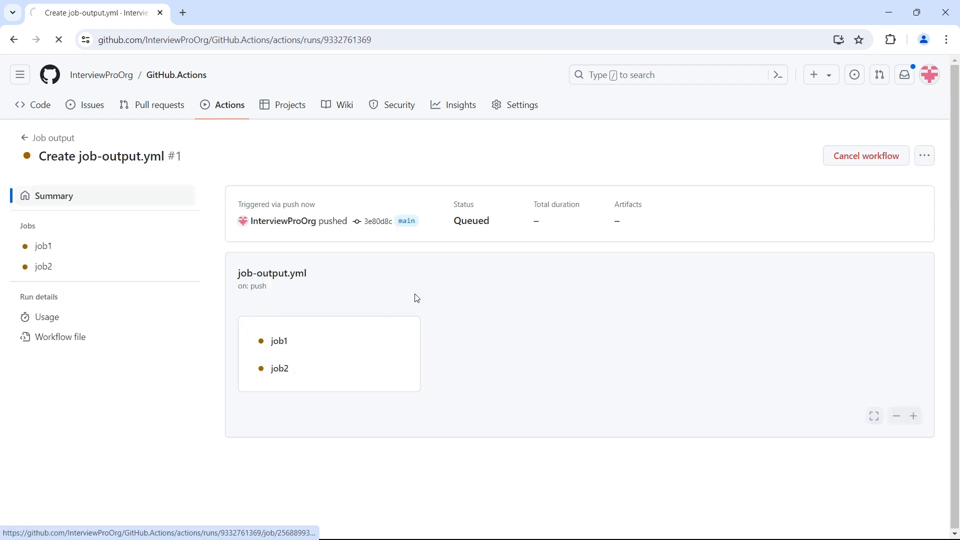
click(43, 245)
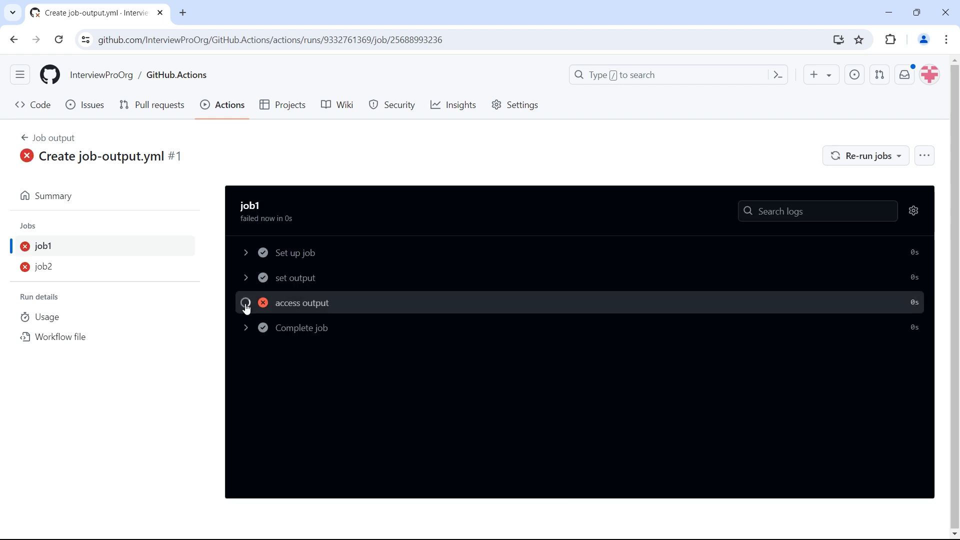
click(300, 303)
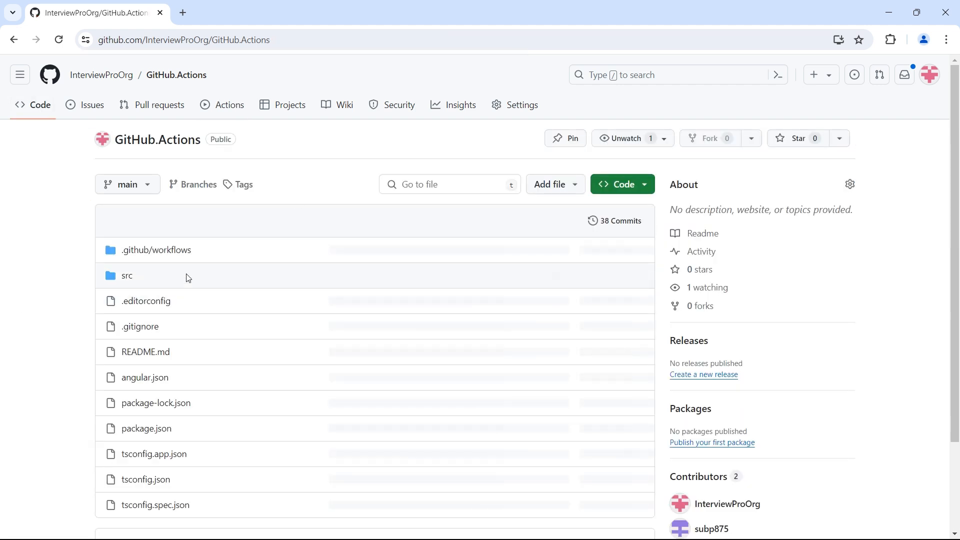
- Edit job-output.yml to add the missing closing quotes on the access output echo lines
click(156, 250)
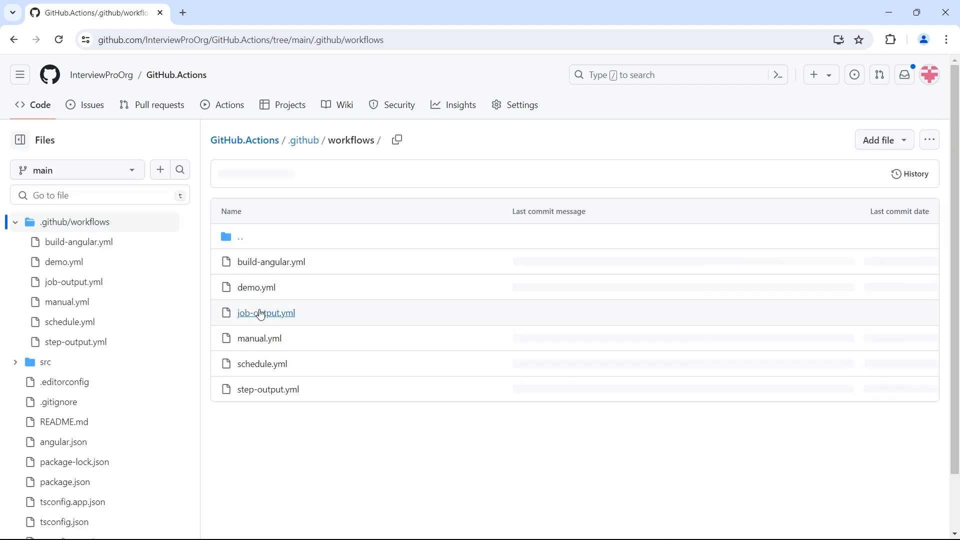
click(266, 313)
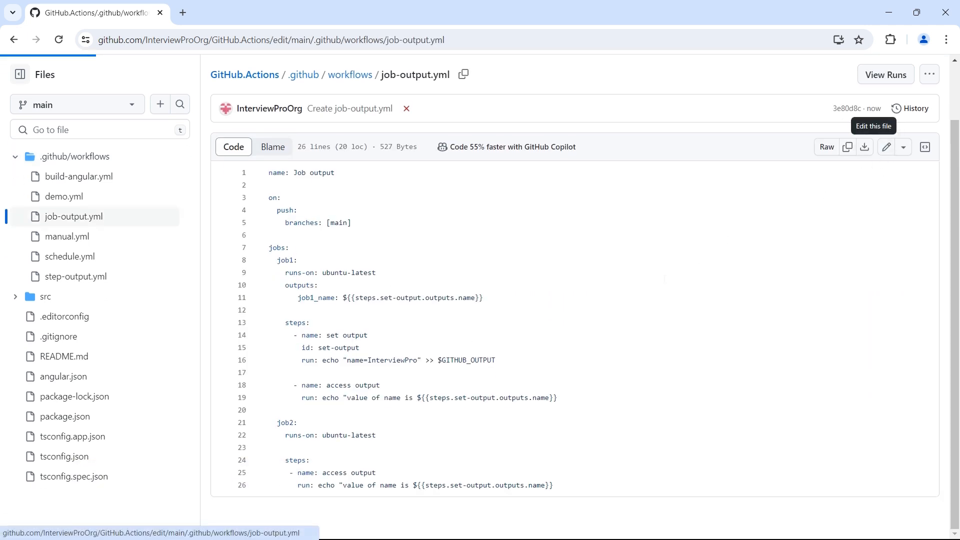
click(886, 146)
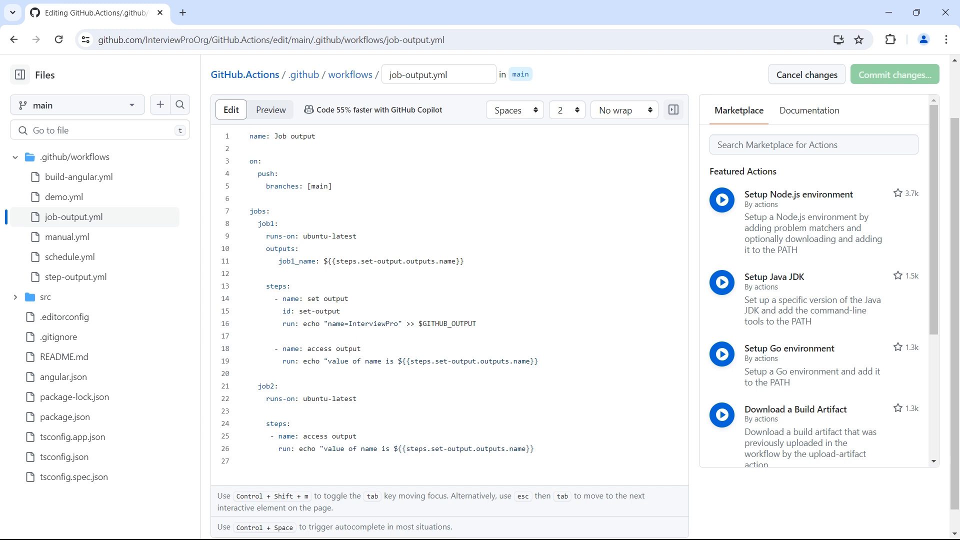
text(")
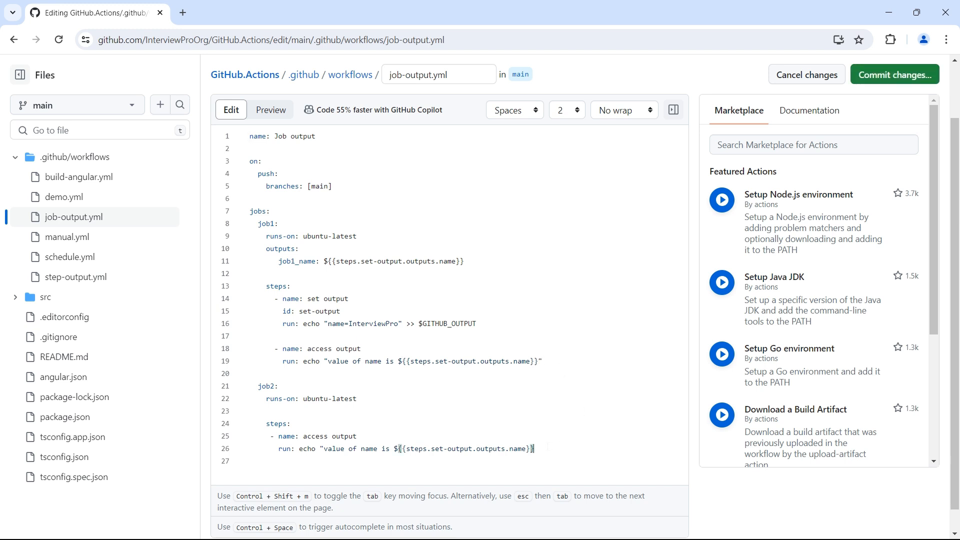
text(")
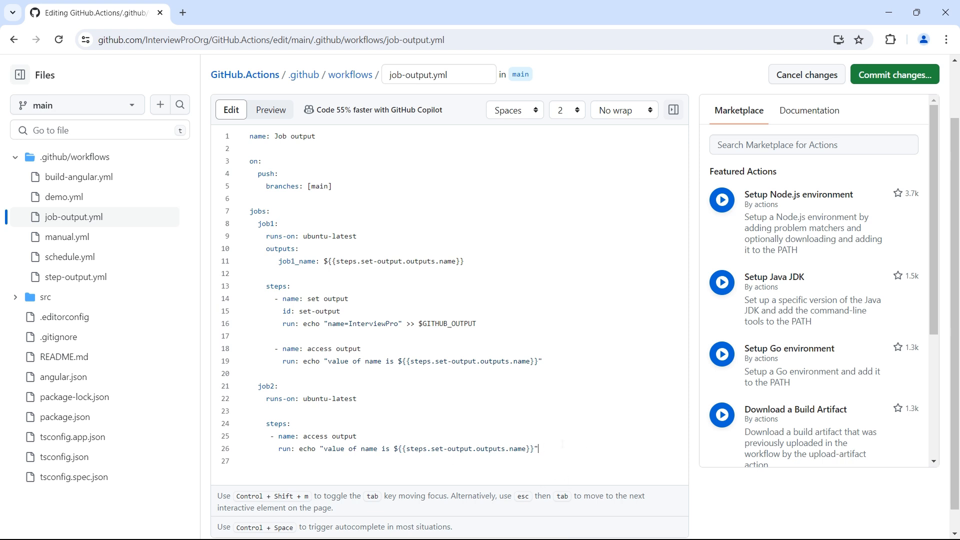
- Commit the quote fix directly to main
click(894, 74)
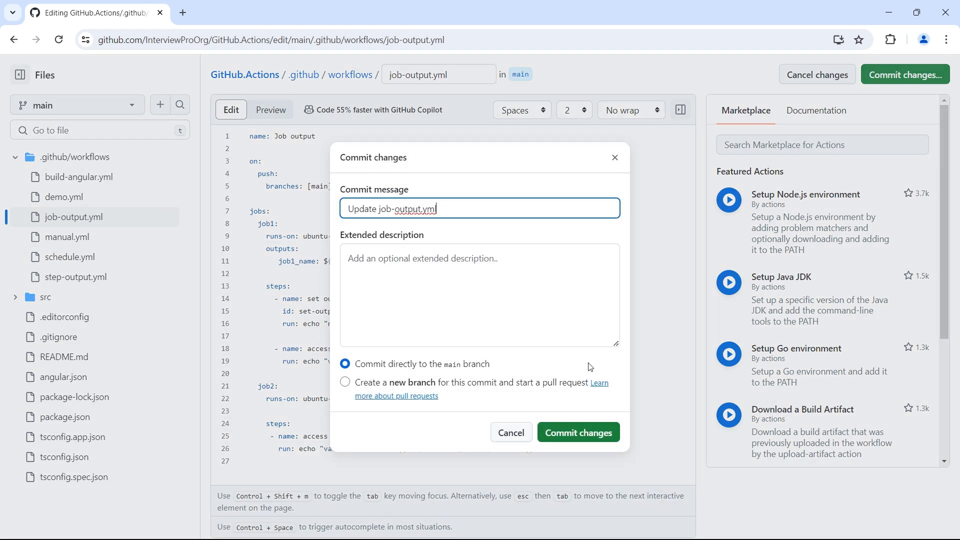
click(576, 431)
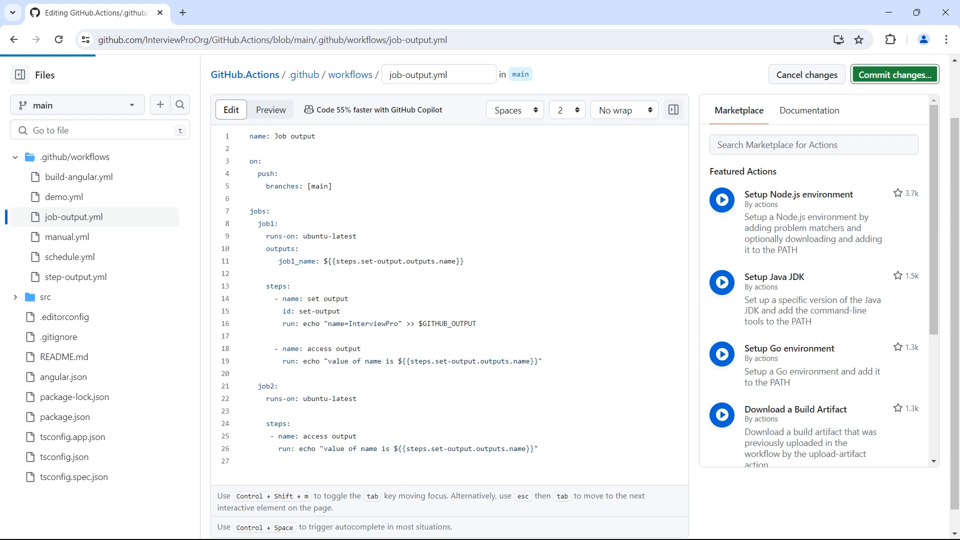
click(893, 74)
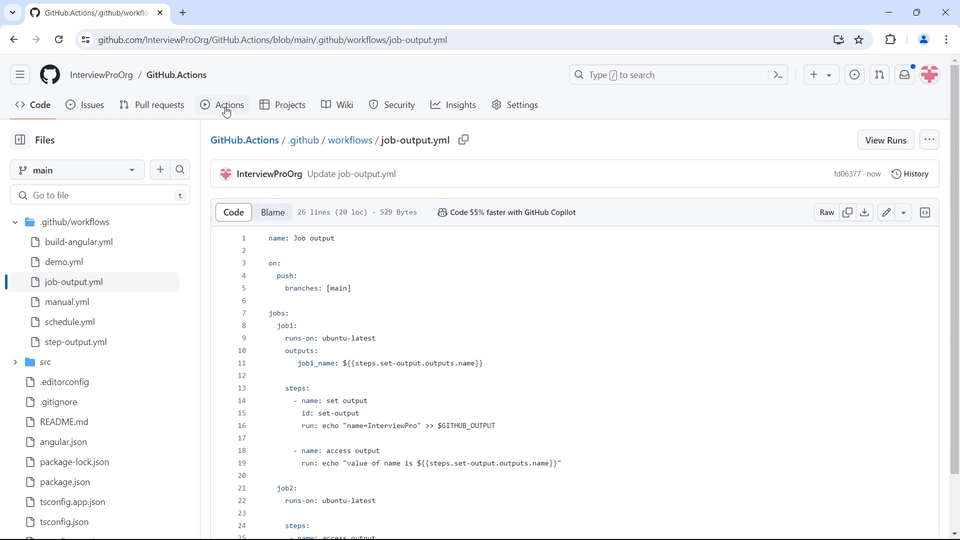
- Disable the Step Output workflow from the Actions page
click(229, 104)
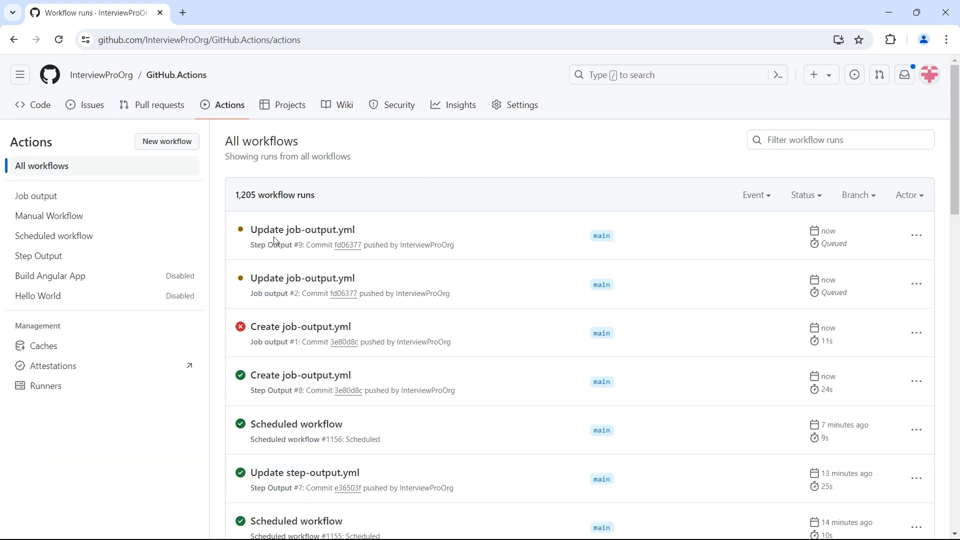
click(302, 229)
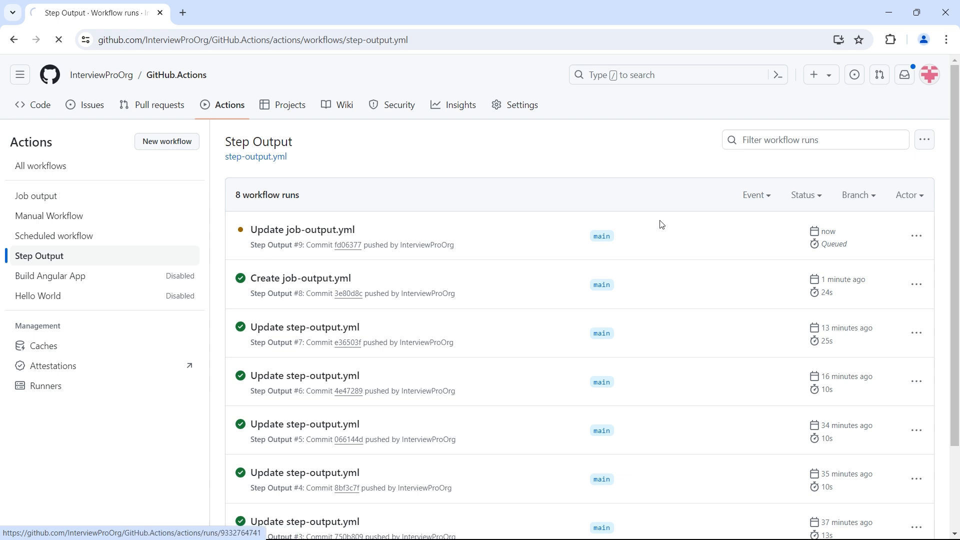
click(924, 139)
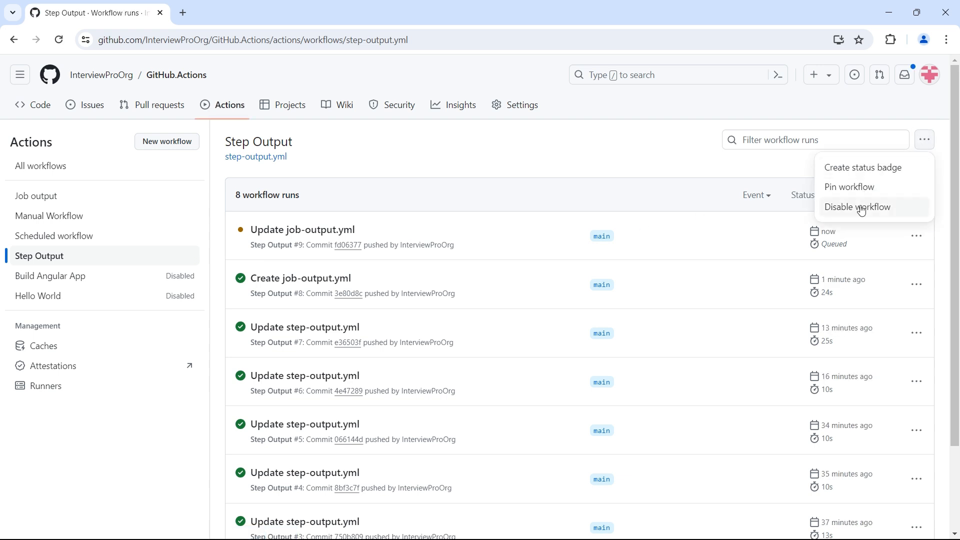
click(857, 206)
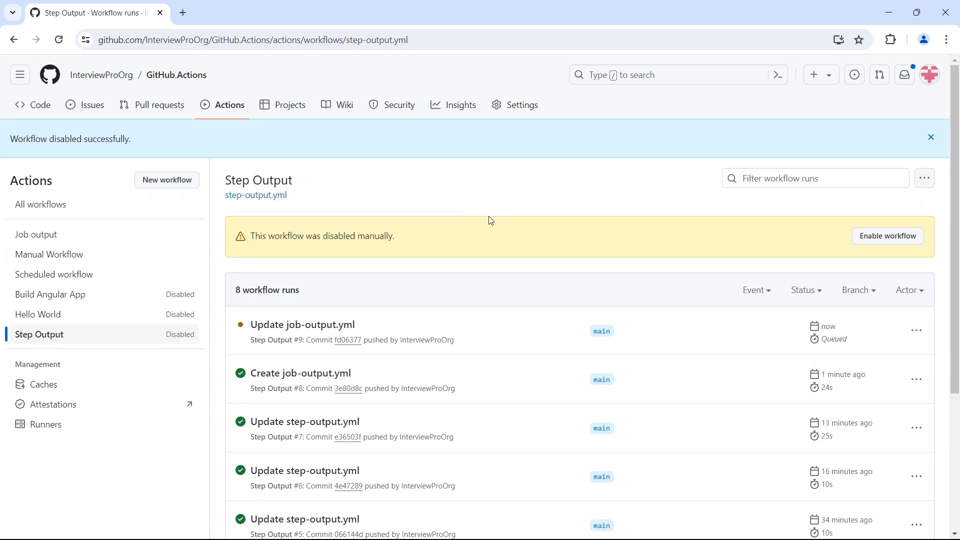
mouse_move(36, 234)
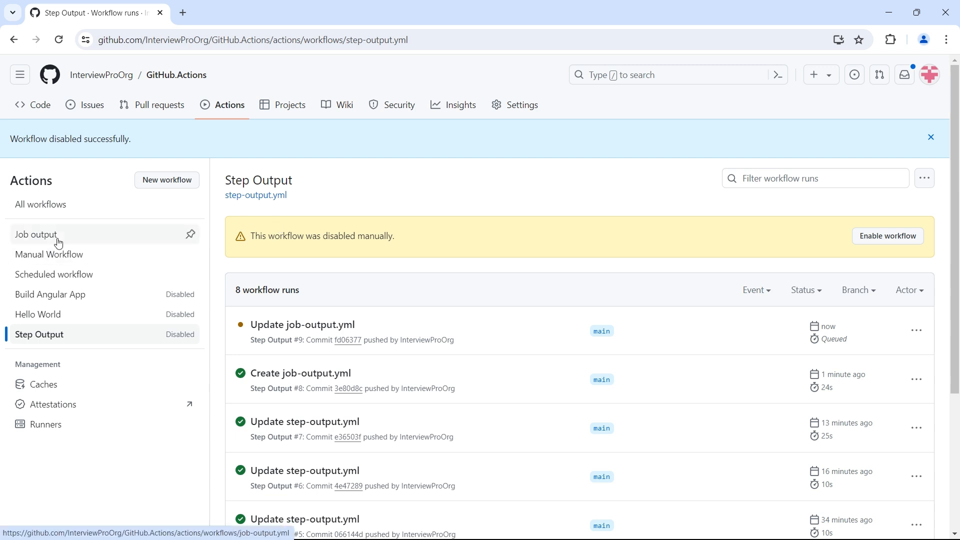
- Review Job output run #2's job1 log showing InterviewPro and the job1_name output
click(35, 234)
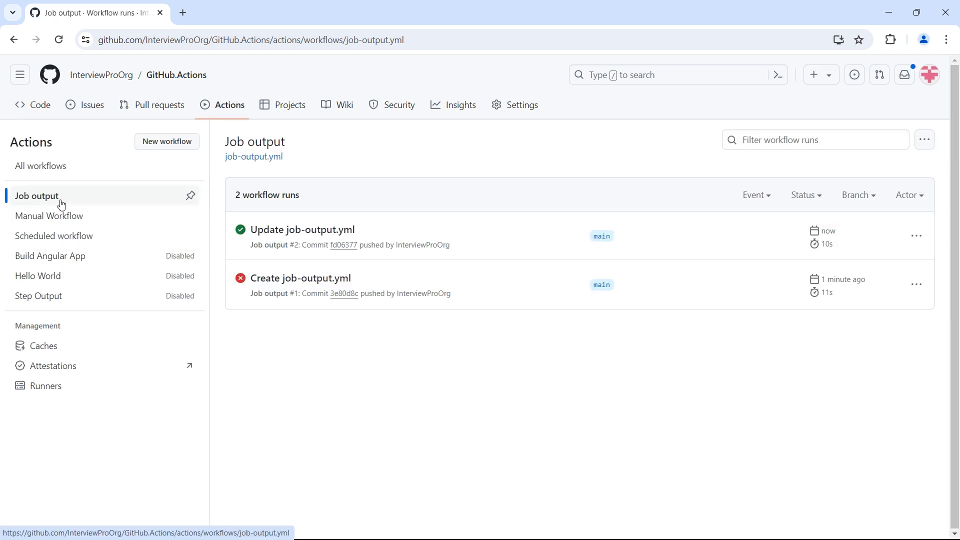
mouse_move(297, 255)
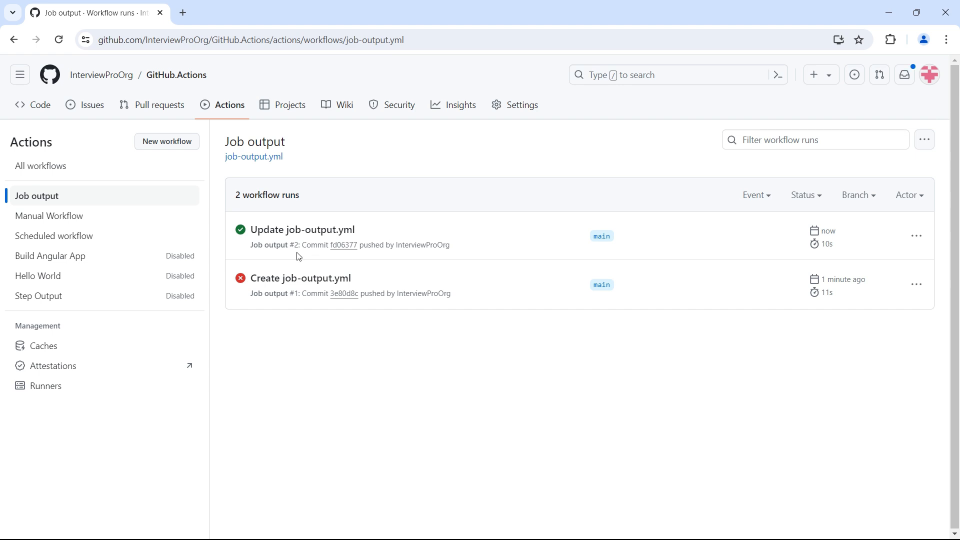
click(302, 230)
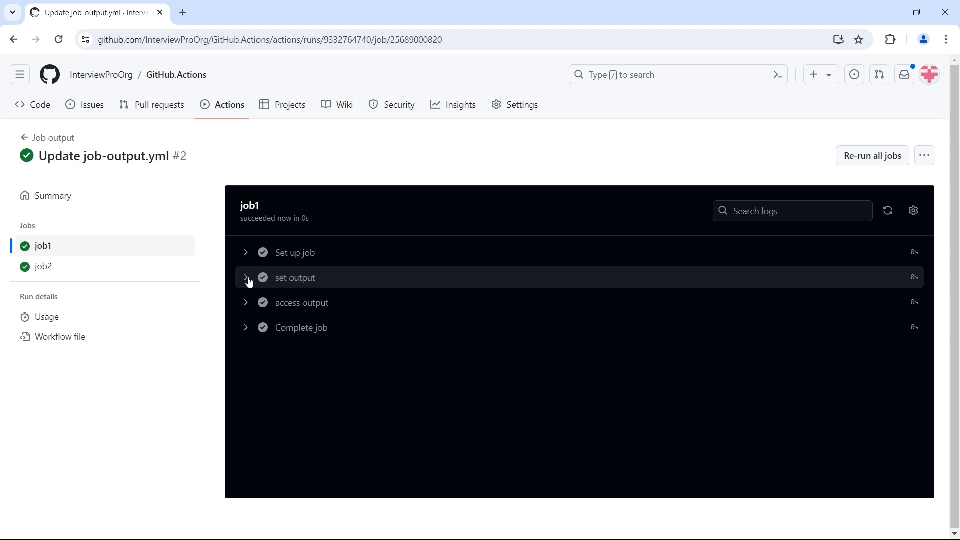
click(295, 277)
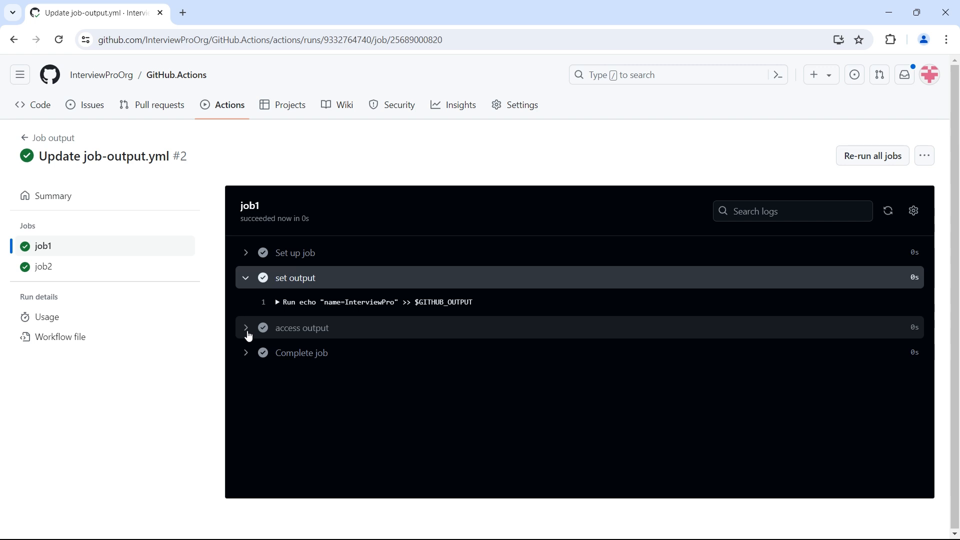
click(246, 327)
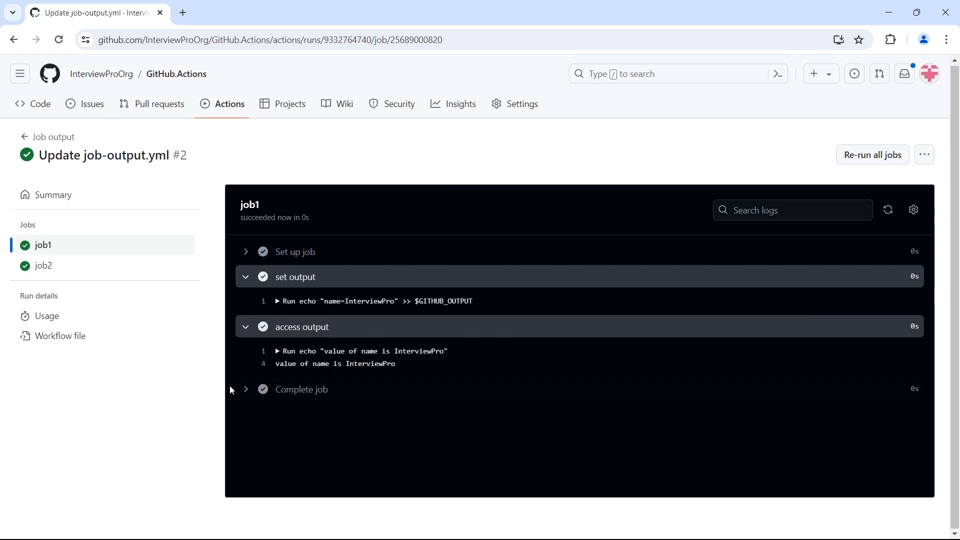
click(300, 389)
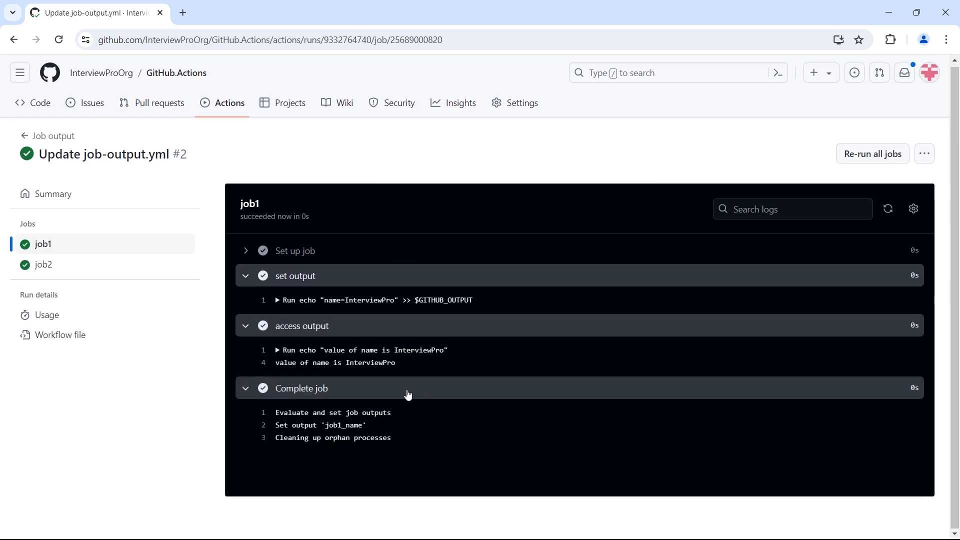
mouse_move(305, 306)
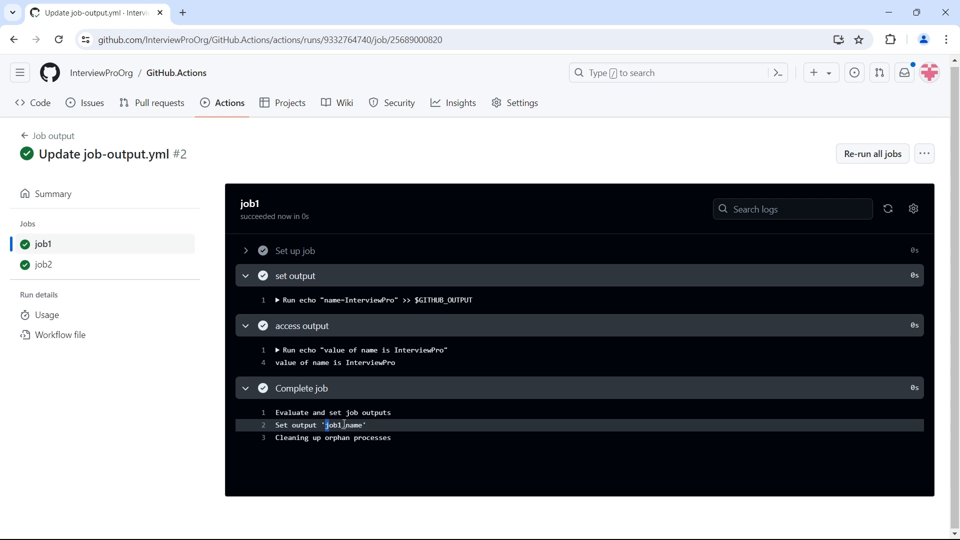
double_click(344, 425)
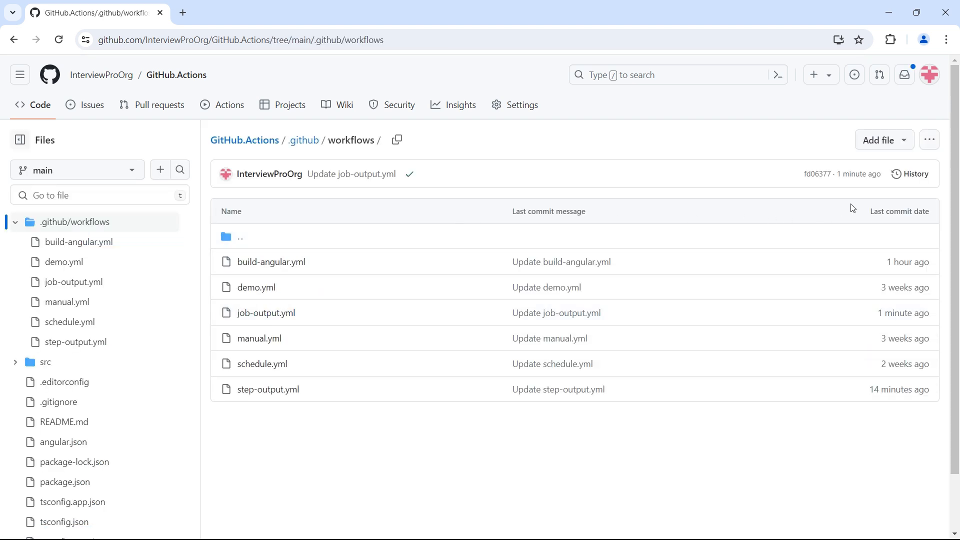
mouse_move(242, 282)
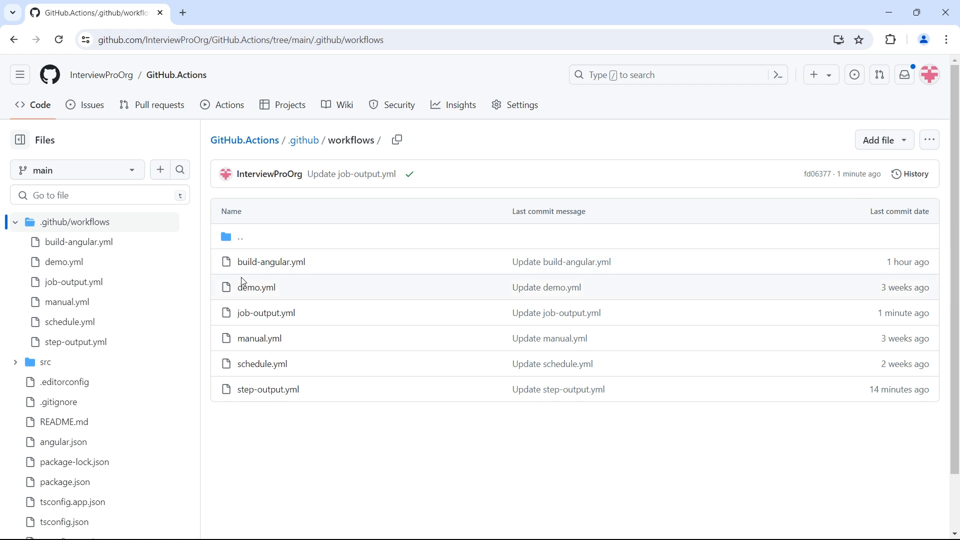
- Open job-output.yml and enter edit mode with the pencil icon
click(266, 312)
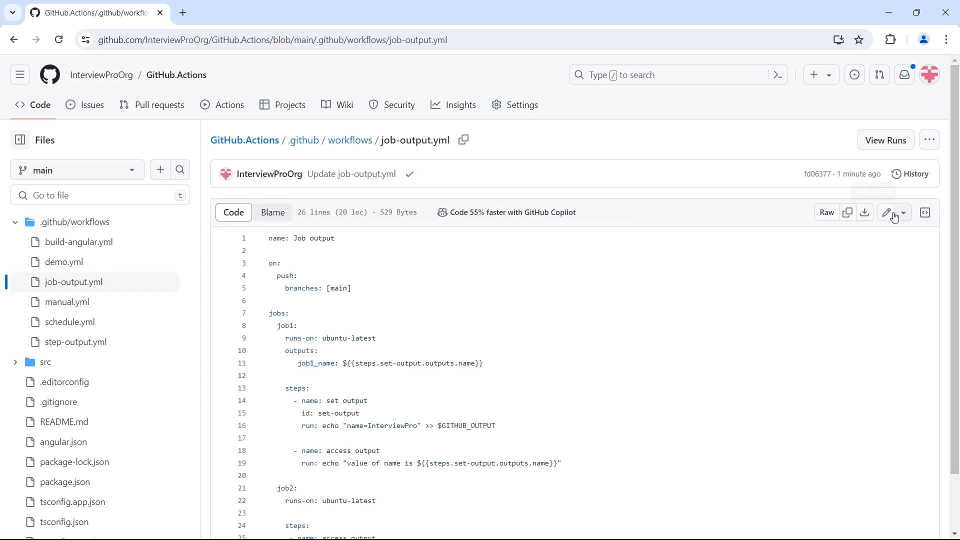
click(889, 212)
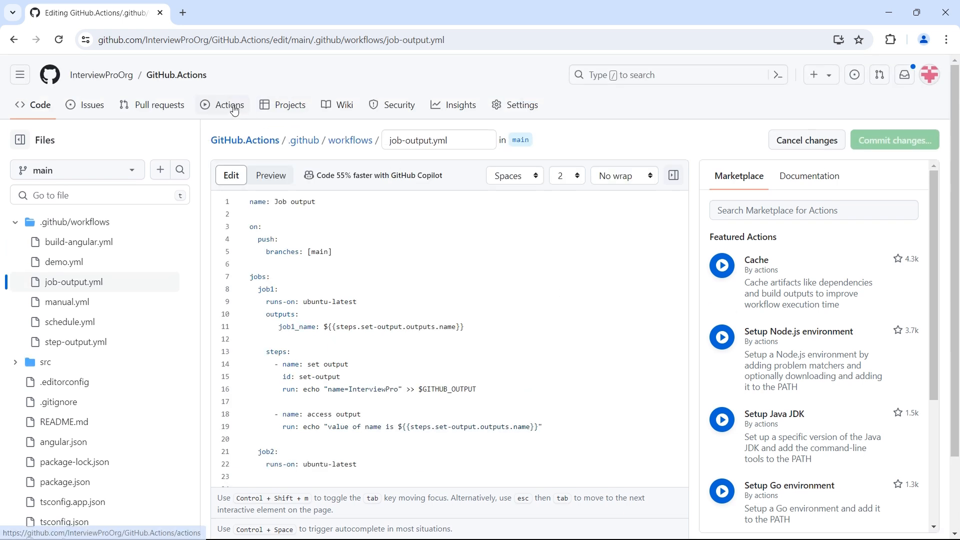
- Open job2's access output log in Job output run #2, which prints an empty name value
click(229, 105)
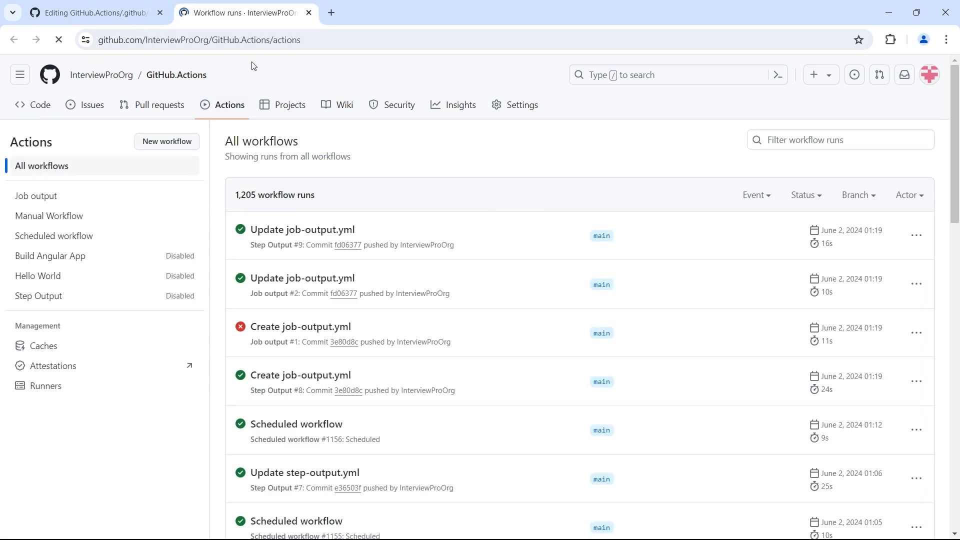
click(35, 196)
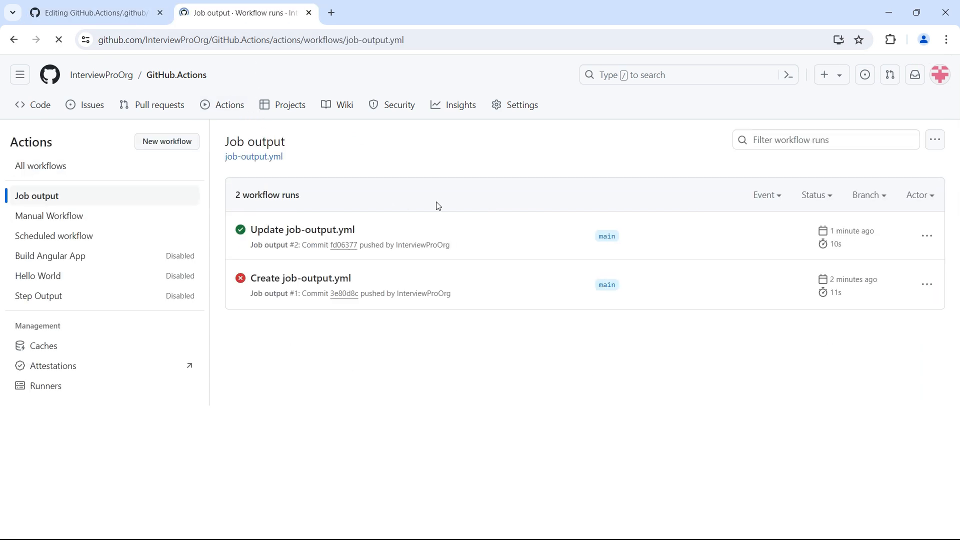
click(302, 229)
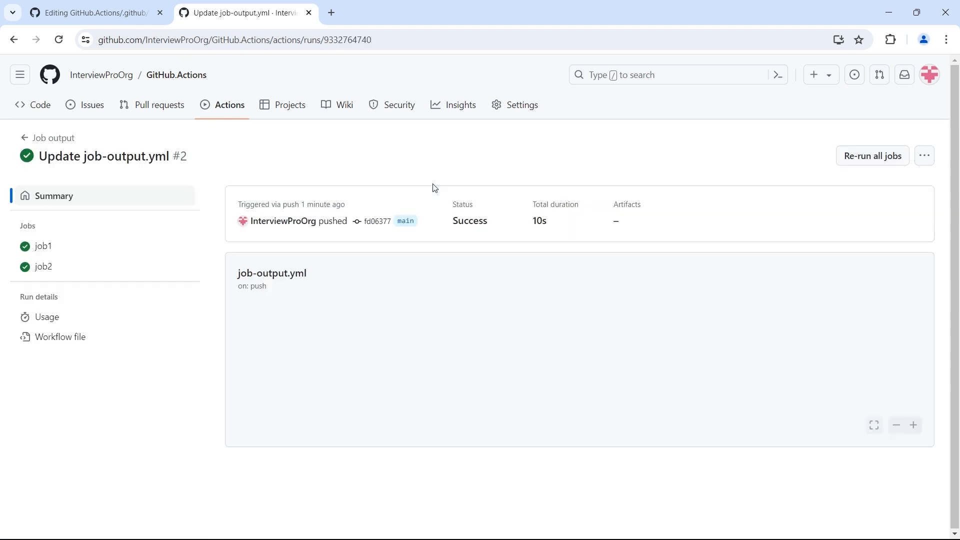
click(44, 266)
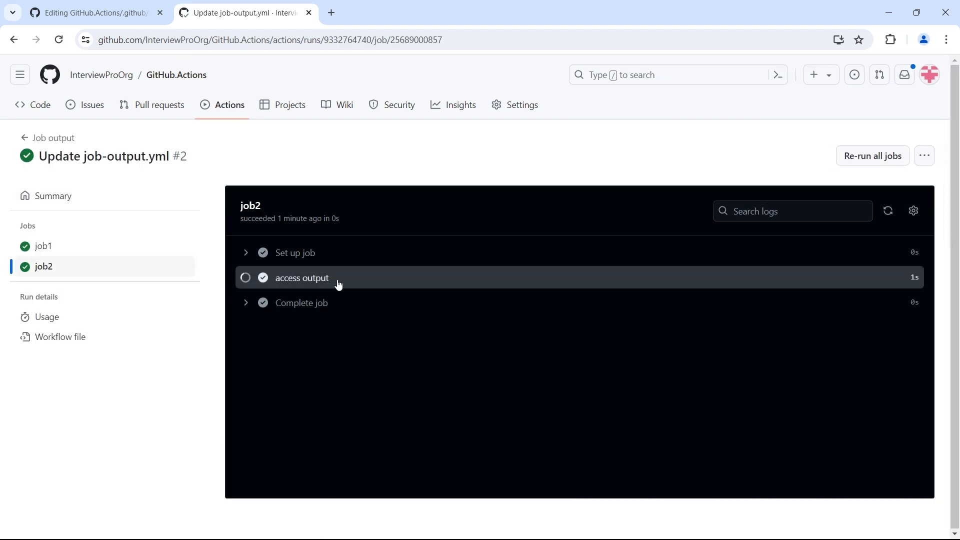
click(301, 277)
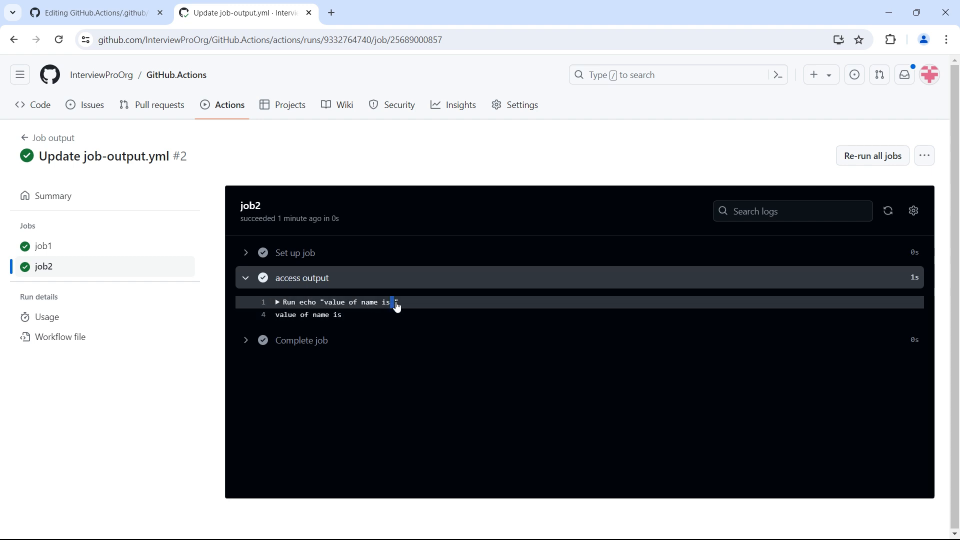
click(92, 12)
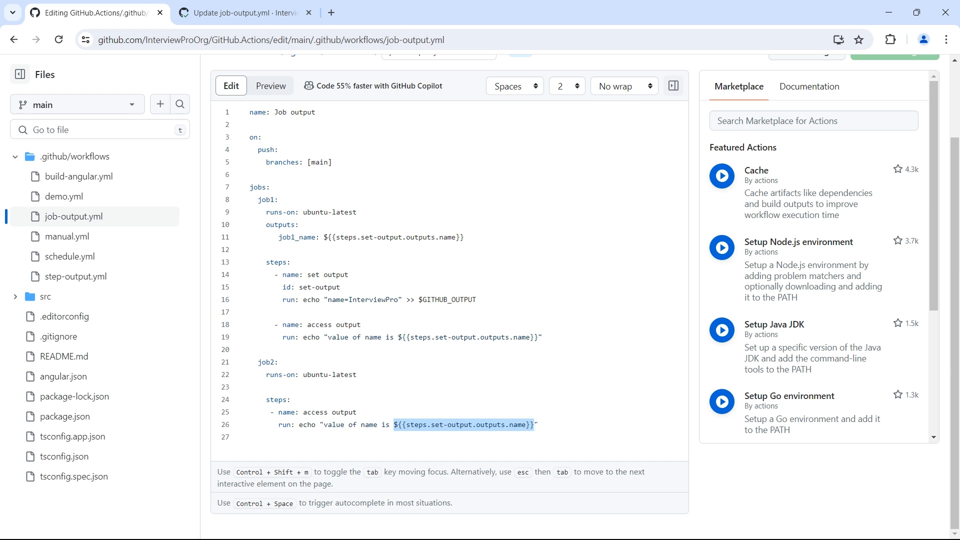
- Add 'needs: job1' to job2 in job-output.yml
key(Delete)
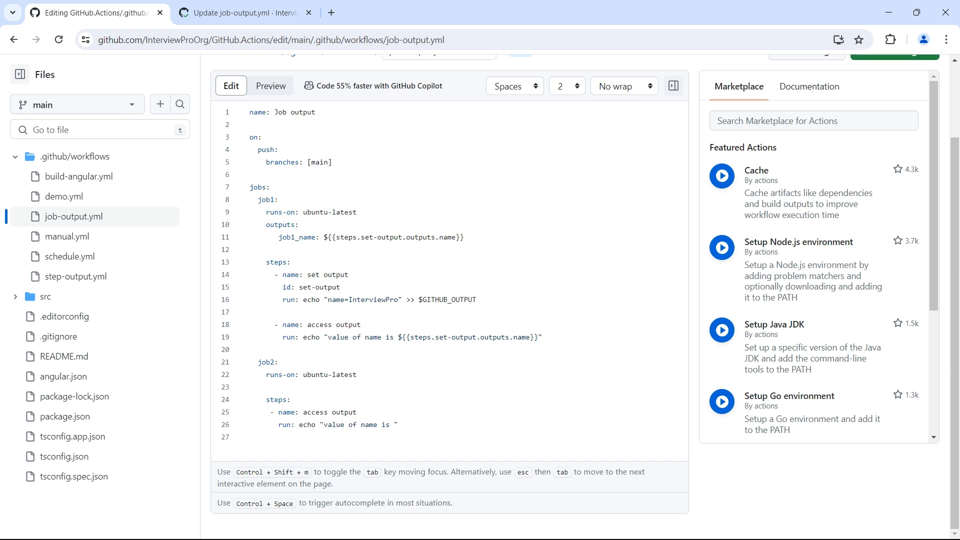
double_click(280, 224)
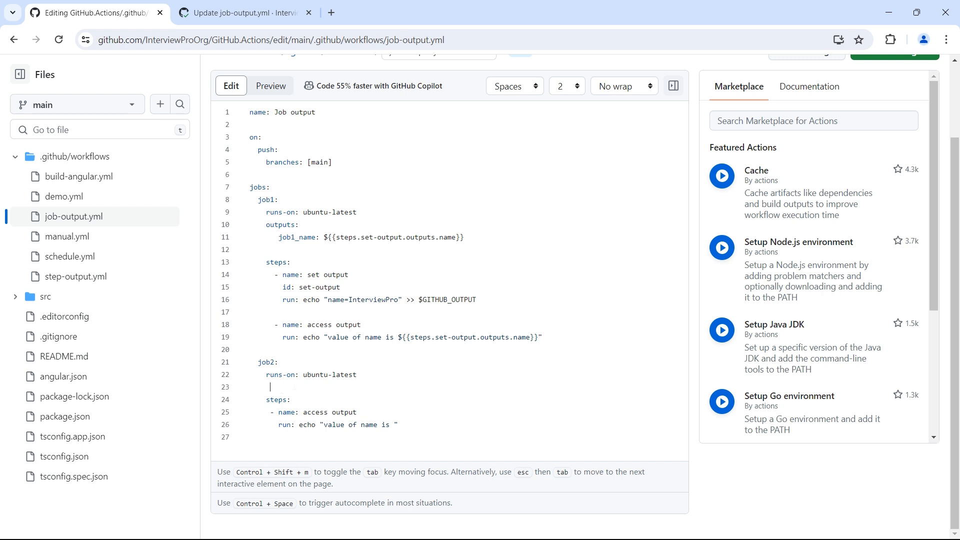
text(need)
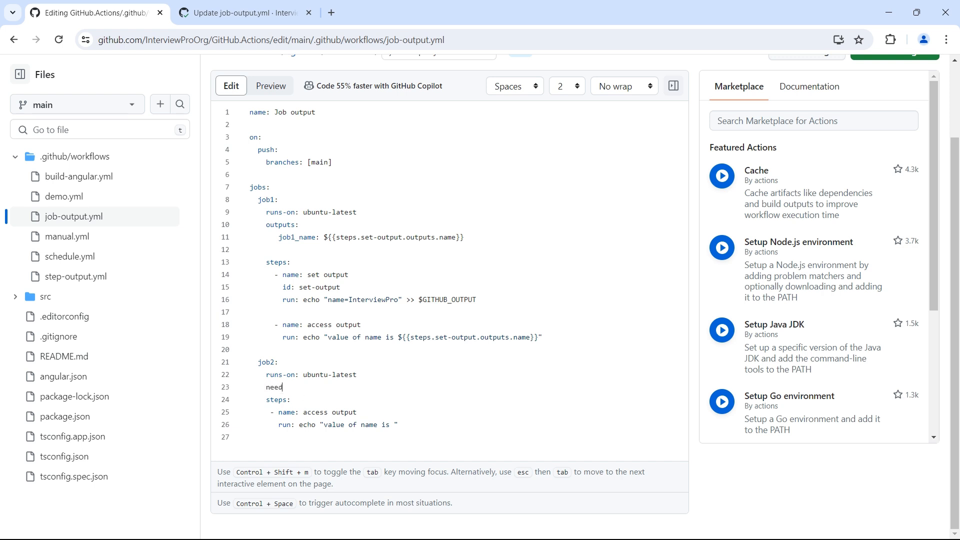
text(s: job1)
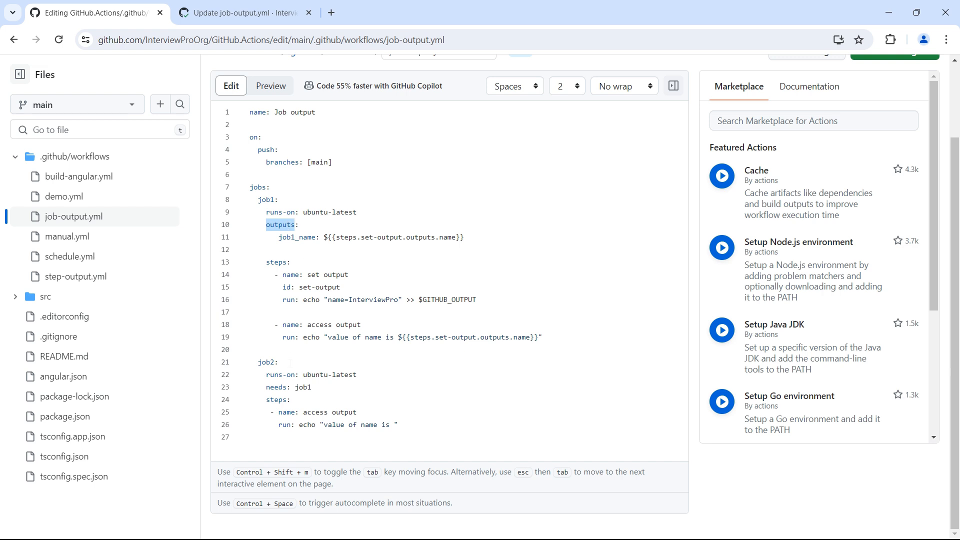
- Make job2's echo print ${{ needs.job1.outputs.job1_name }}
double_click(265, 200)
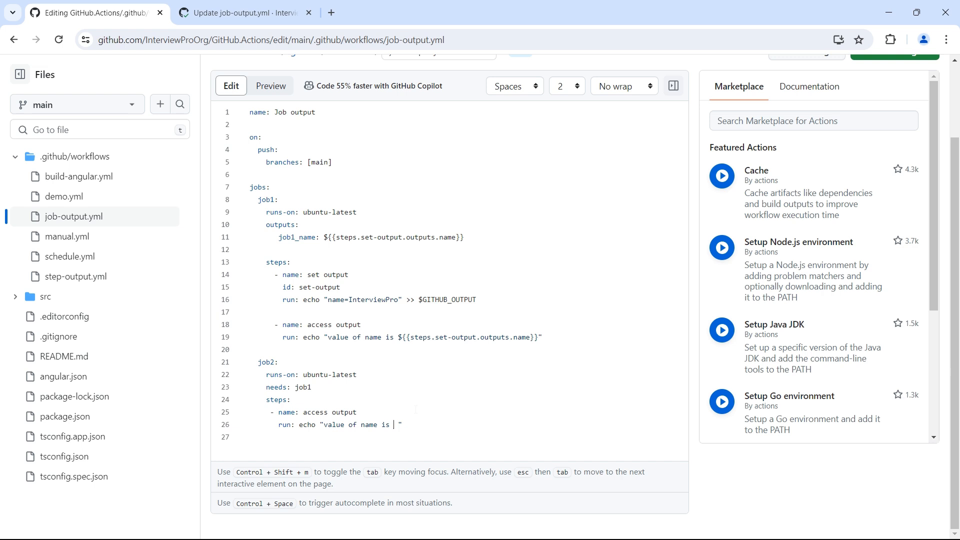
text({{)
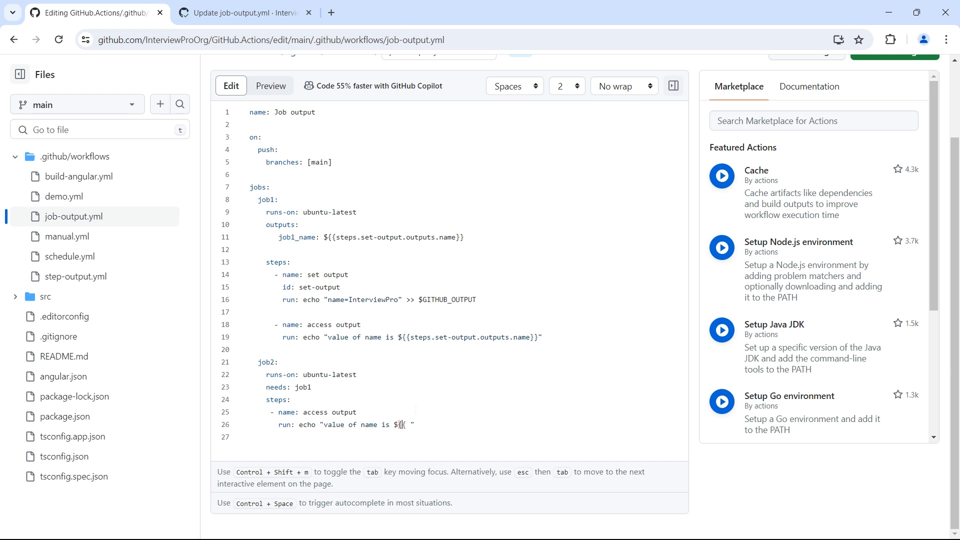
text(}})
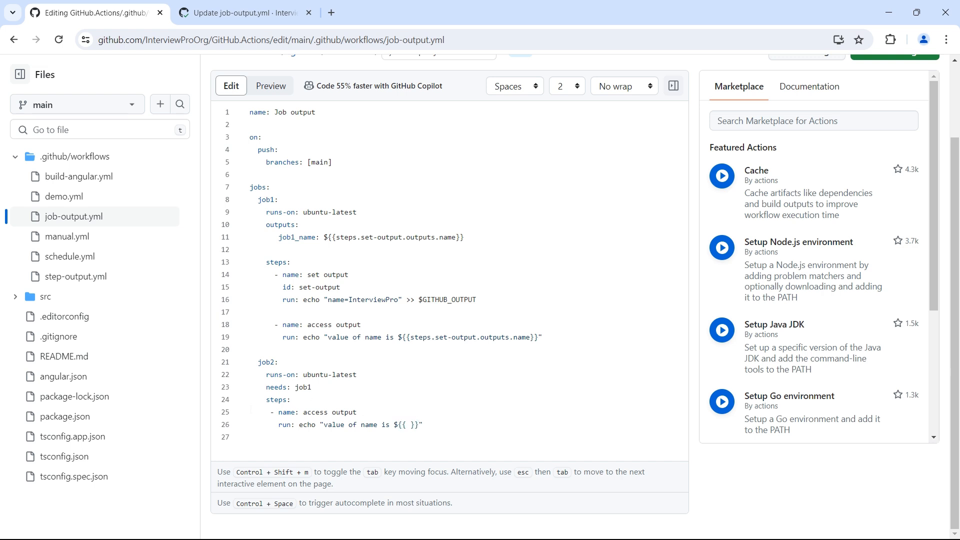
double_click(276, 387)
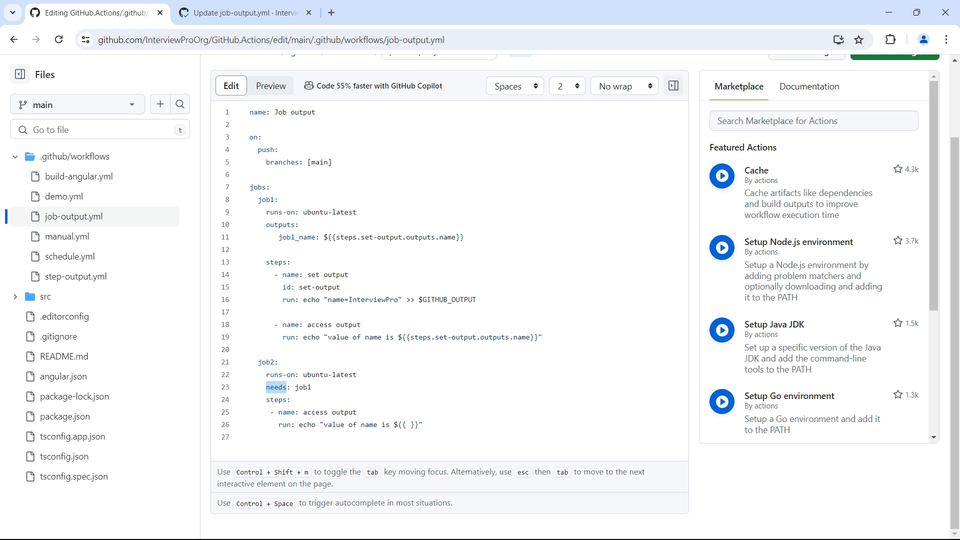
text(needs.)
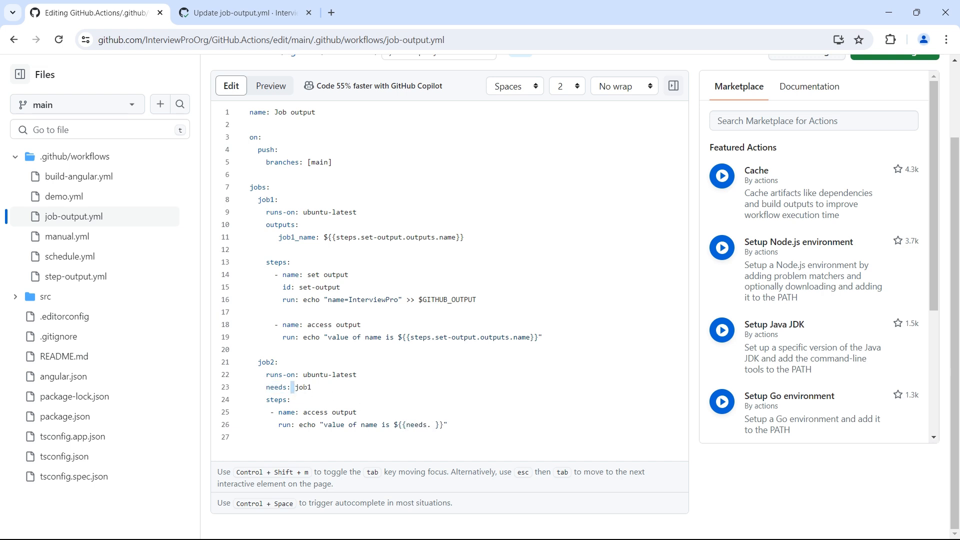
double_click(302, 387)
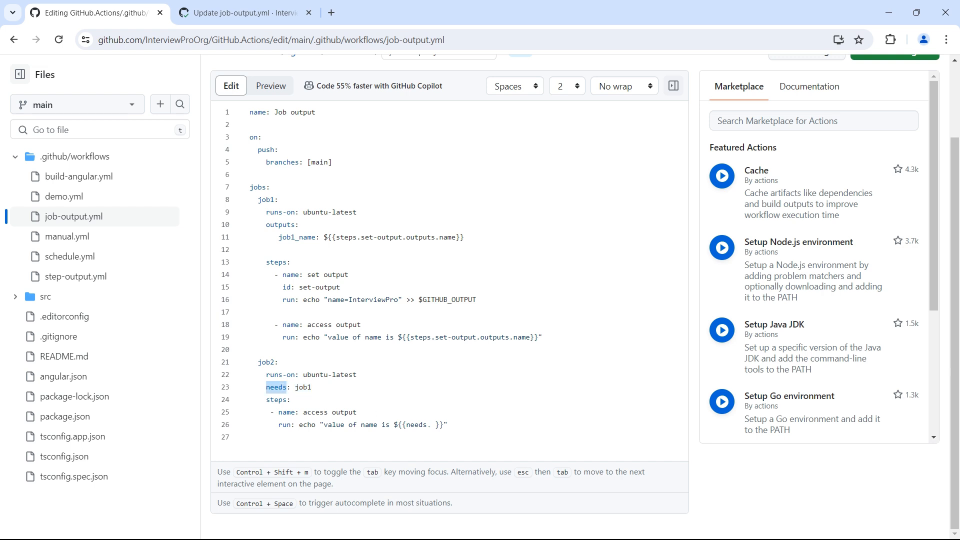
double_click(302, 387)
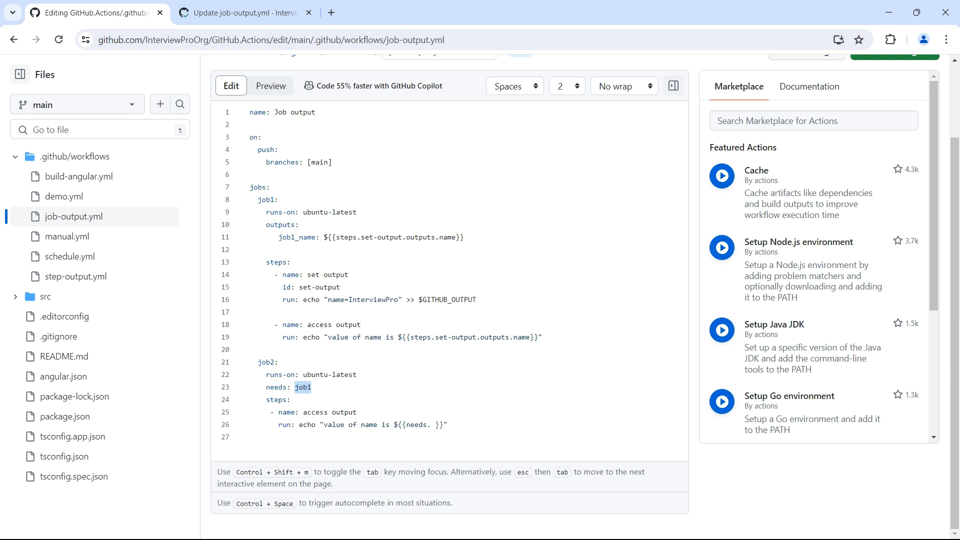
text(job1)
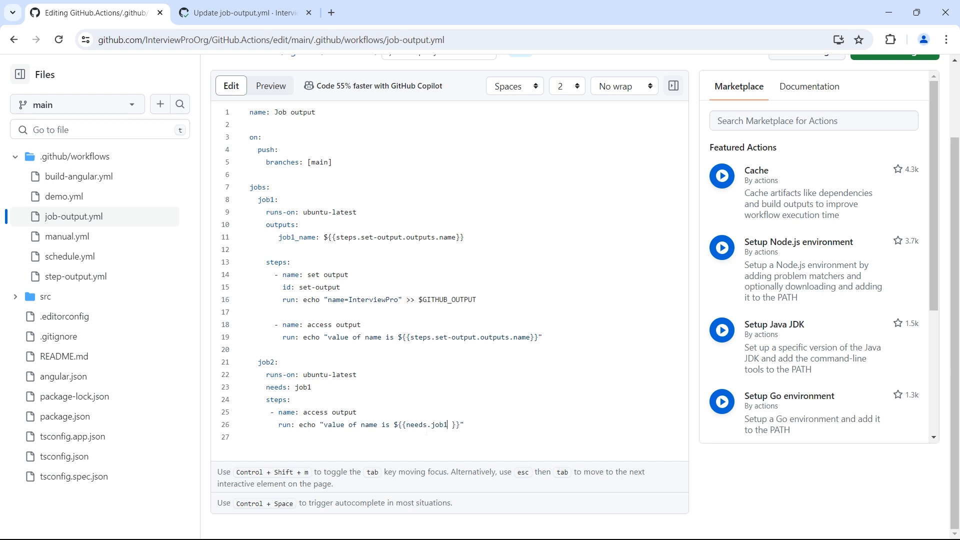
text(.outputs)
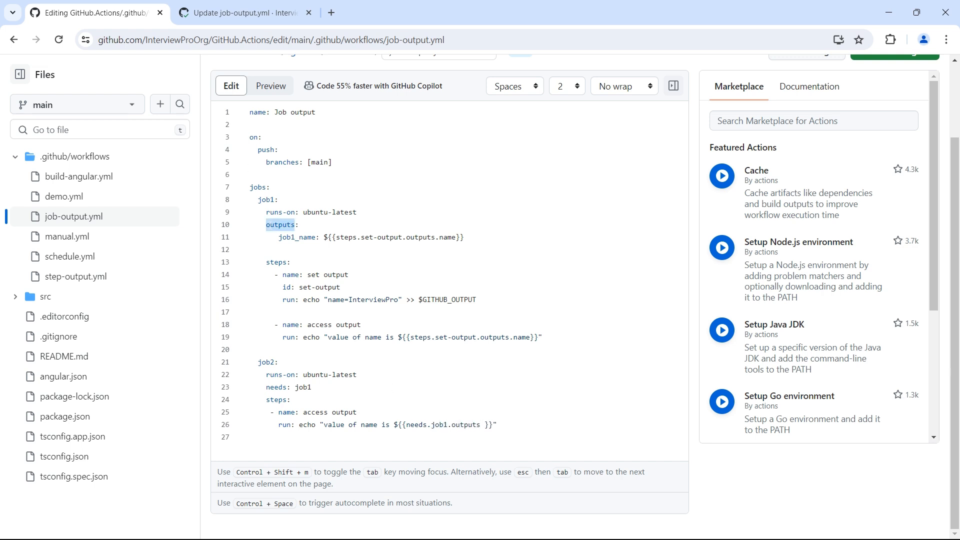
double_click(297, 237)
text(.)
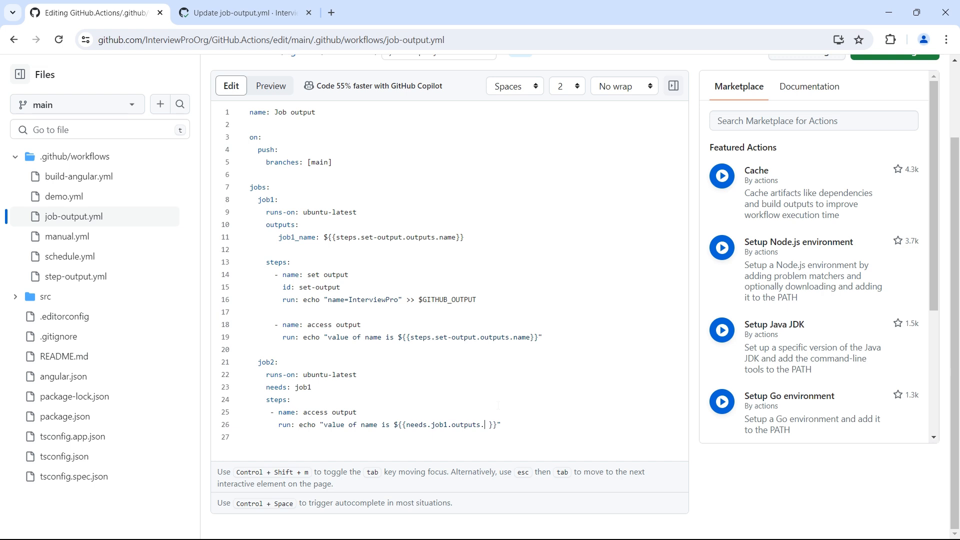
text(job1_name)
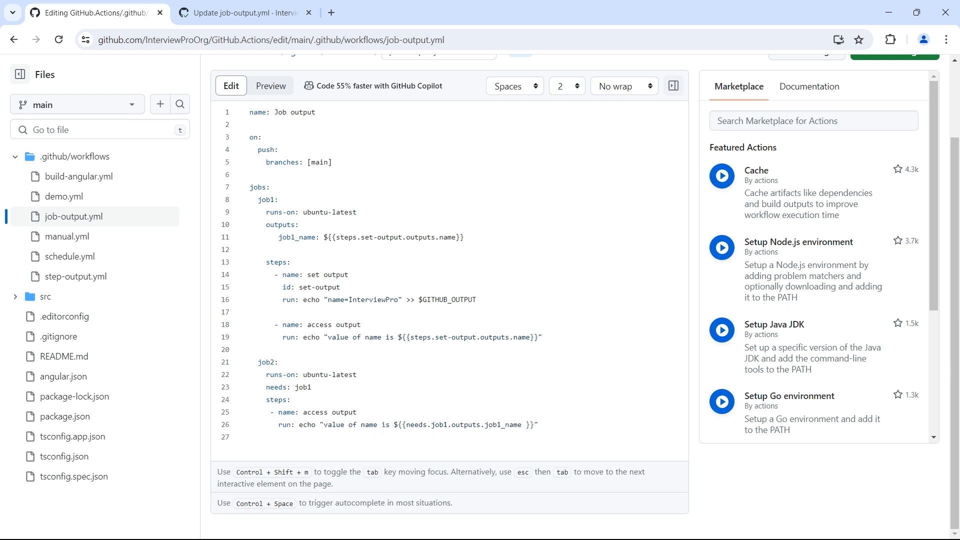
- Add the words 'output' and 'from' to the echo message and commit to main
click(361, 424)
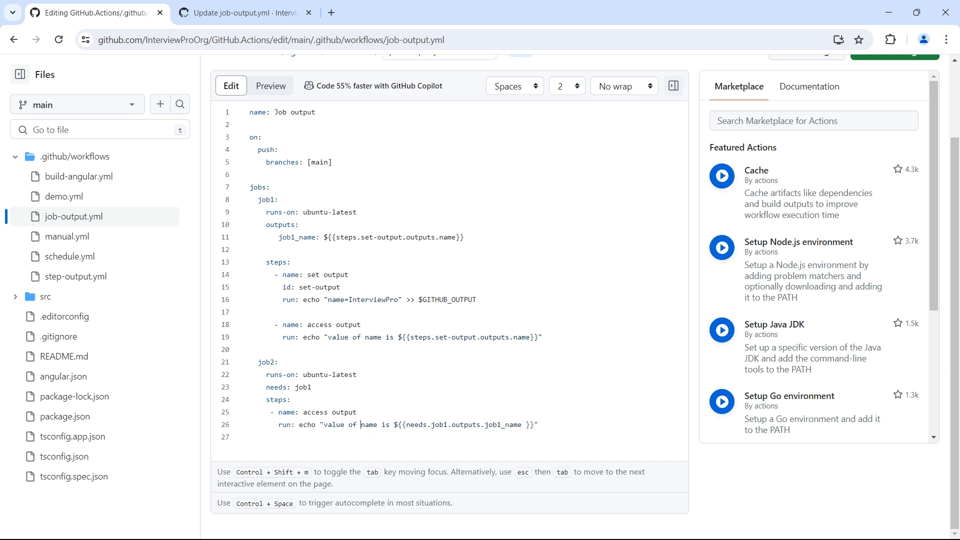
text(output)
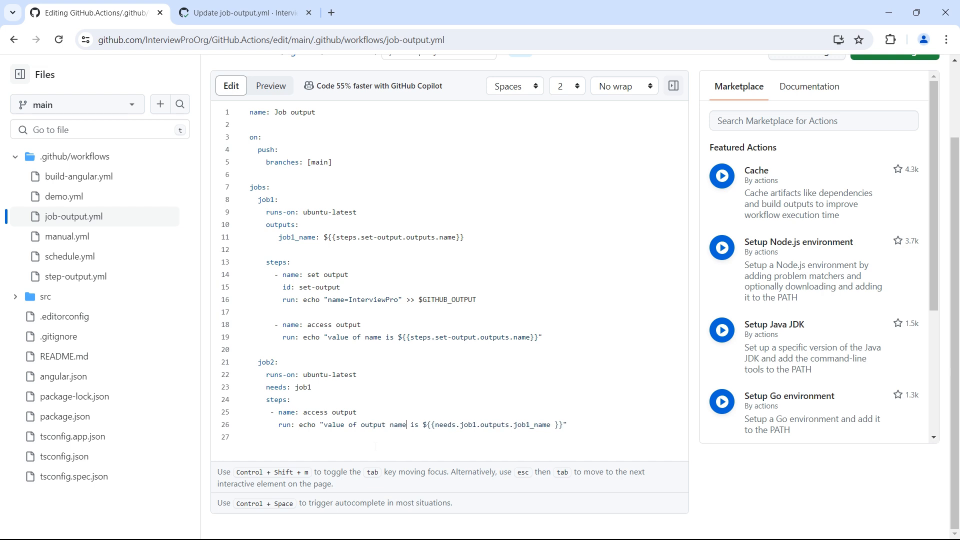
text(ifrom job1)
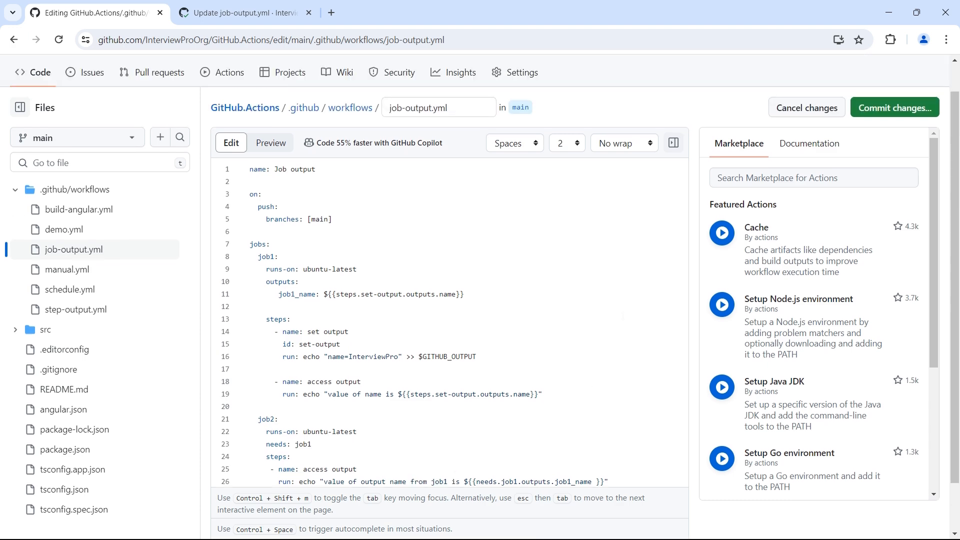
click(893, 107)
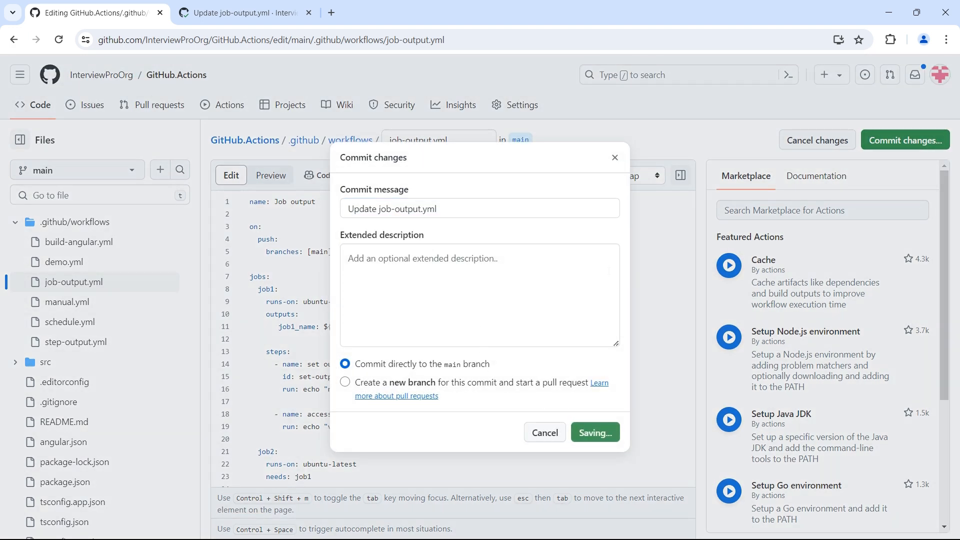
click(594, 431)
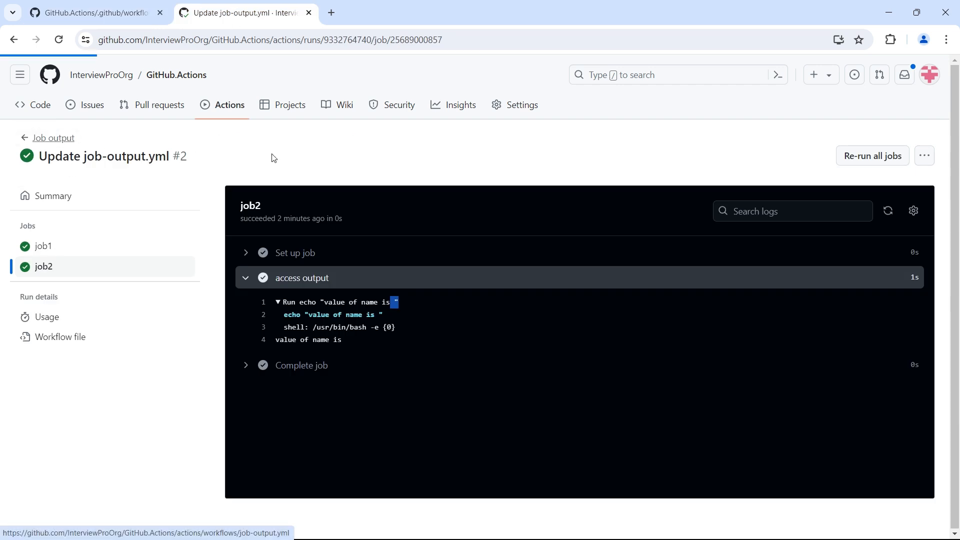
- Open job2's access output log in run #3 and highlight the InterviewPro message
click(52, 138)
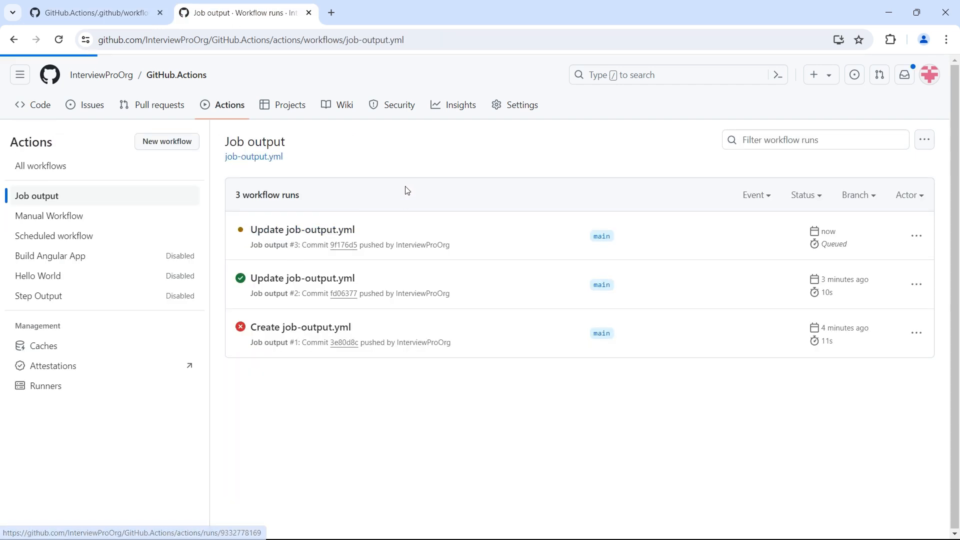
click(302, 229)
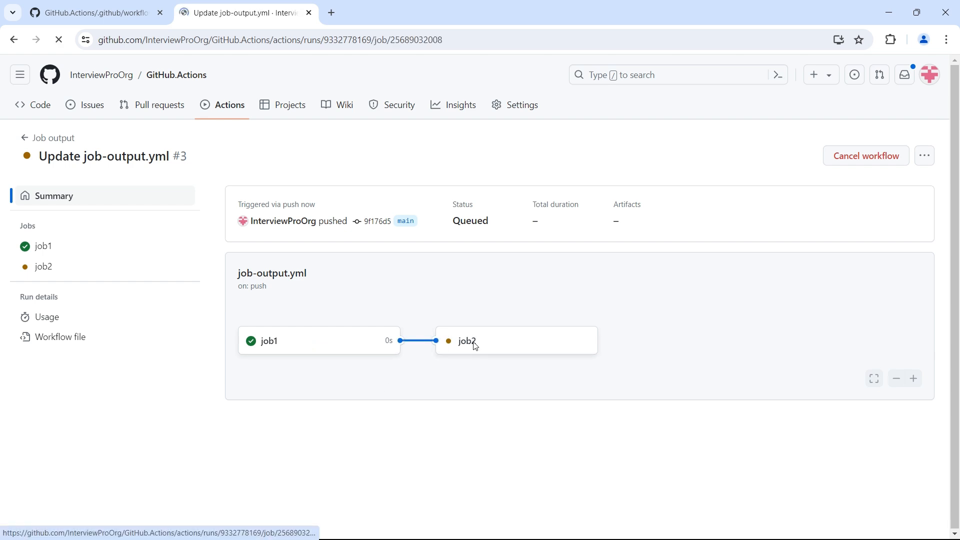
click(43, 266)
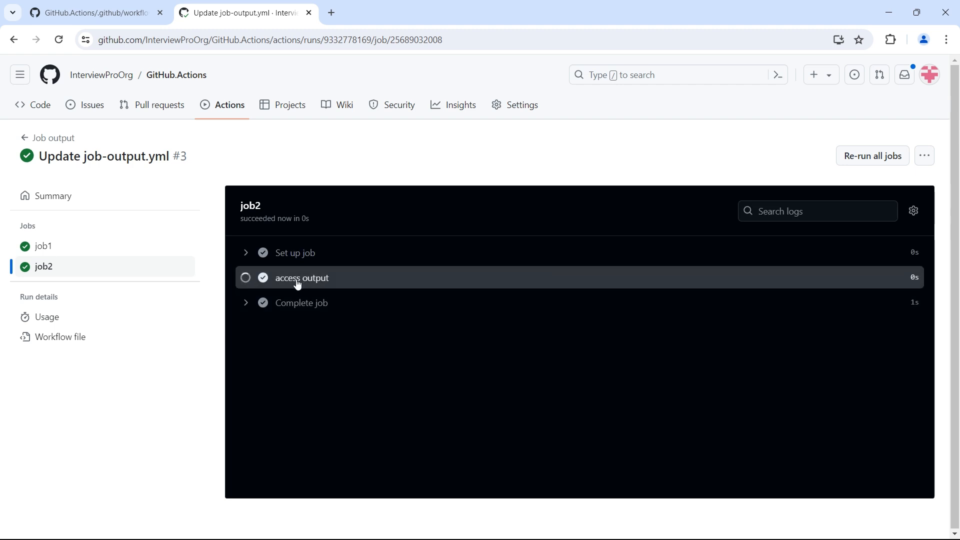
click(301, 278)
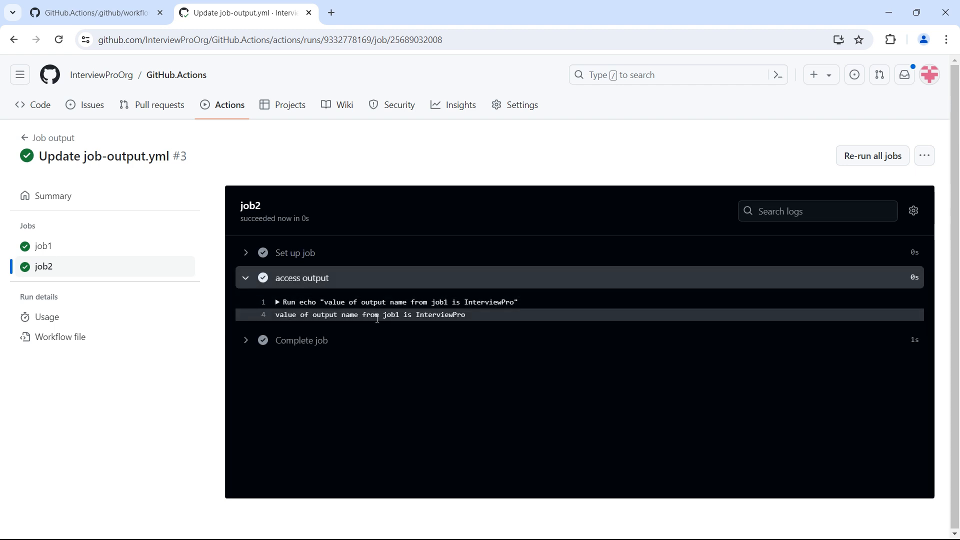
drag(275, 315, 360, 314)
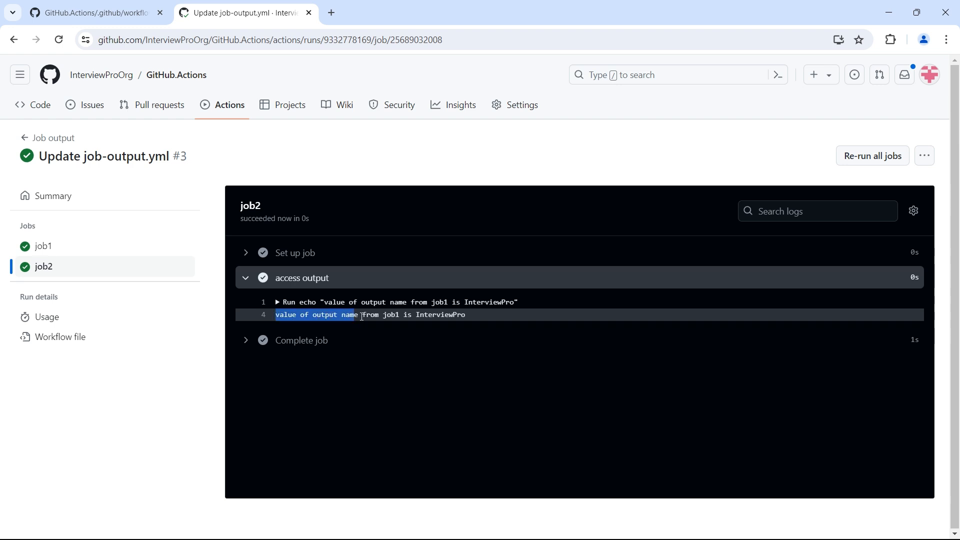